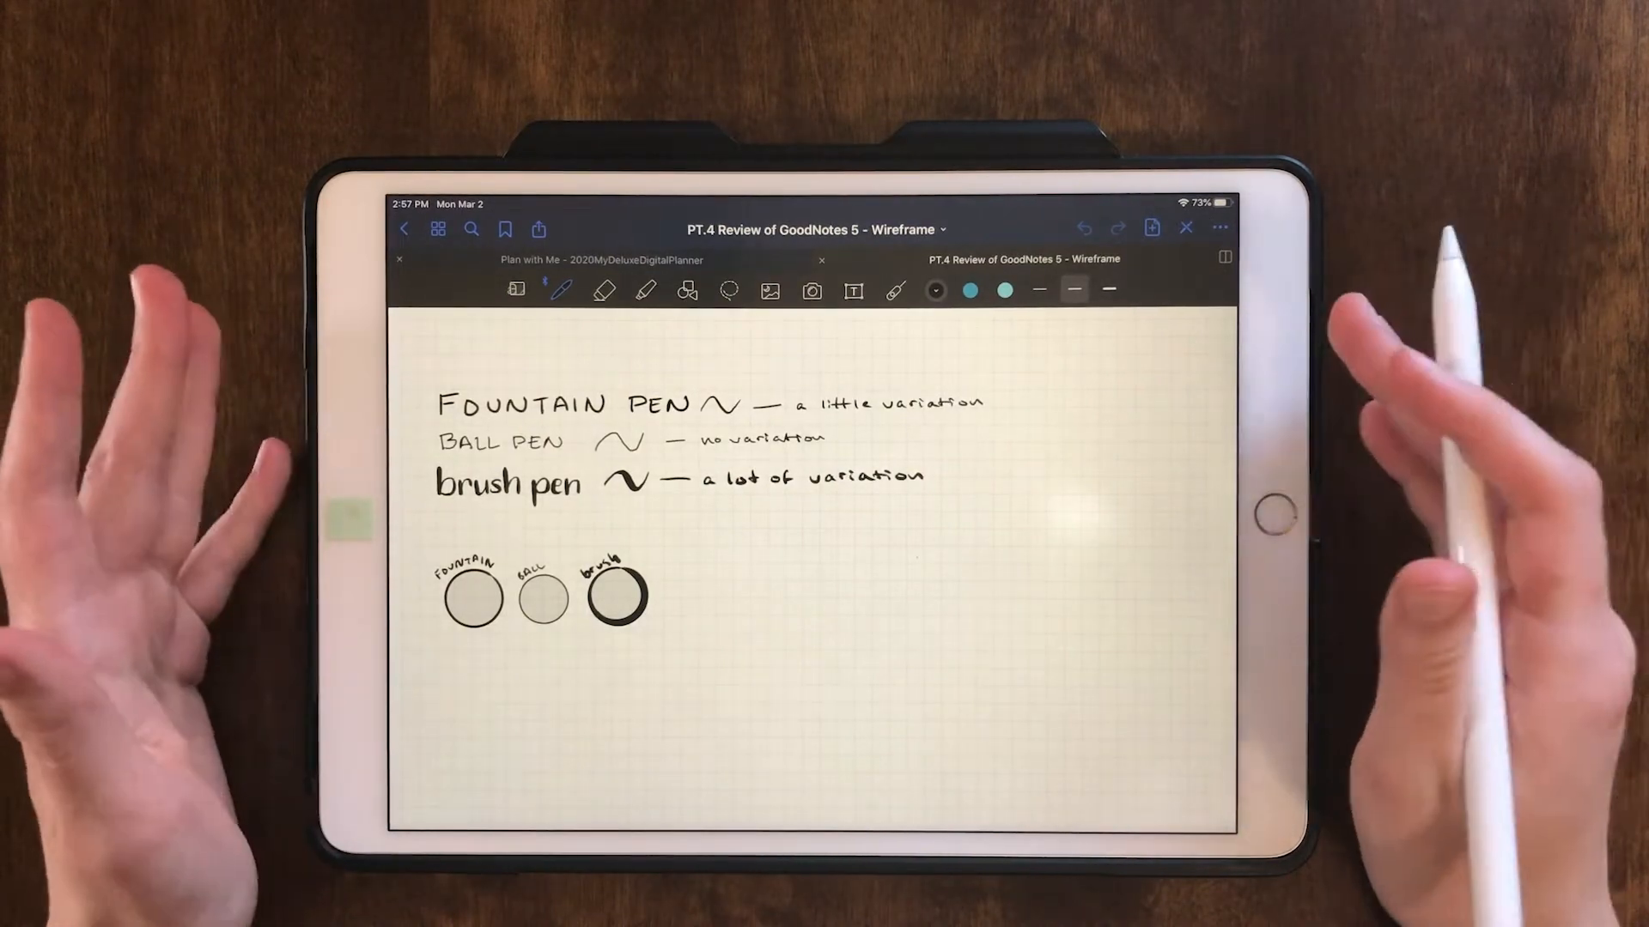
Look over the preset pen colours, then set the pen to its thinnest stroke width.
click(562, 291)
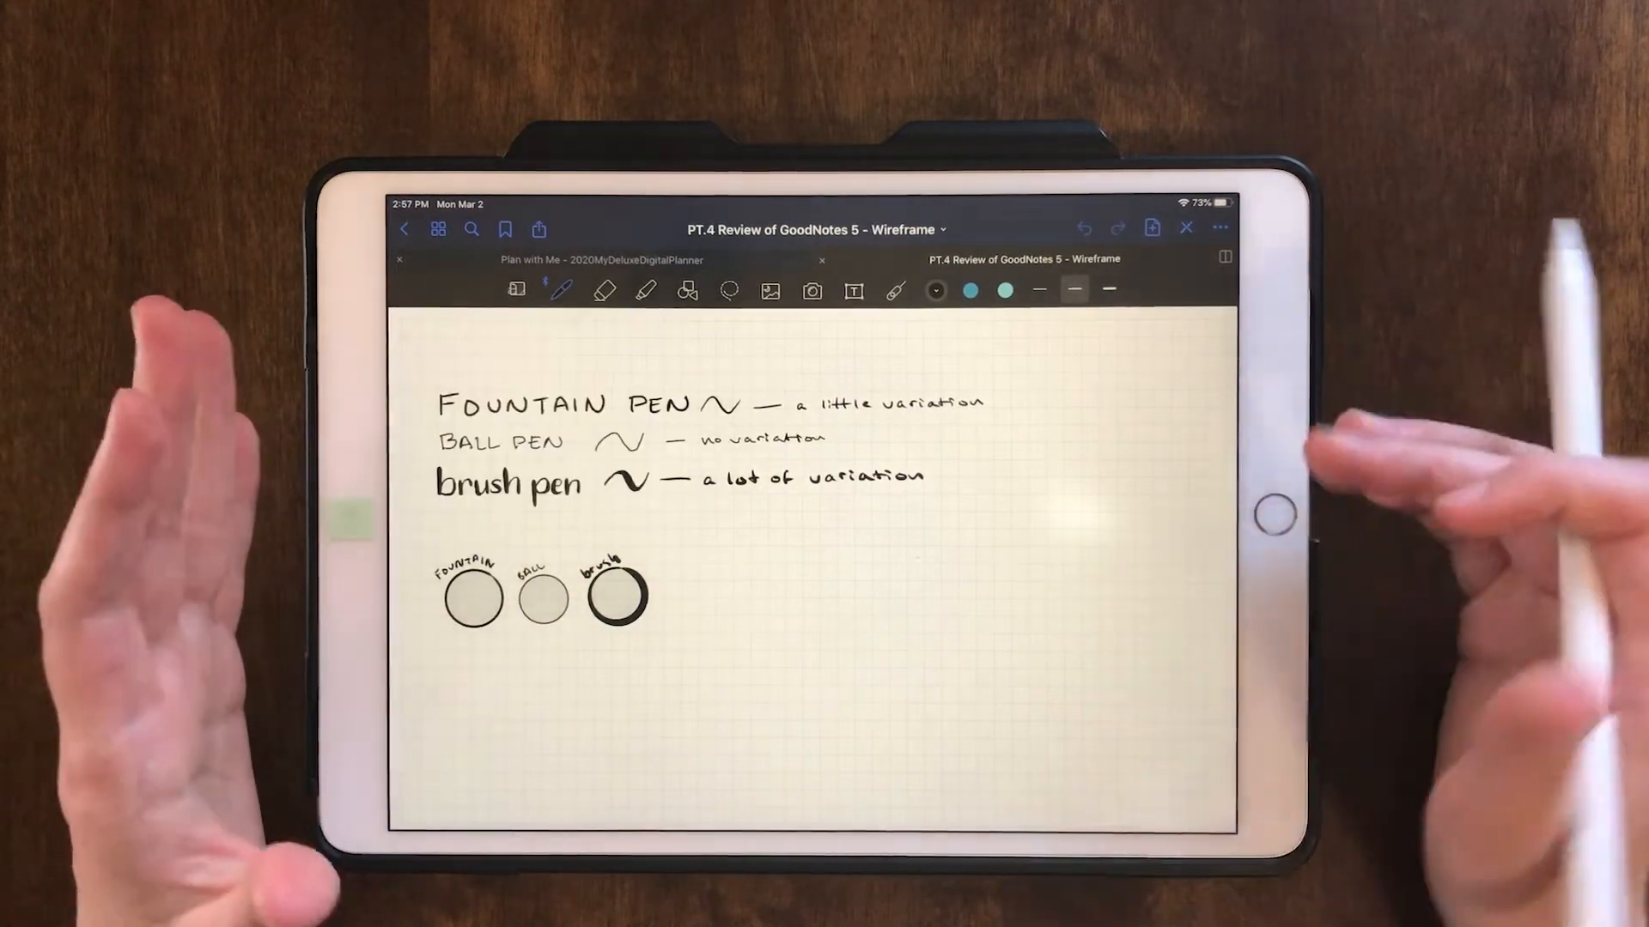
mouse_move(1240, 442)
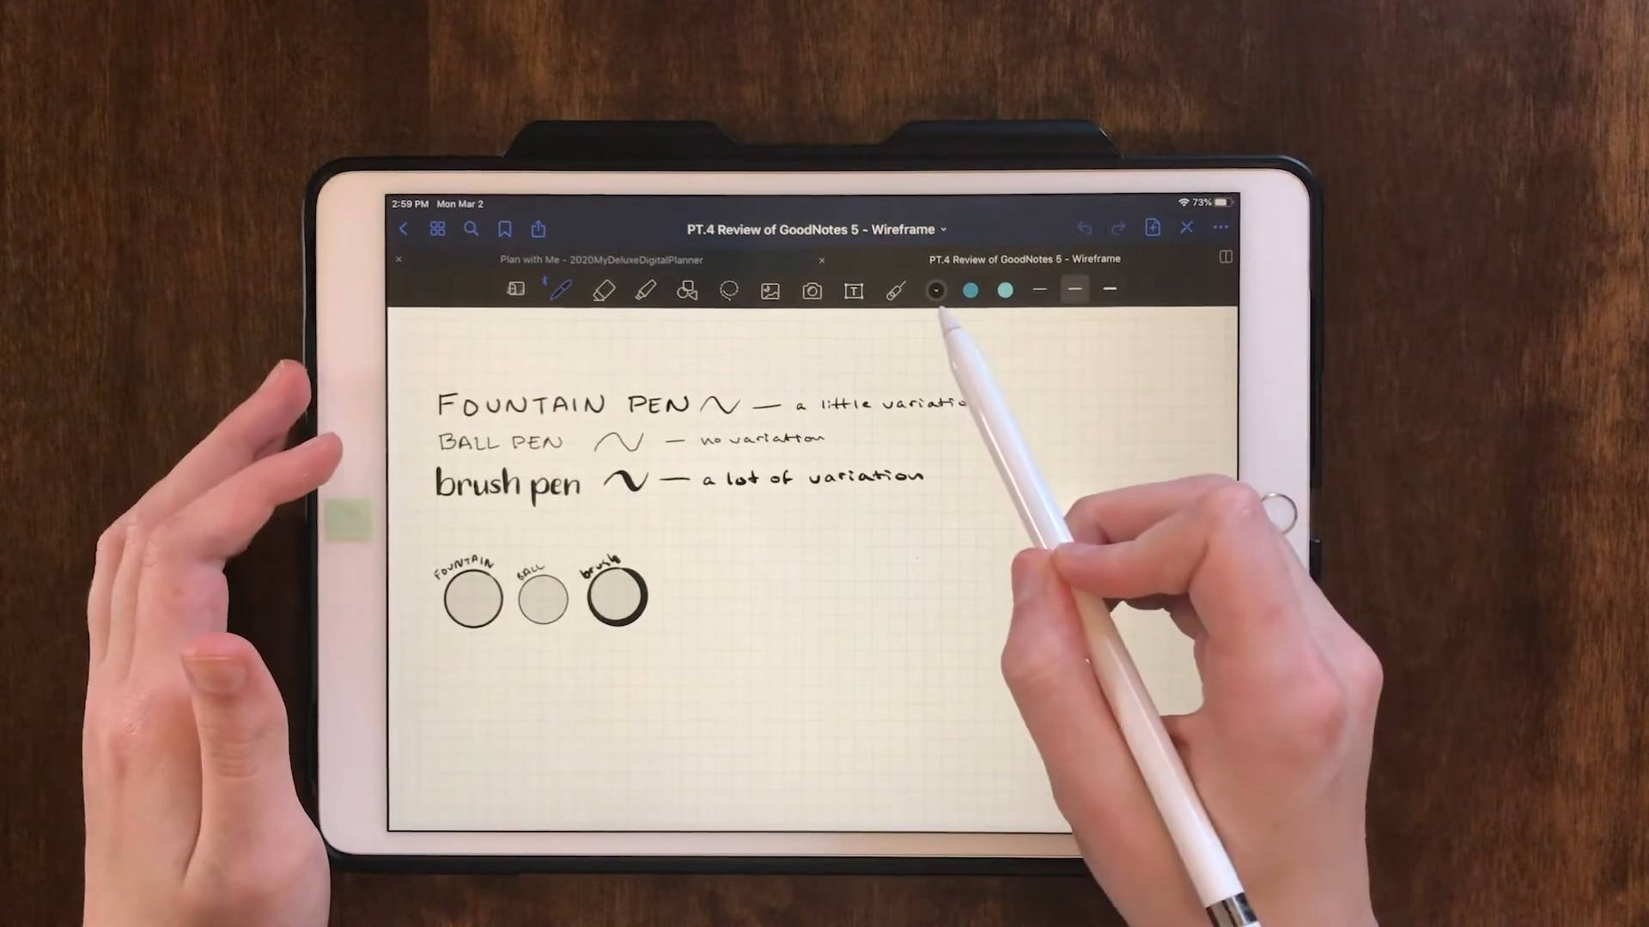
click(933, 292)
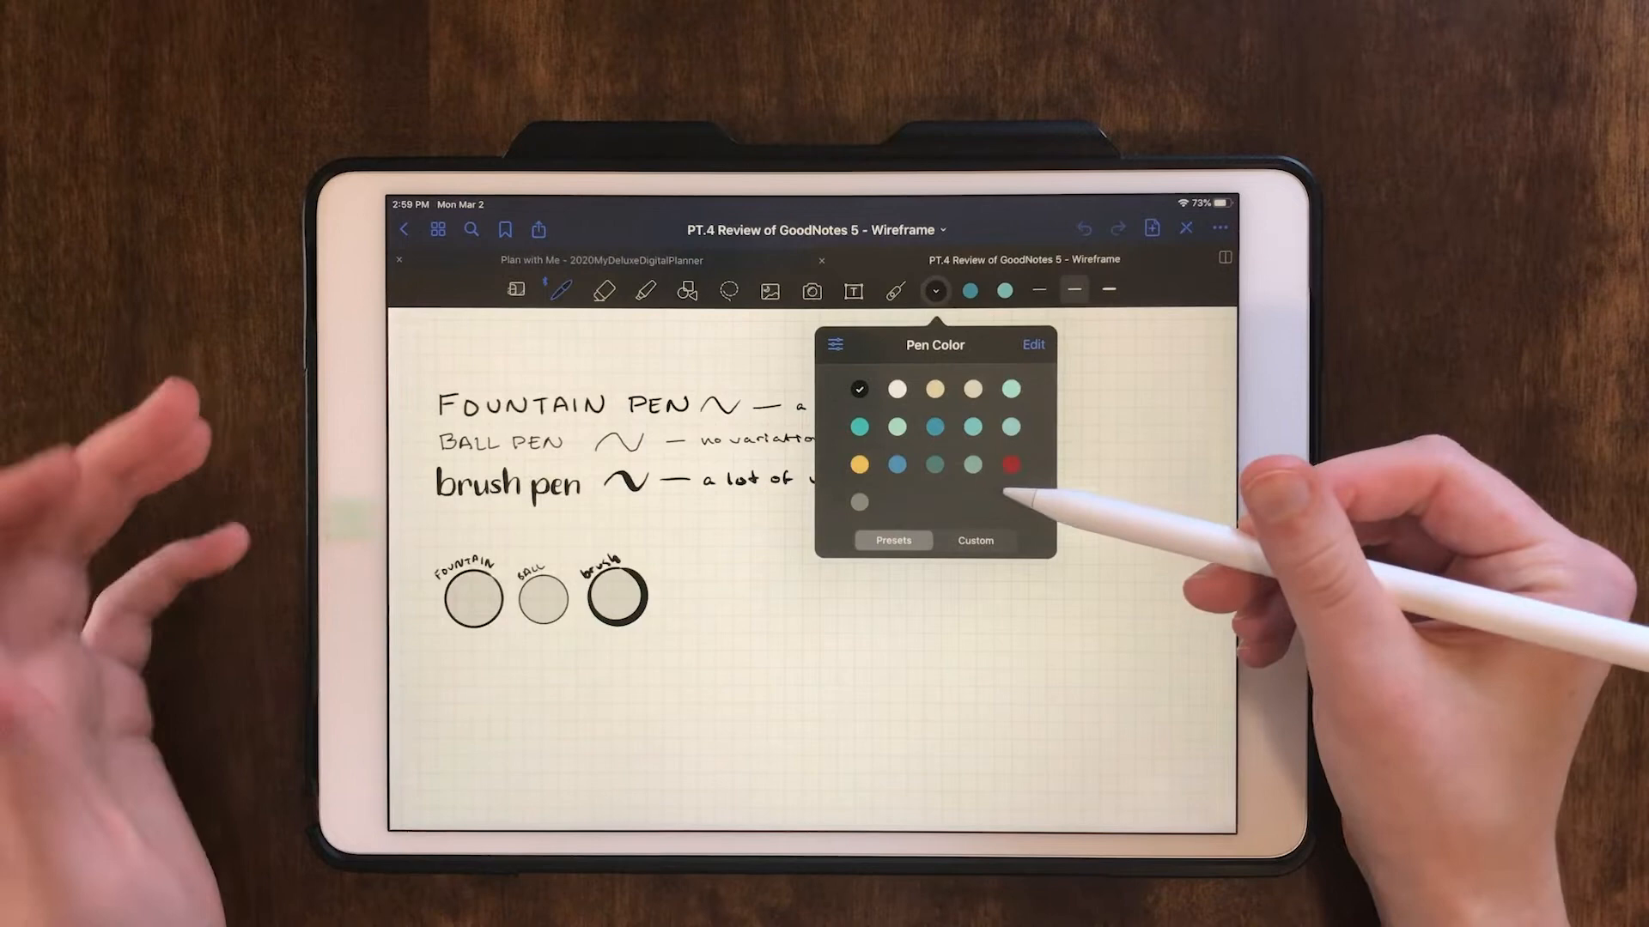
mouse_move(1010, 483)
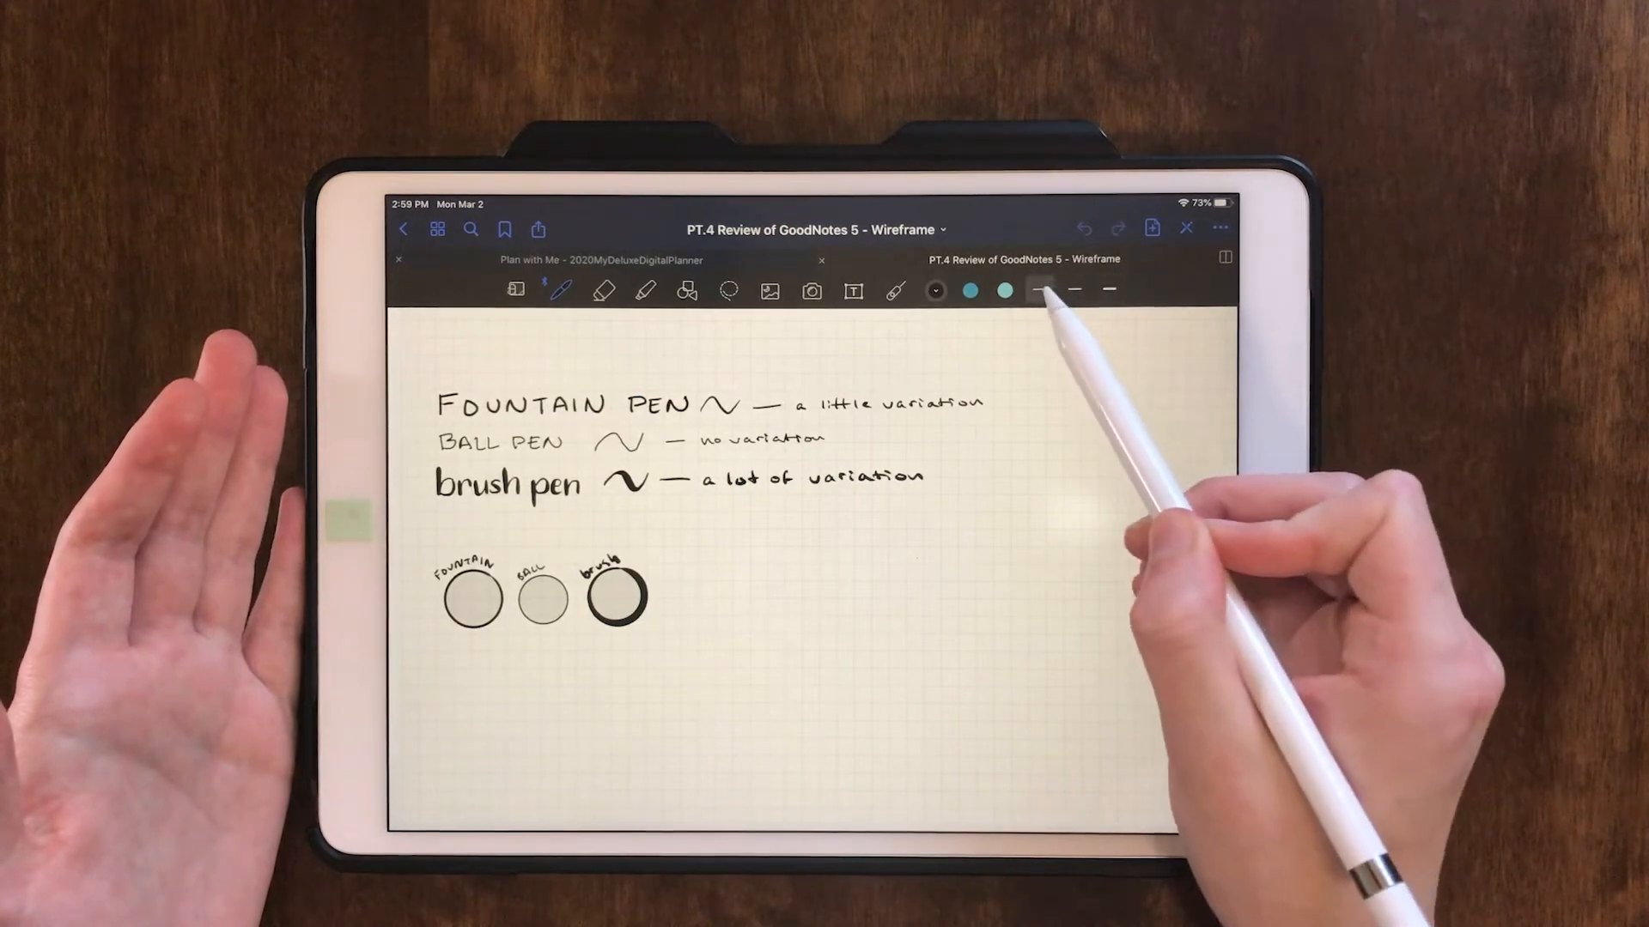
click(1038, 291)
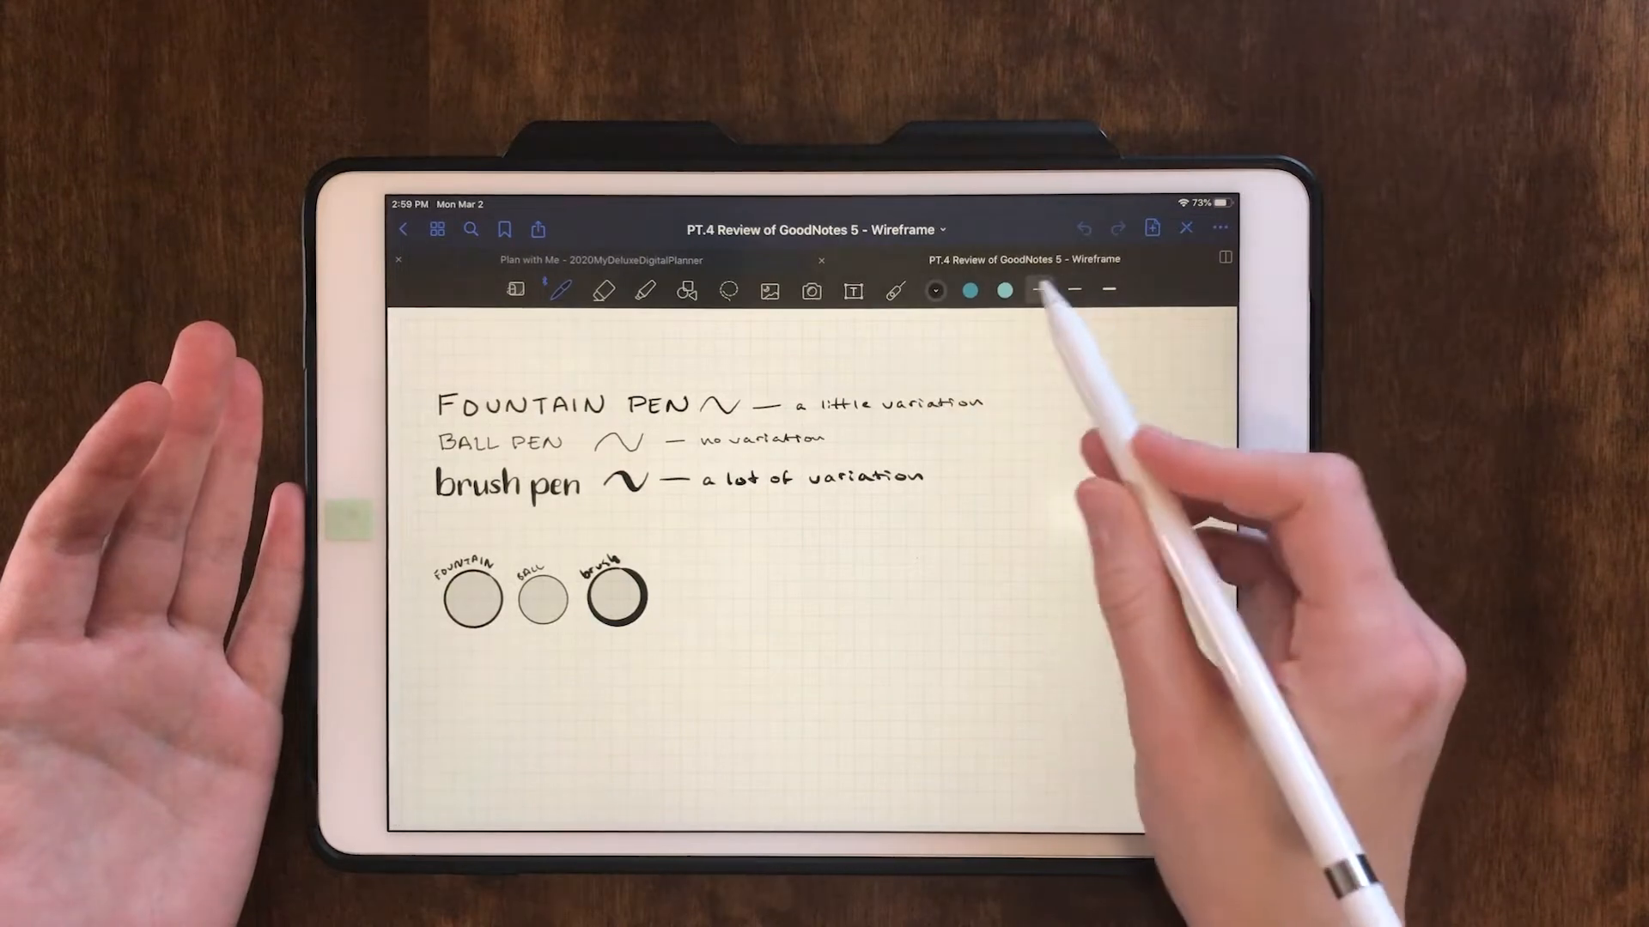
Draw three beige highlighter strokes to the right of the pen circles.
click(1036, 290)
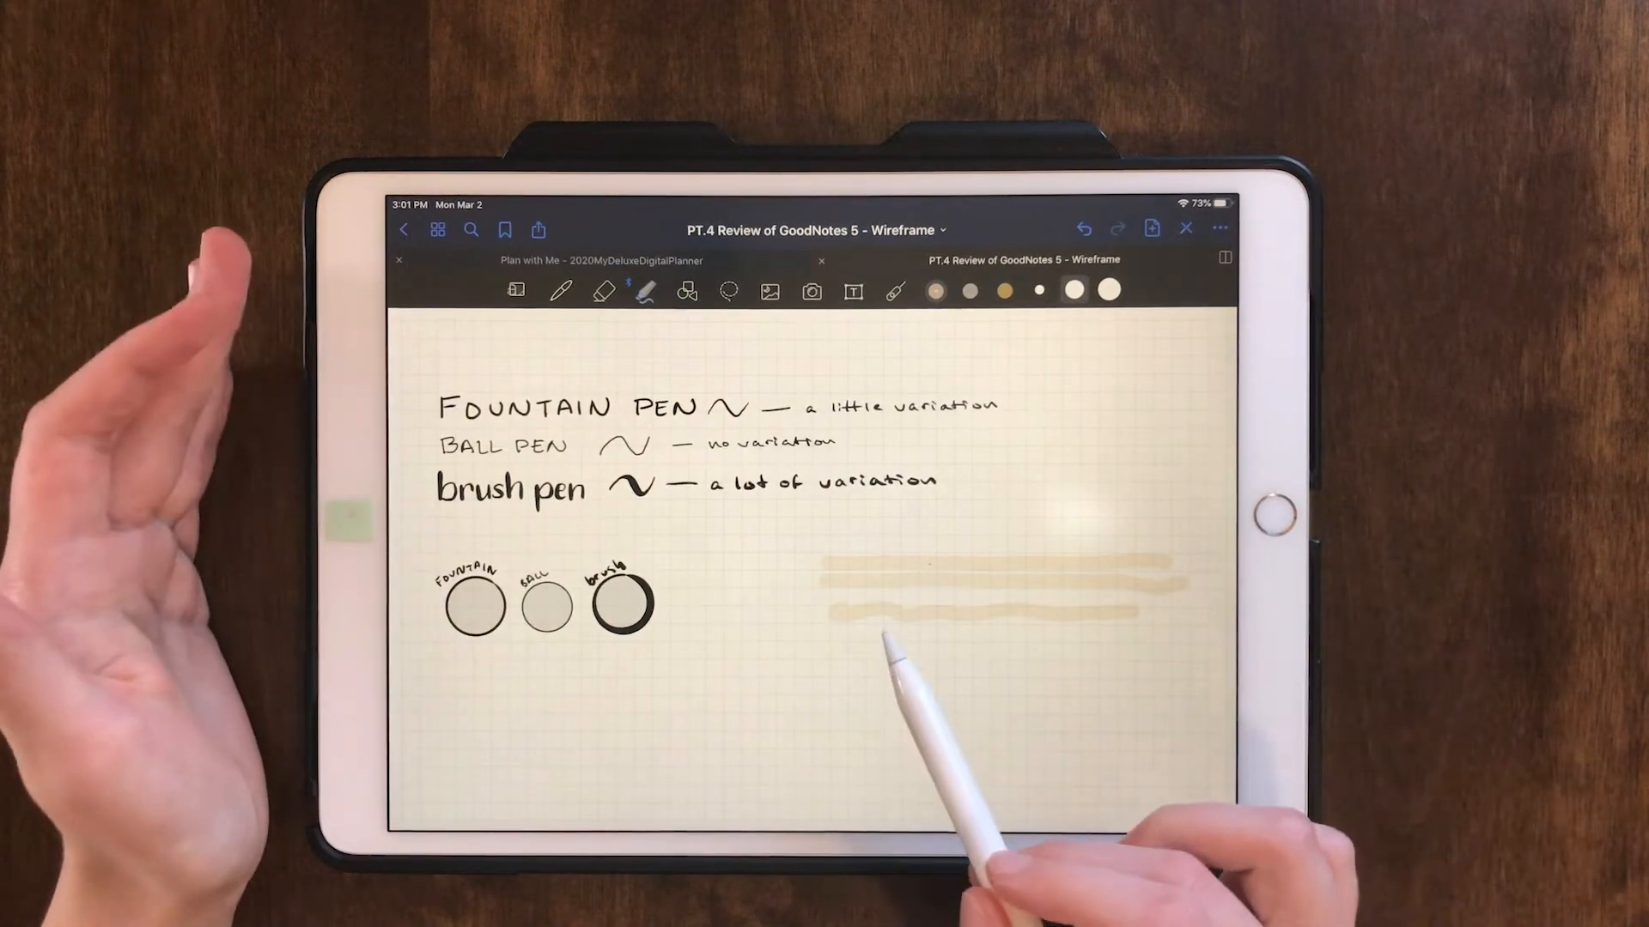
mouse_move(1209, 631)
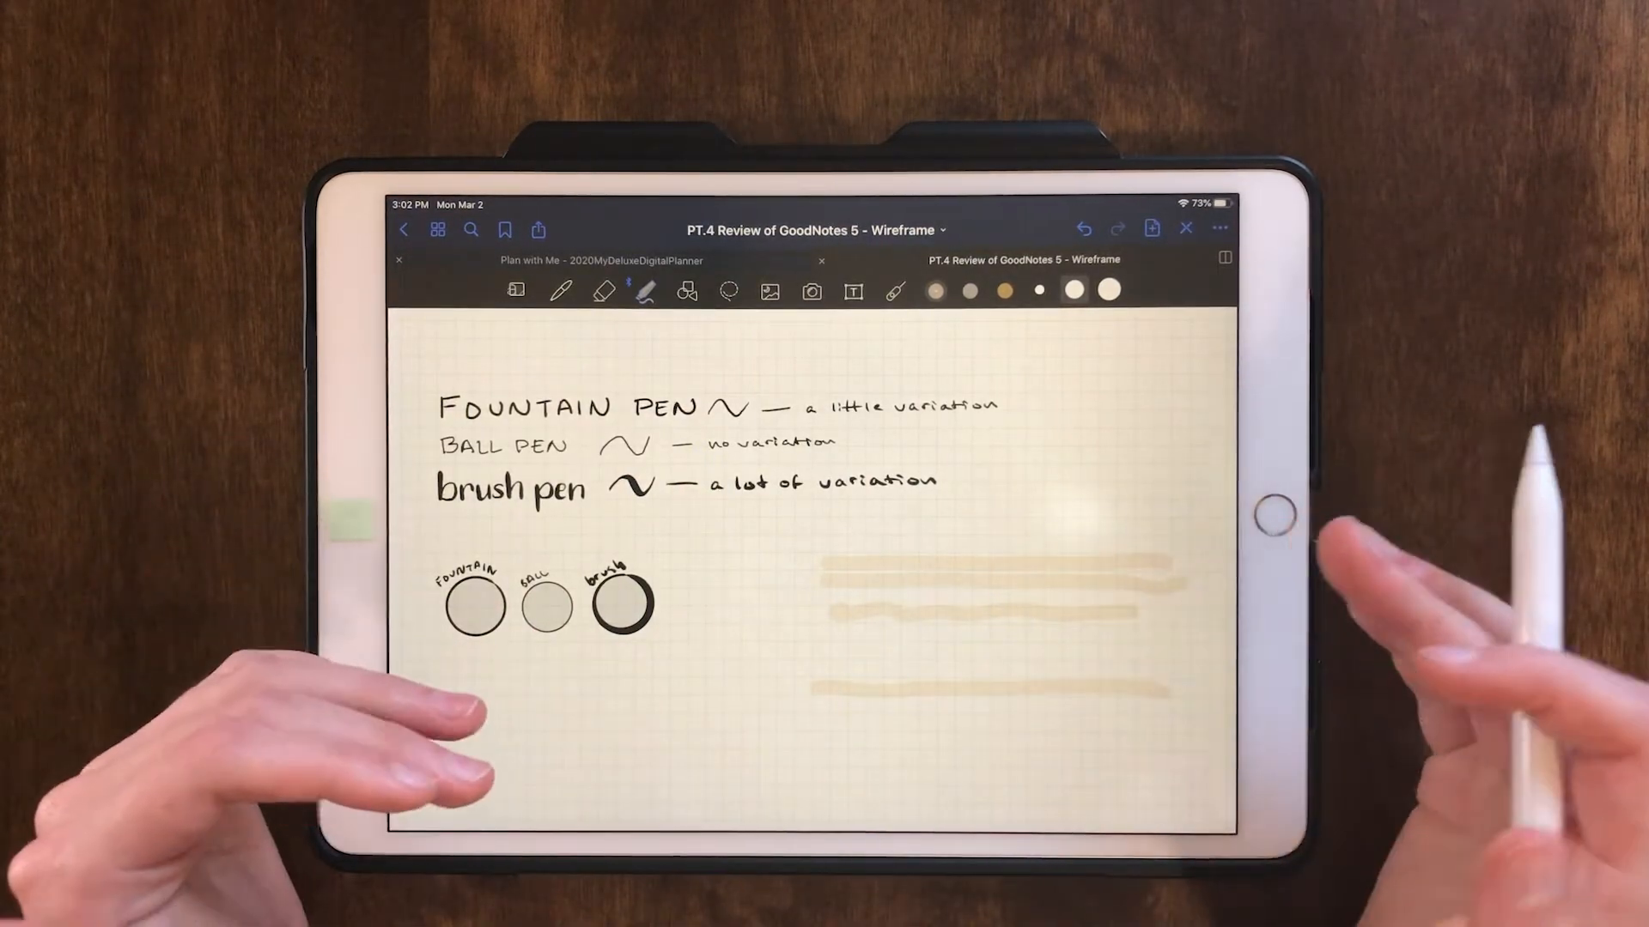
Switch to the shape tool and back to the highlighter, adding a longer fourth beige stroke.
click(684, 291)
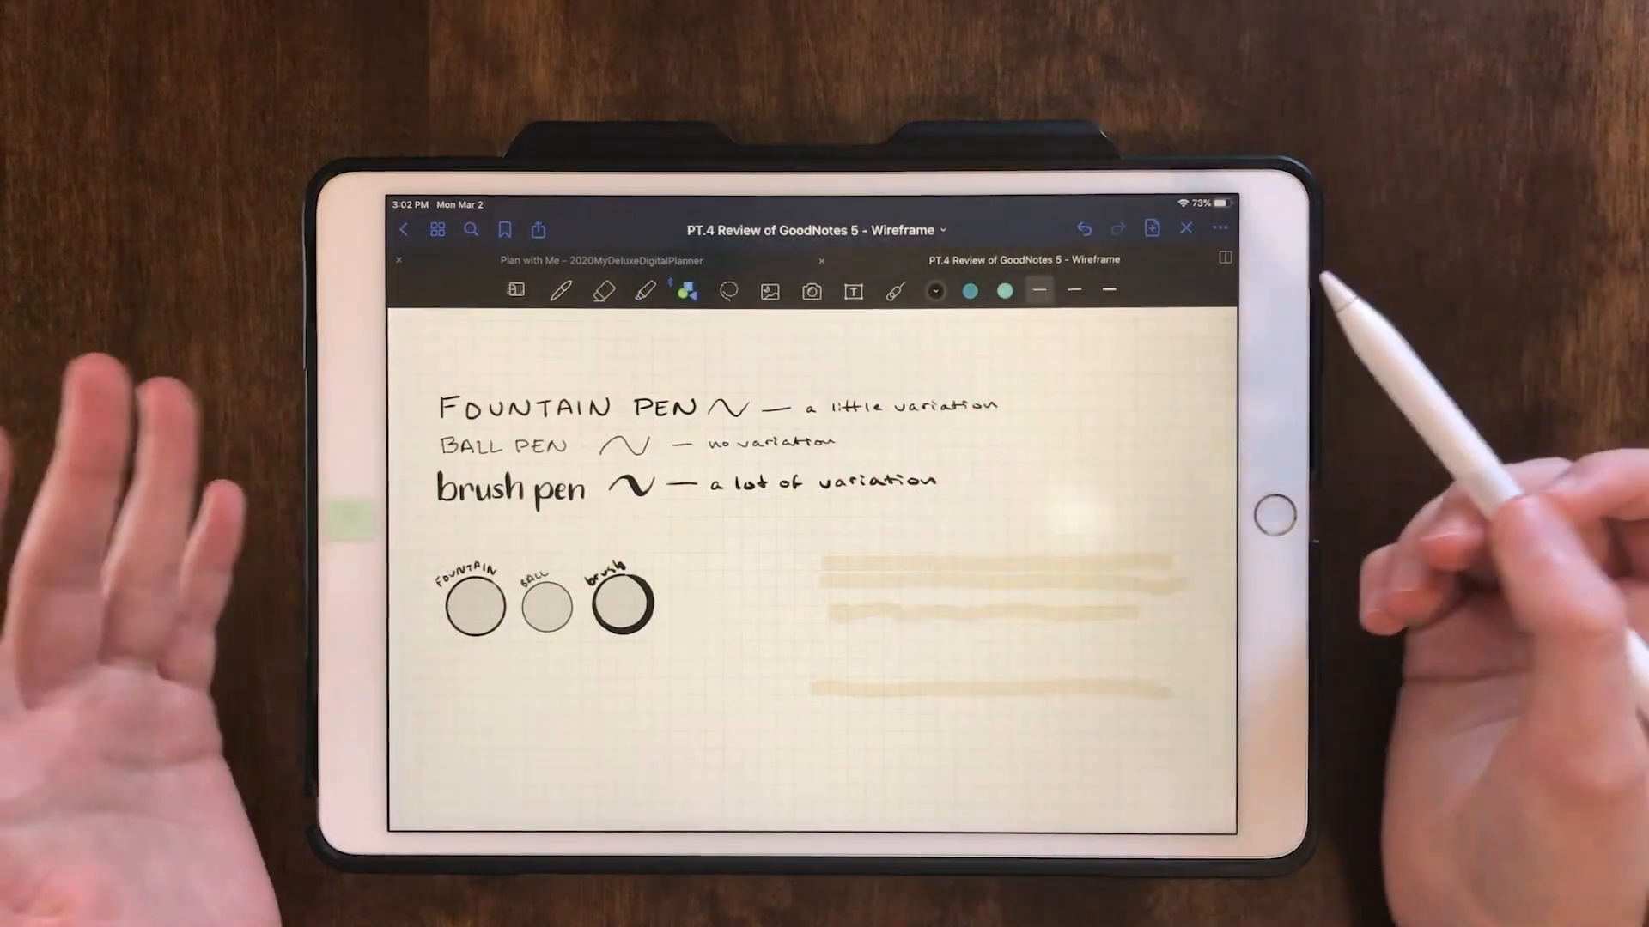
click(644, 291)
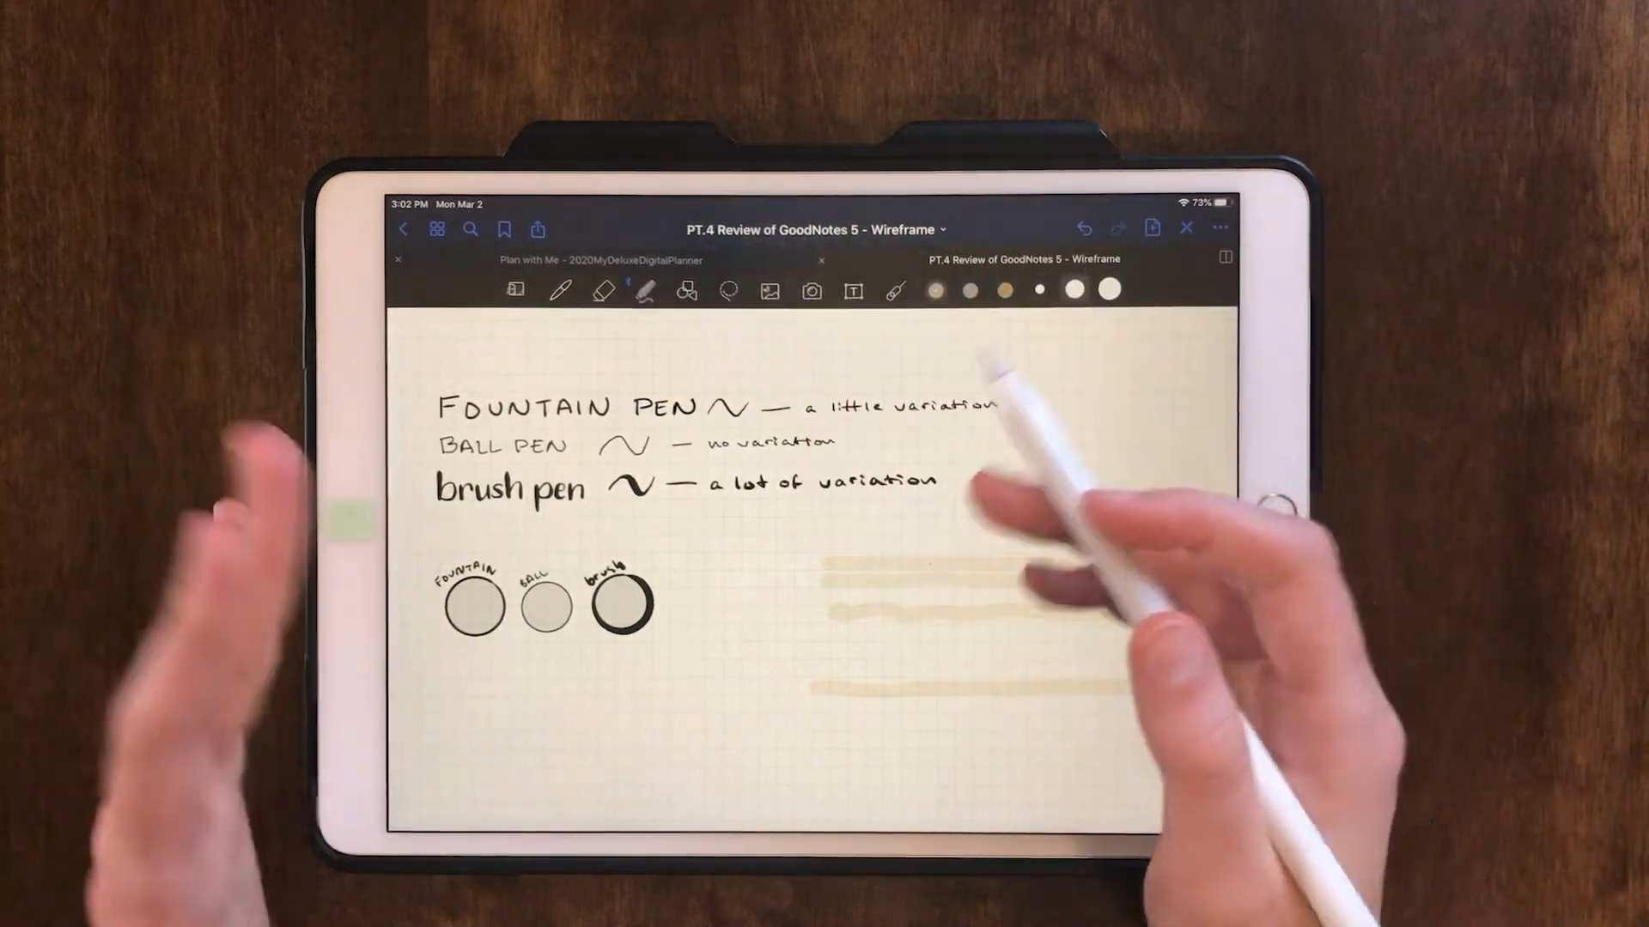
click(645, 291)
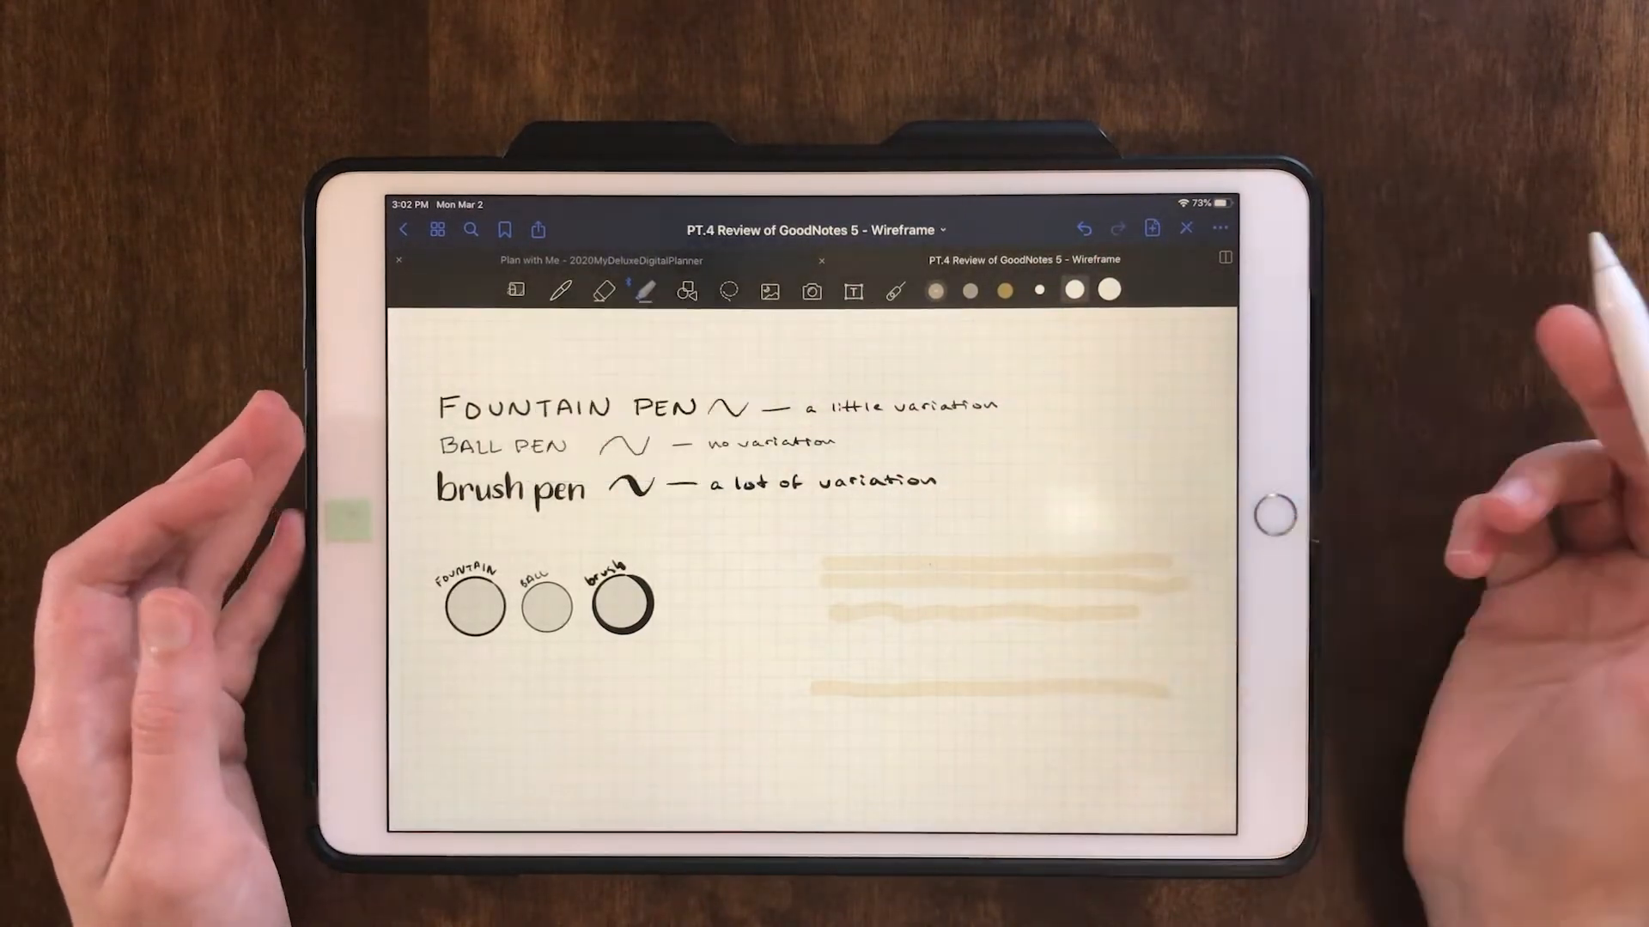
mouse_move(1073, 478)
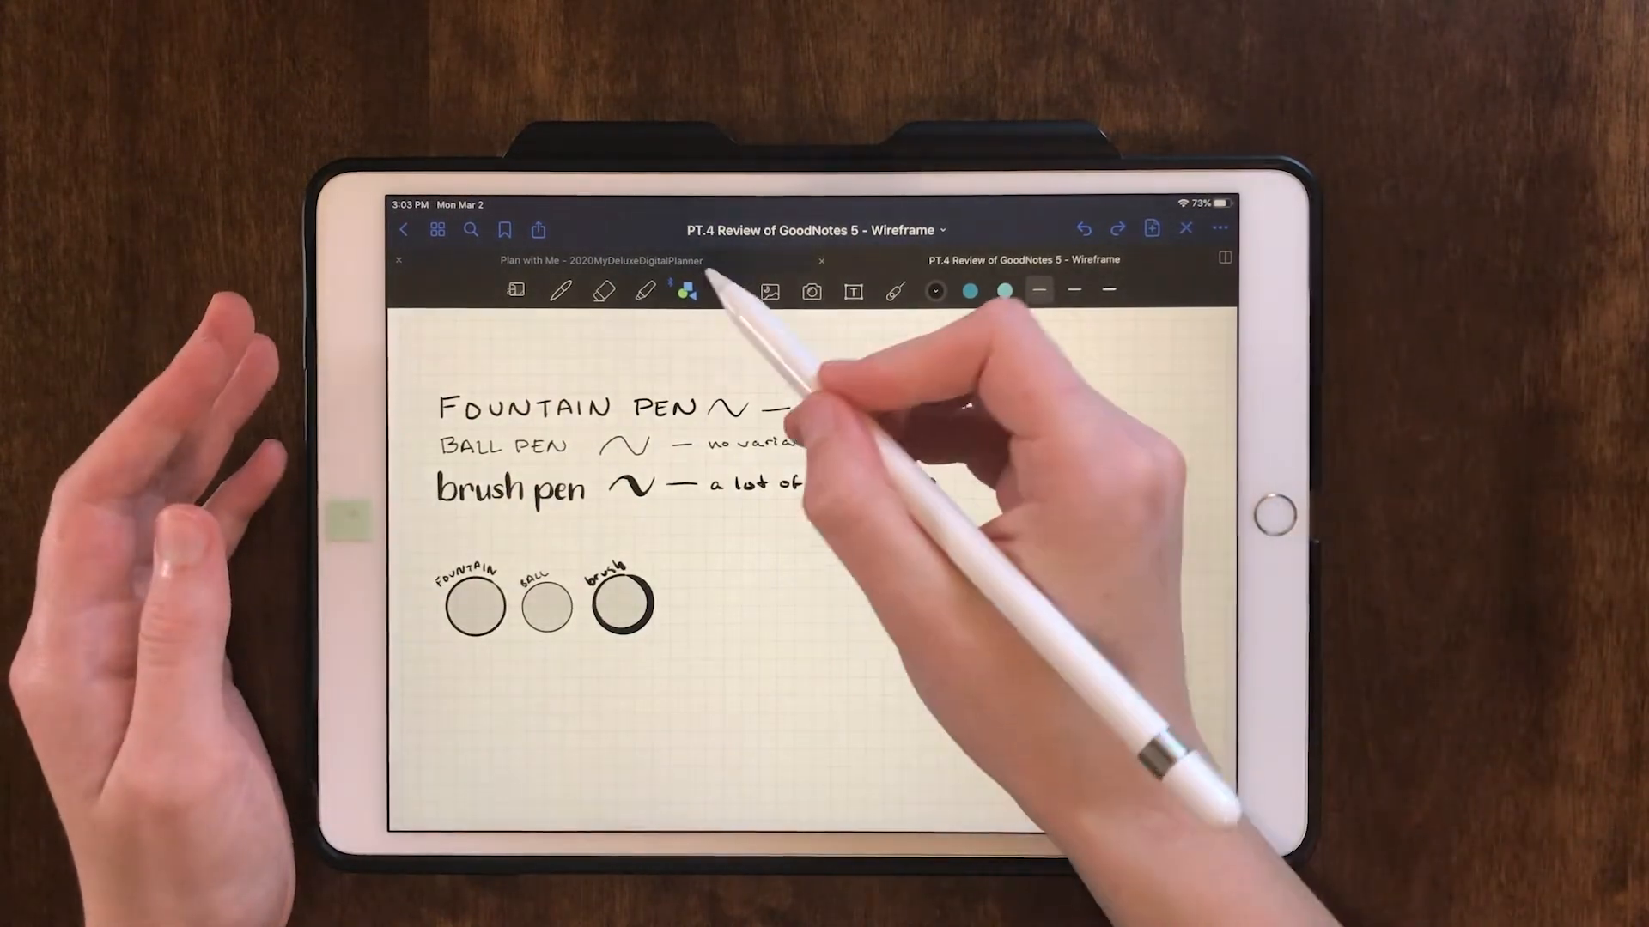
In Shape Tool settings choose the ball pen style and enable a light pink fill.
click(685, 291)
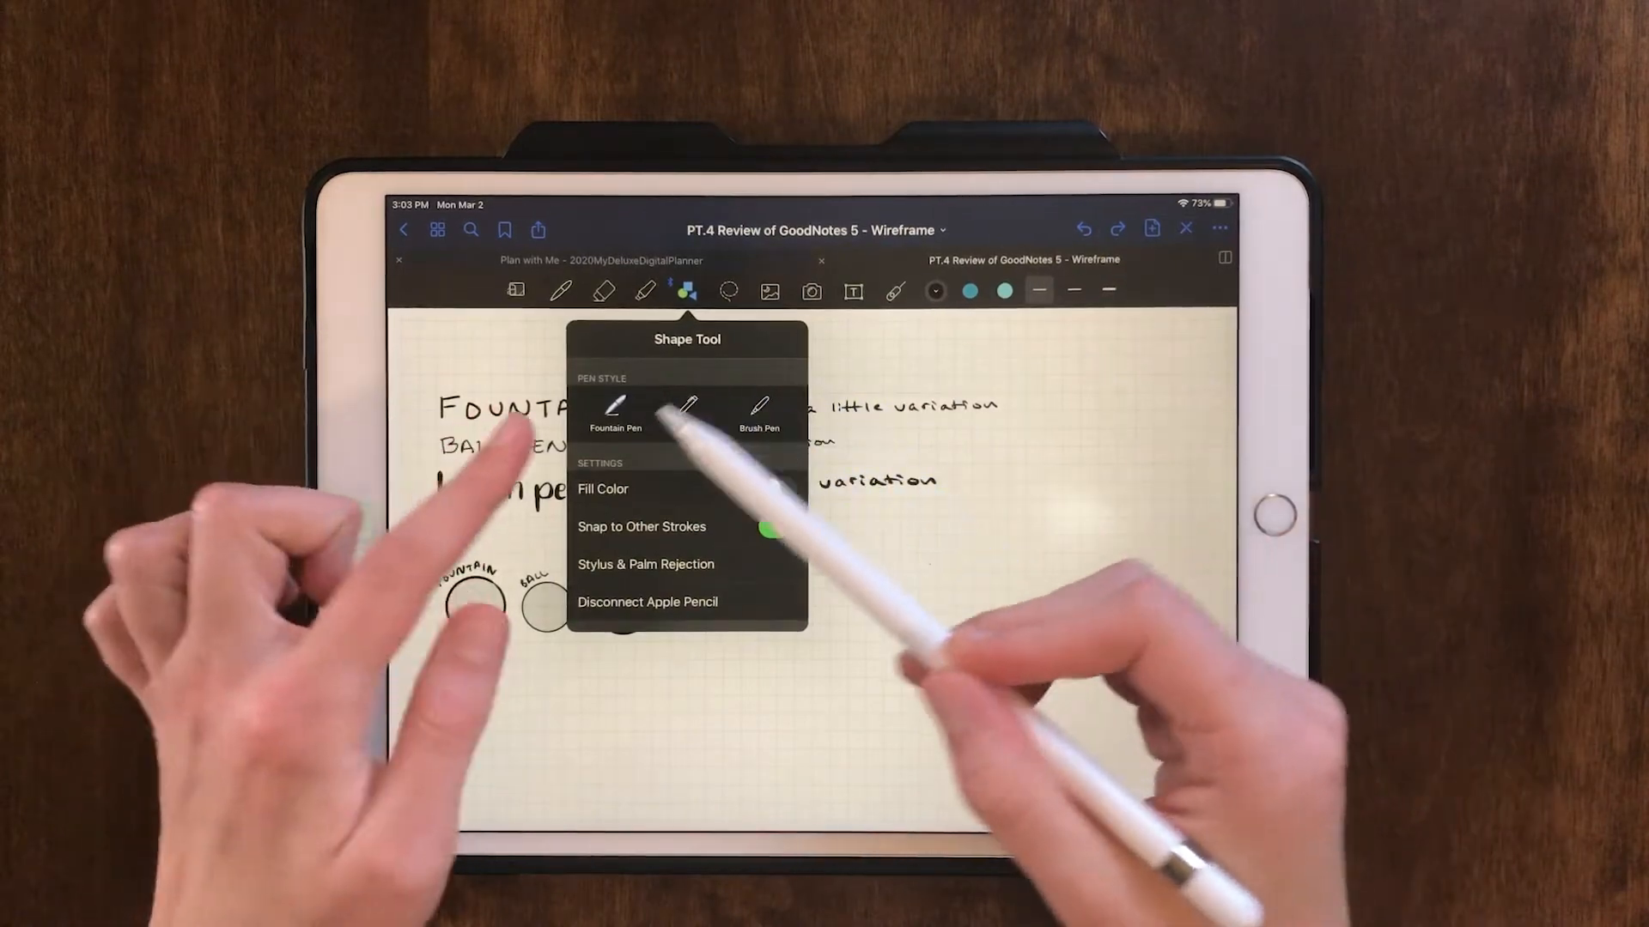
click(685, 410)
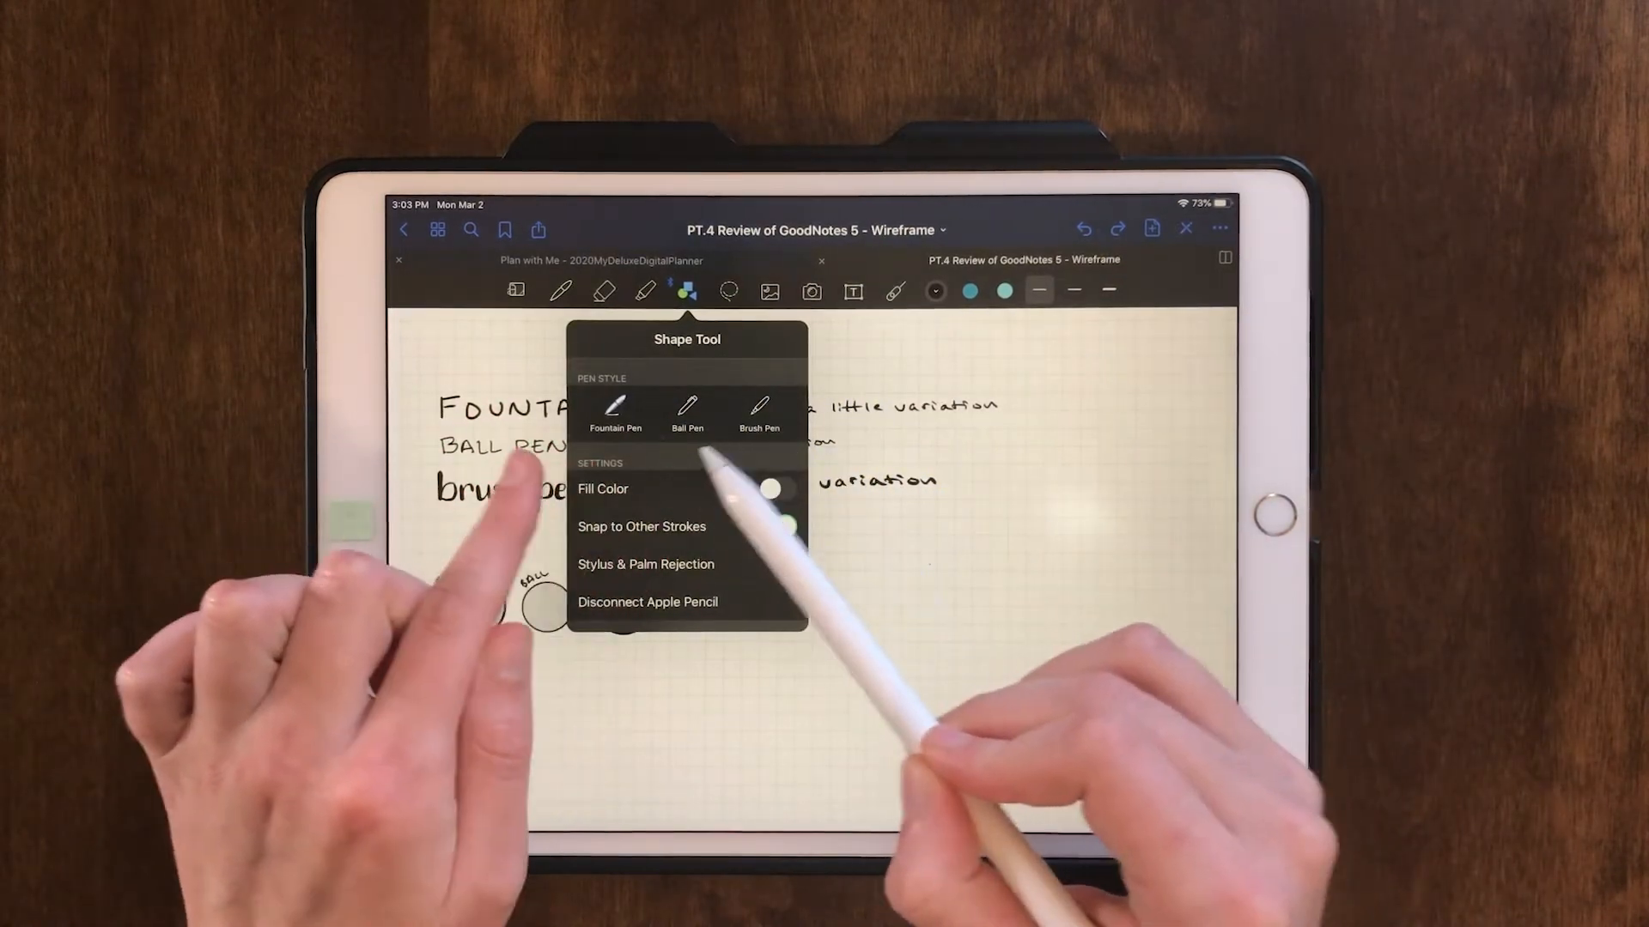
click(776, 526)
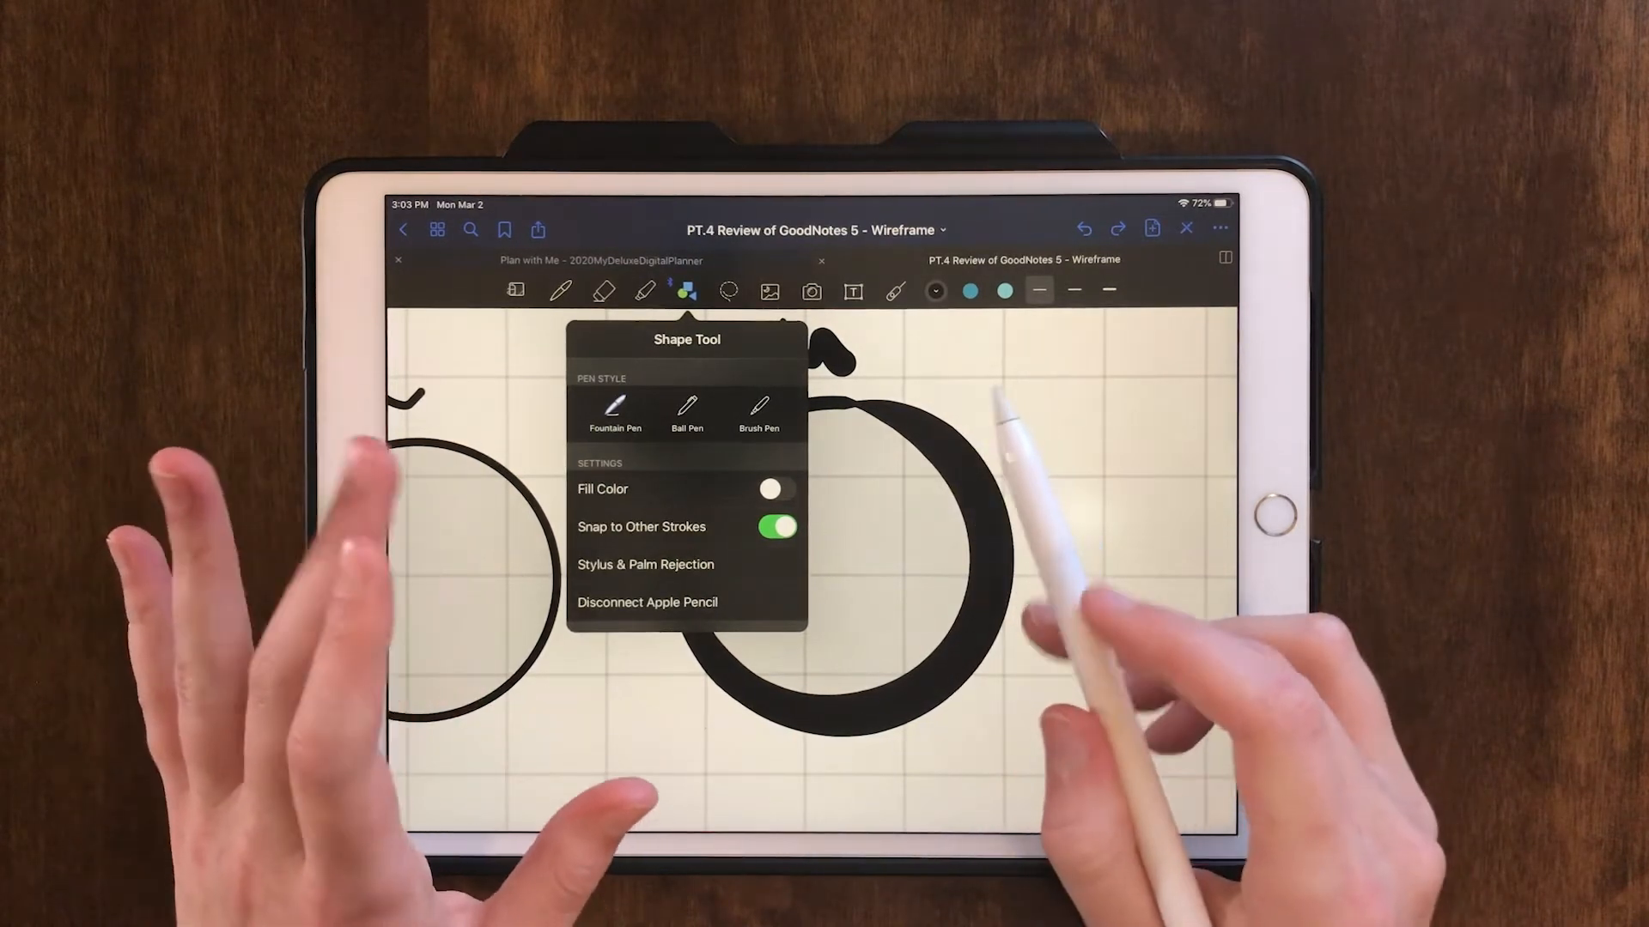
mouse_move(1010, 589)
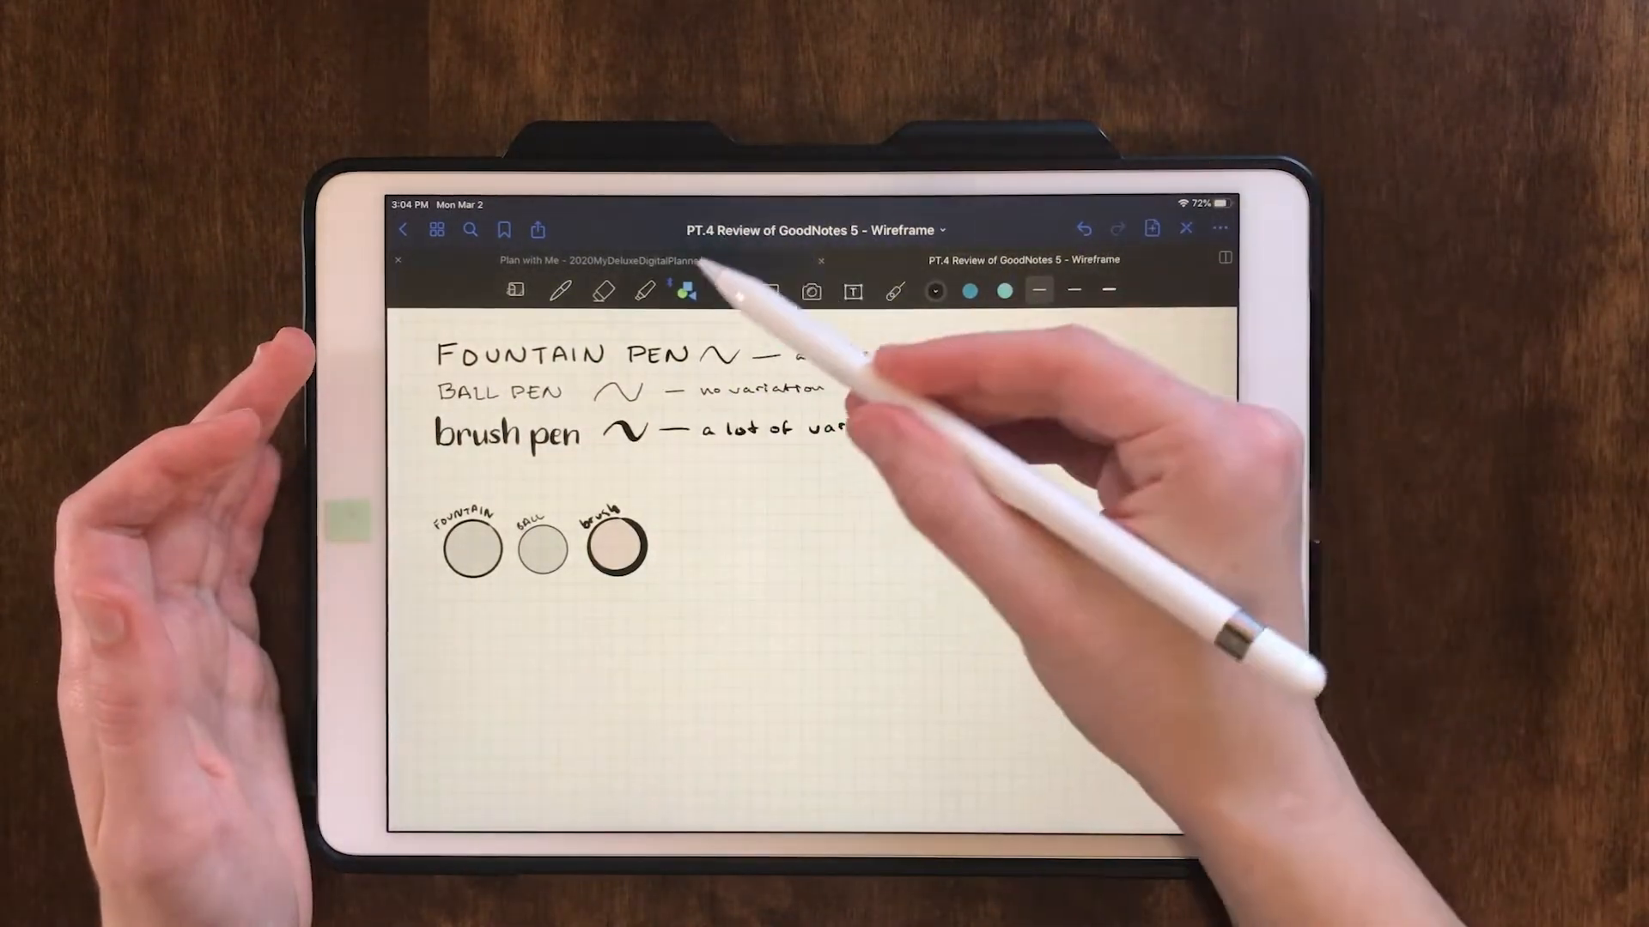
Pick the teal swatch and draw a circle outline beside the labelled pen circles.
click(685, 292)
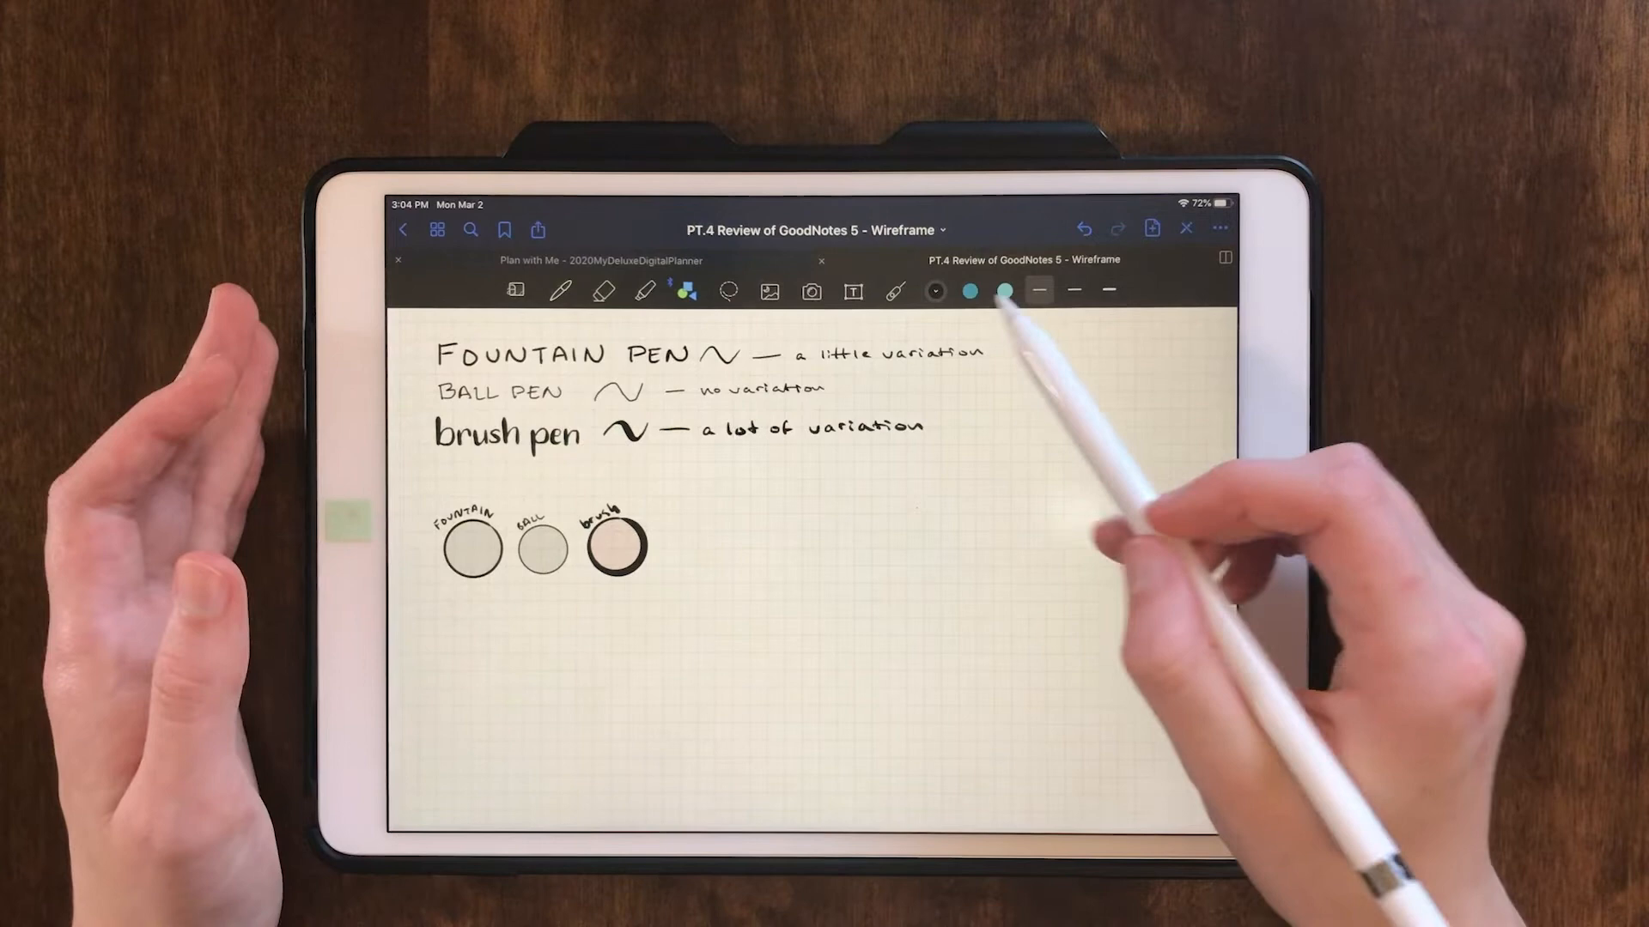
mouse_move(1157, 578)
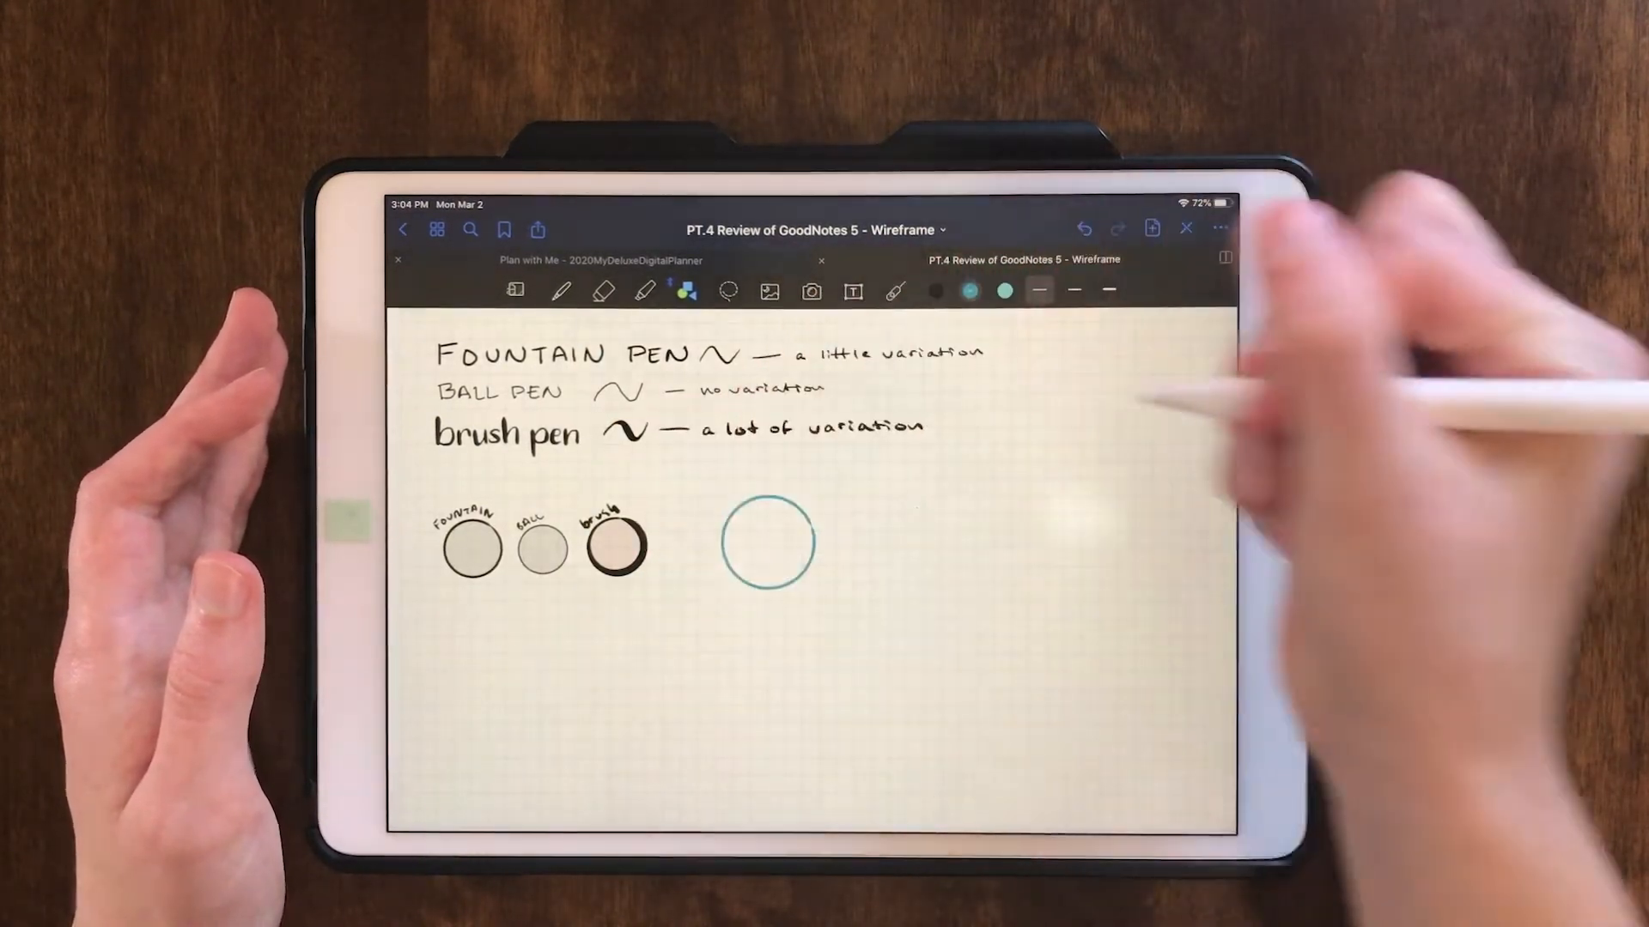
click(561, 291)
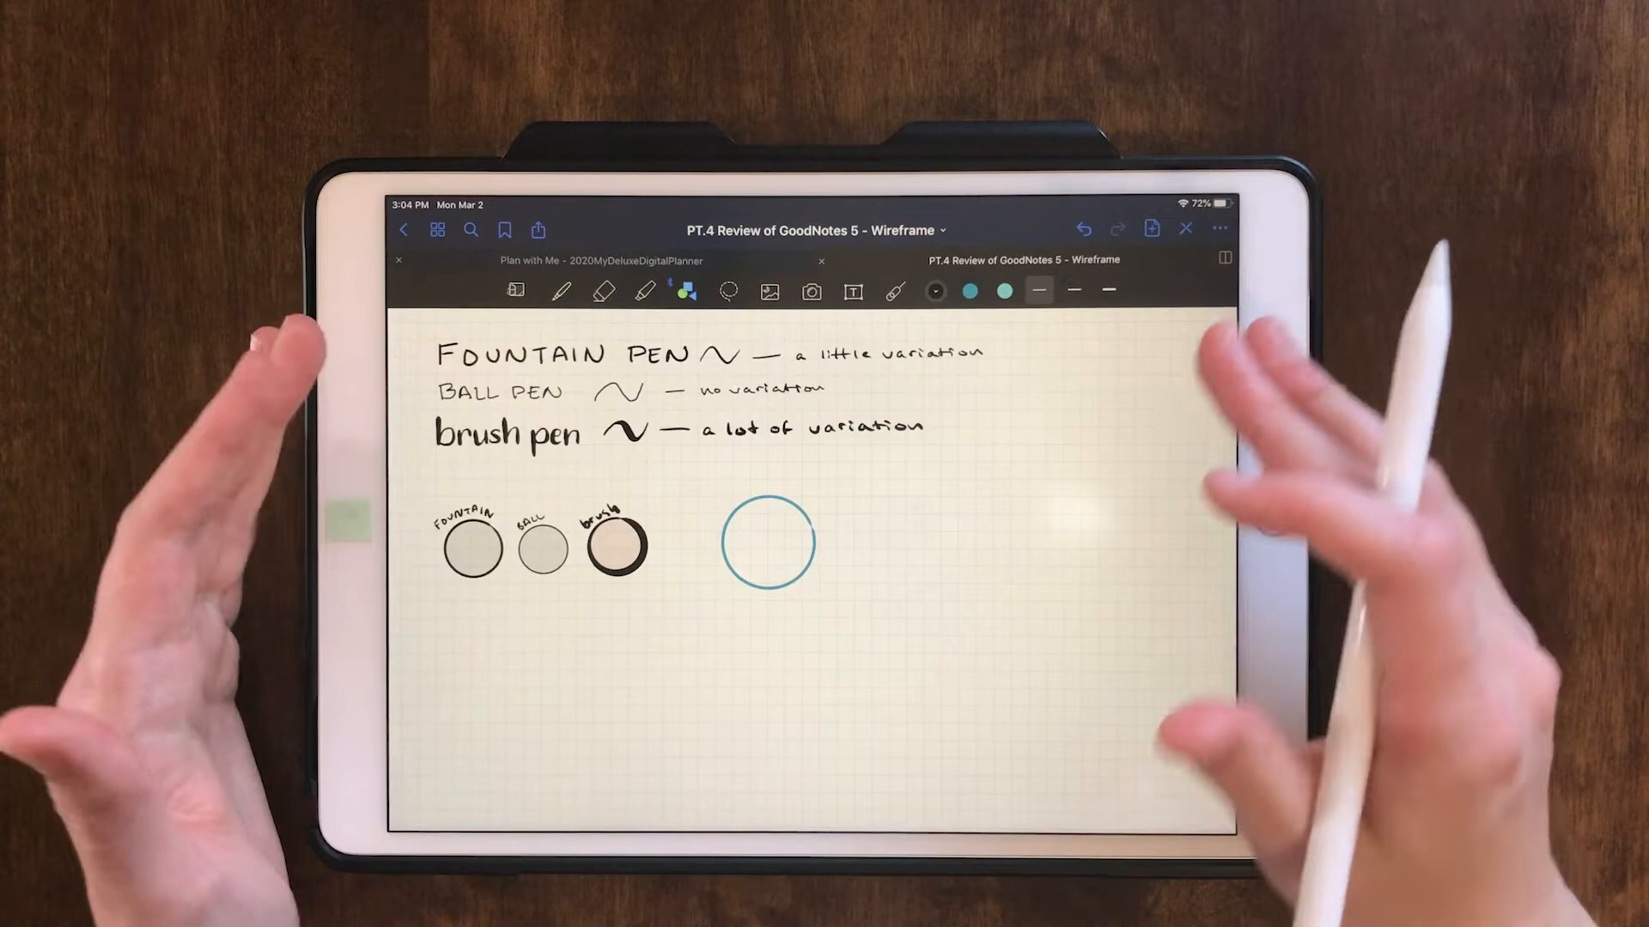
click(727, 291)
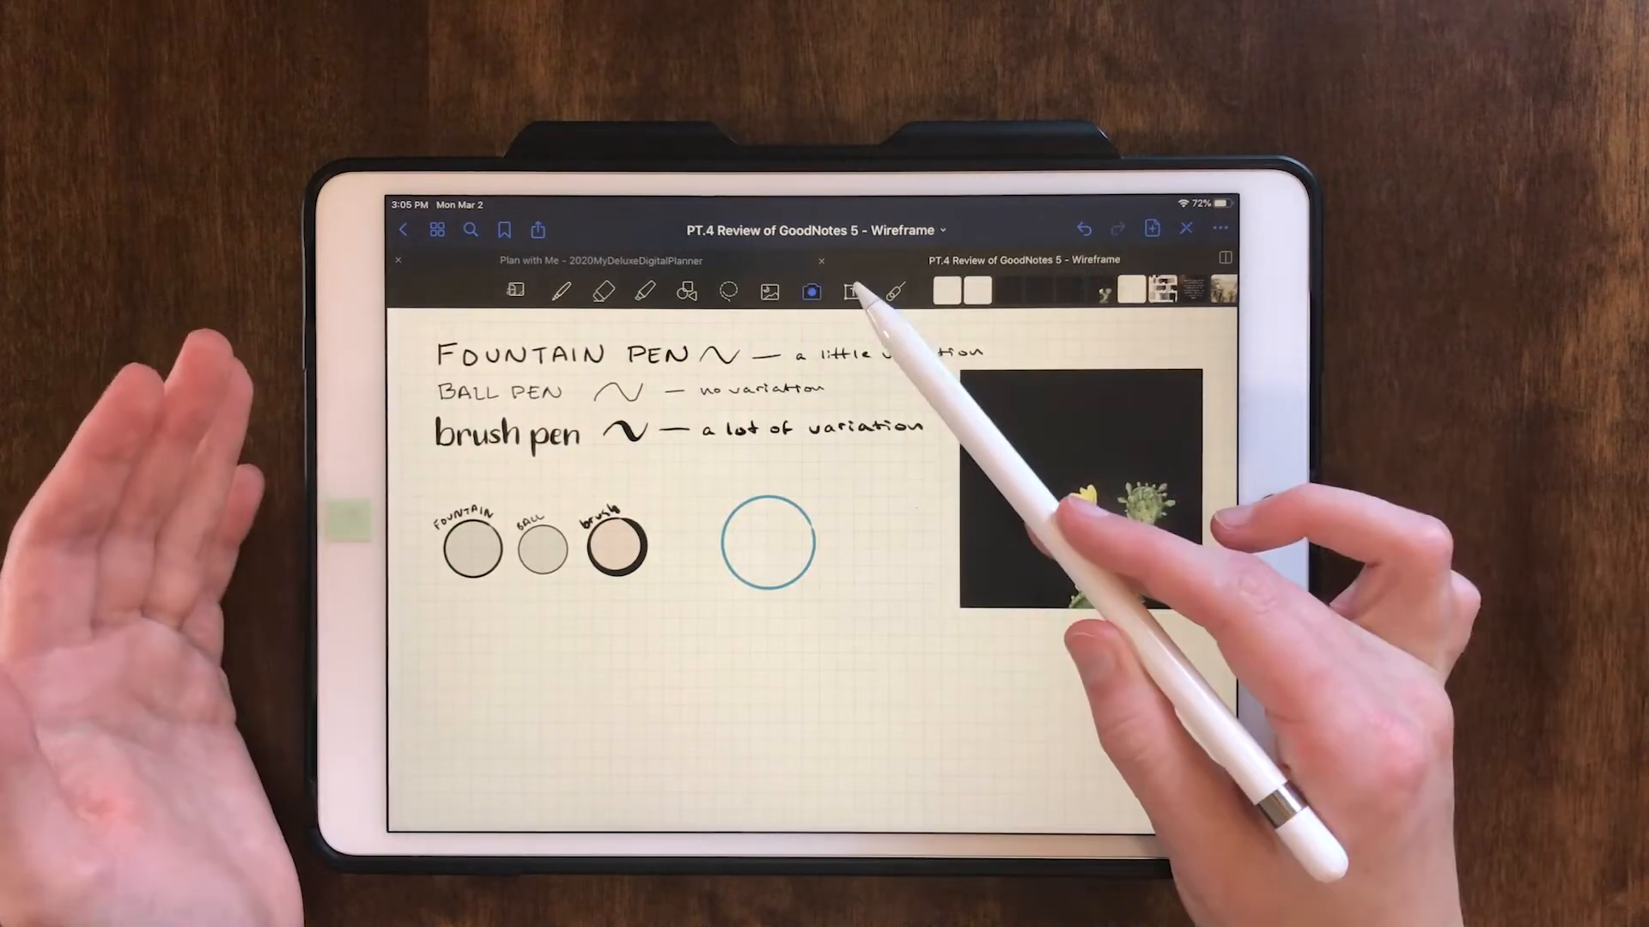
Open the text Styling font list and scroll through it, keeping Courier New.
click(852, 291)
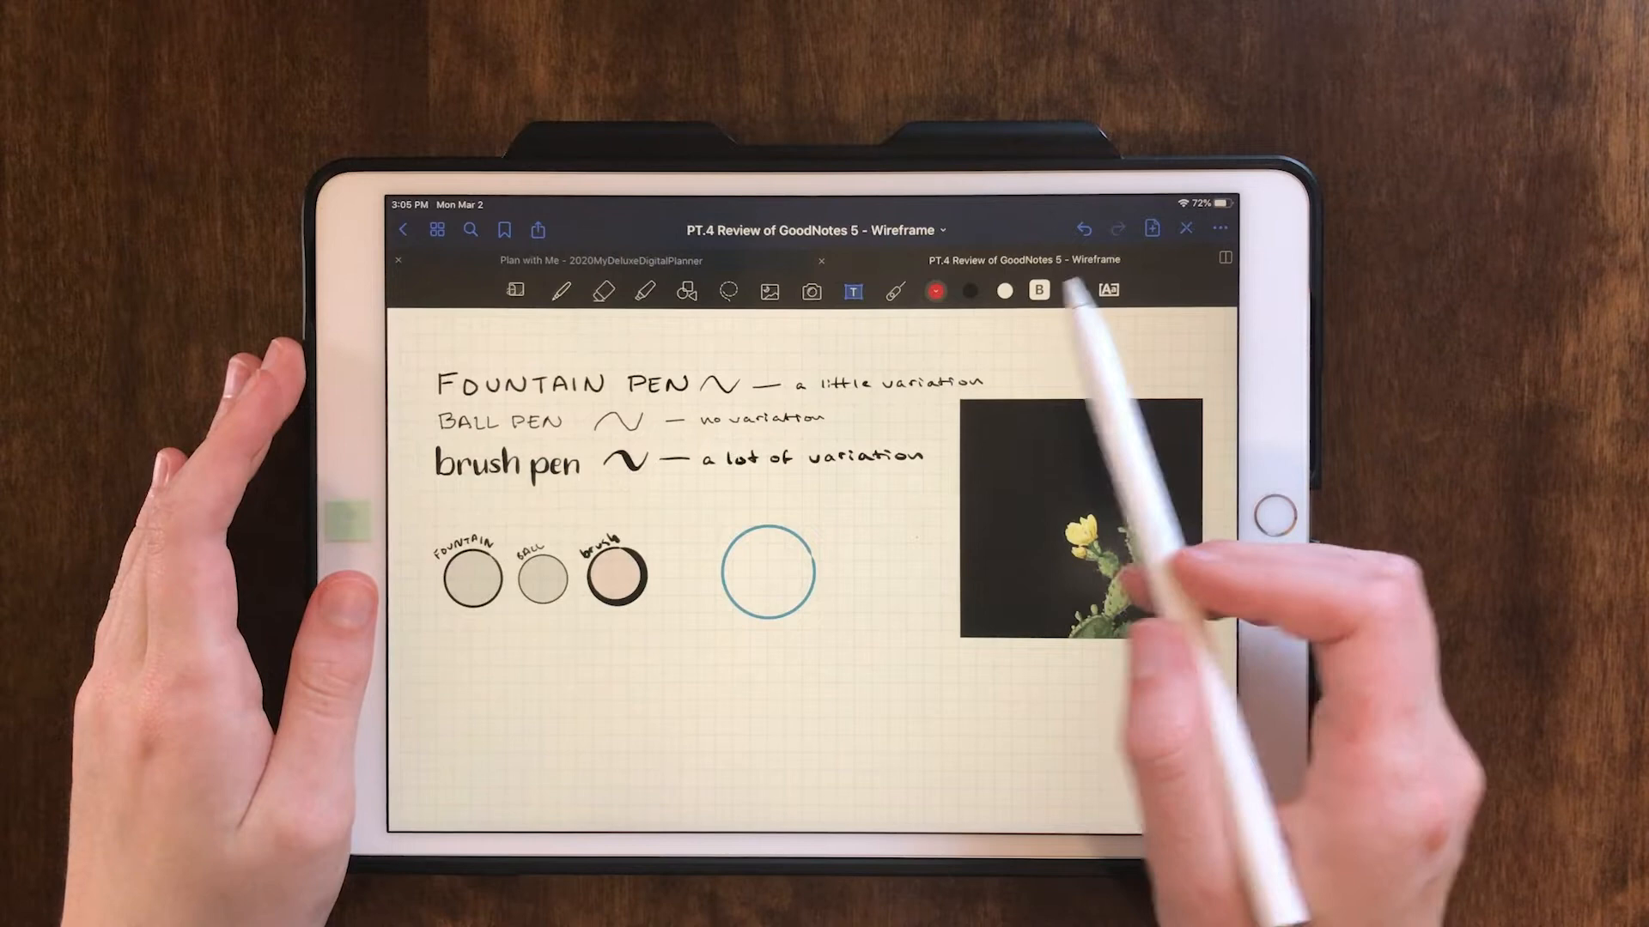
click(1110, 291)
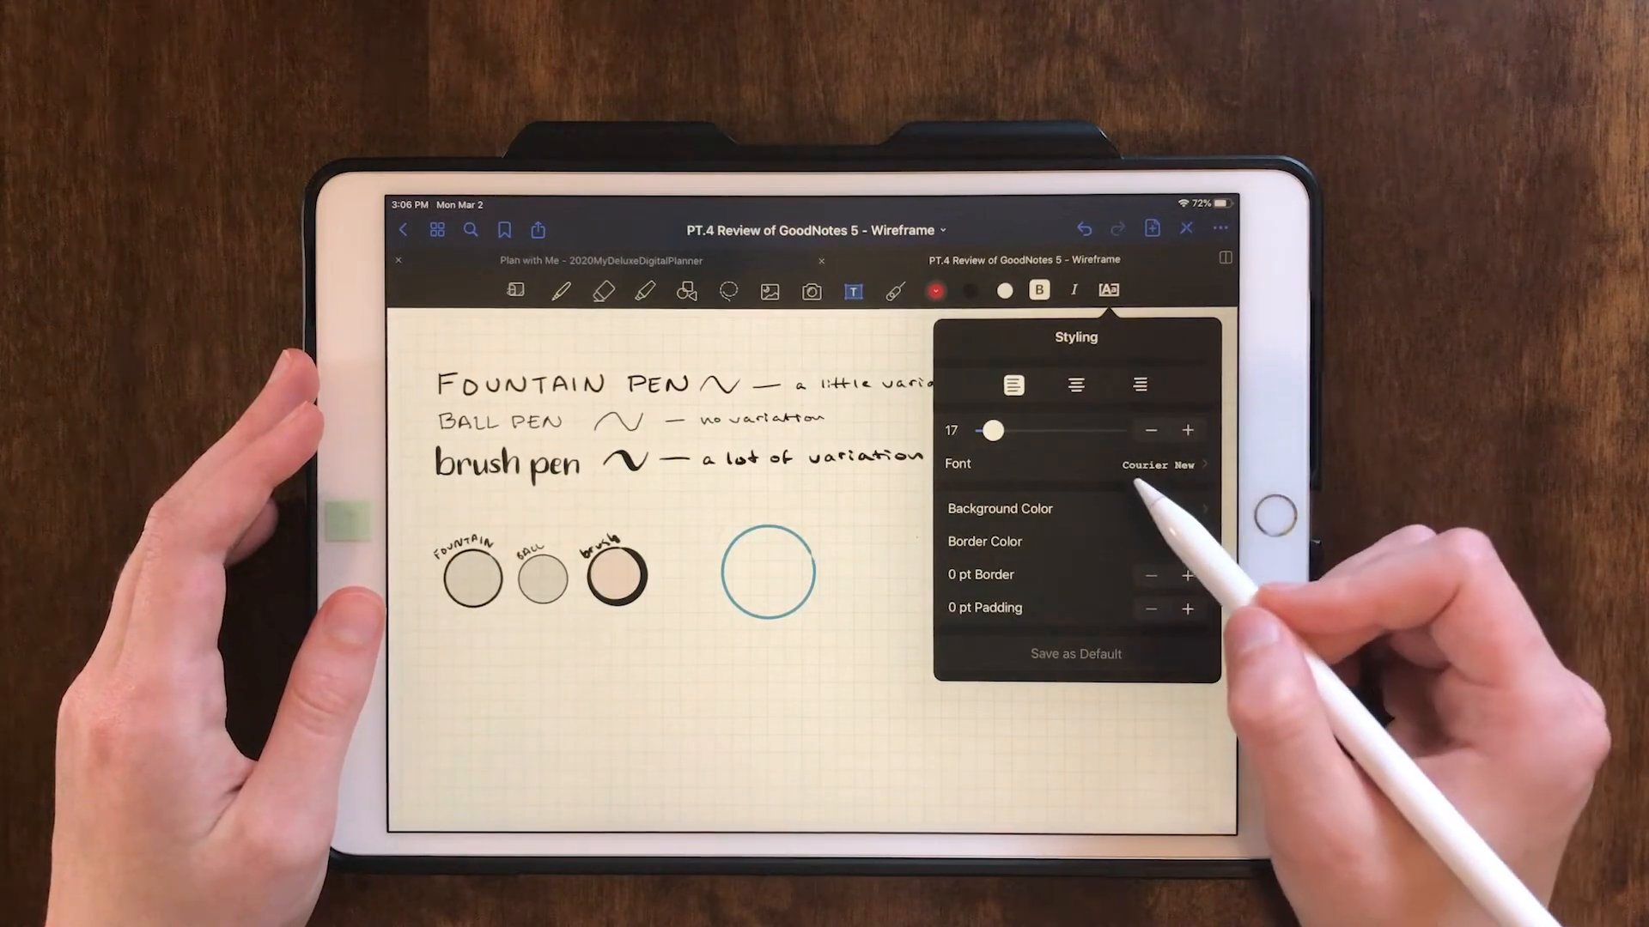
click(1156, 463)
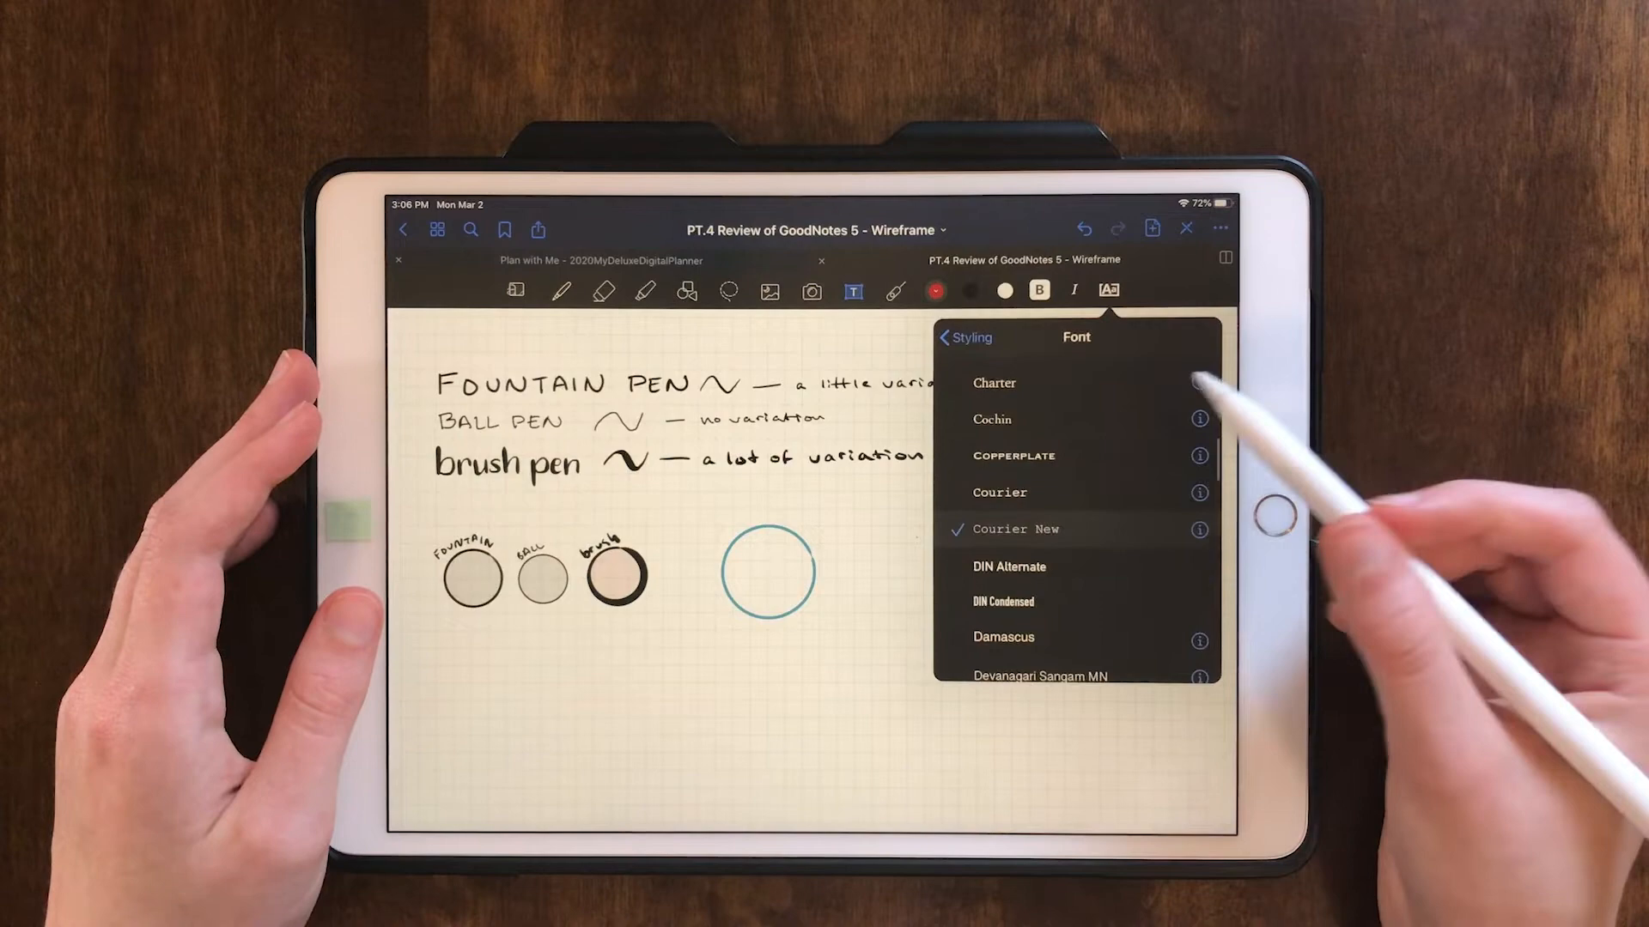
scroll(up, 3)
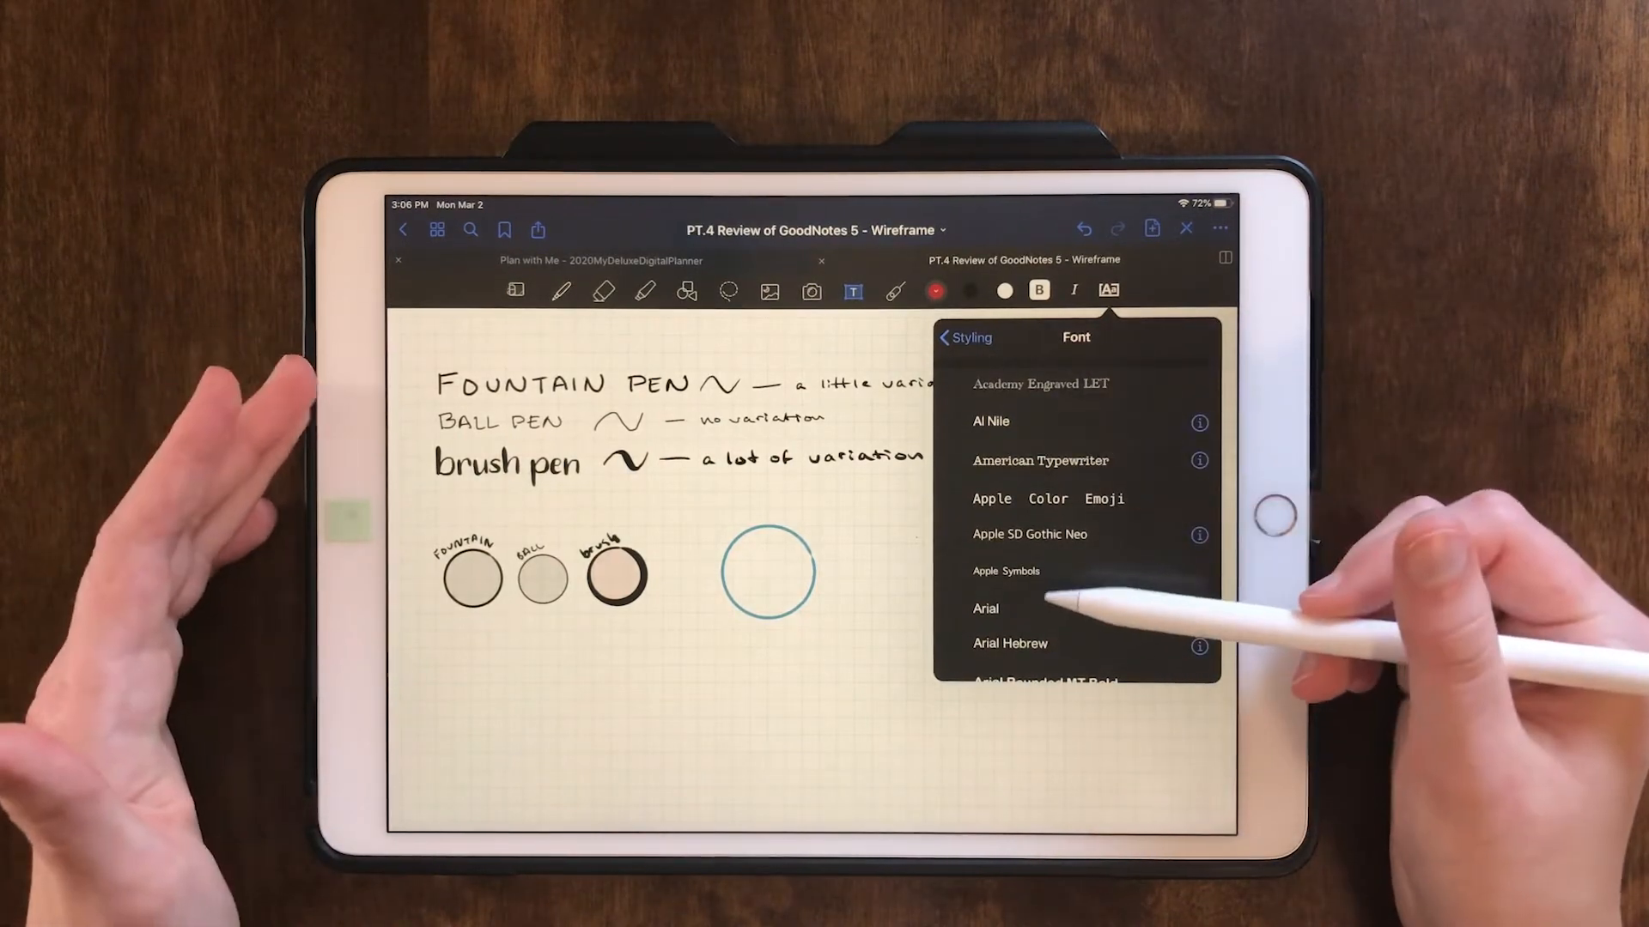
scroll(down, 3)
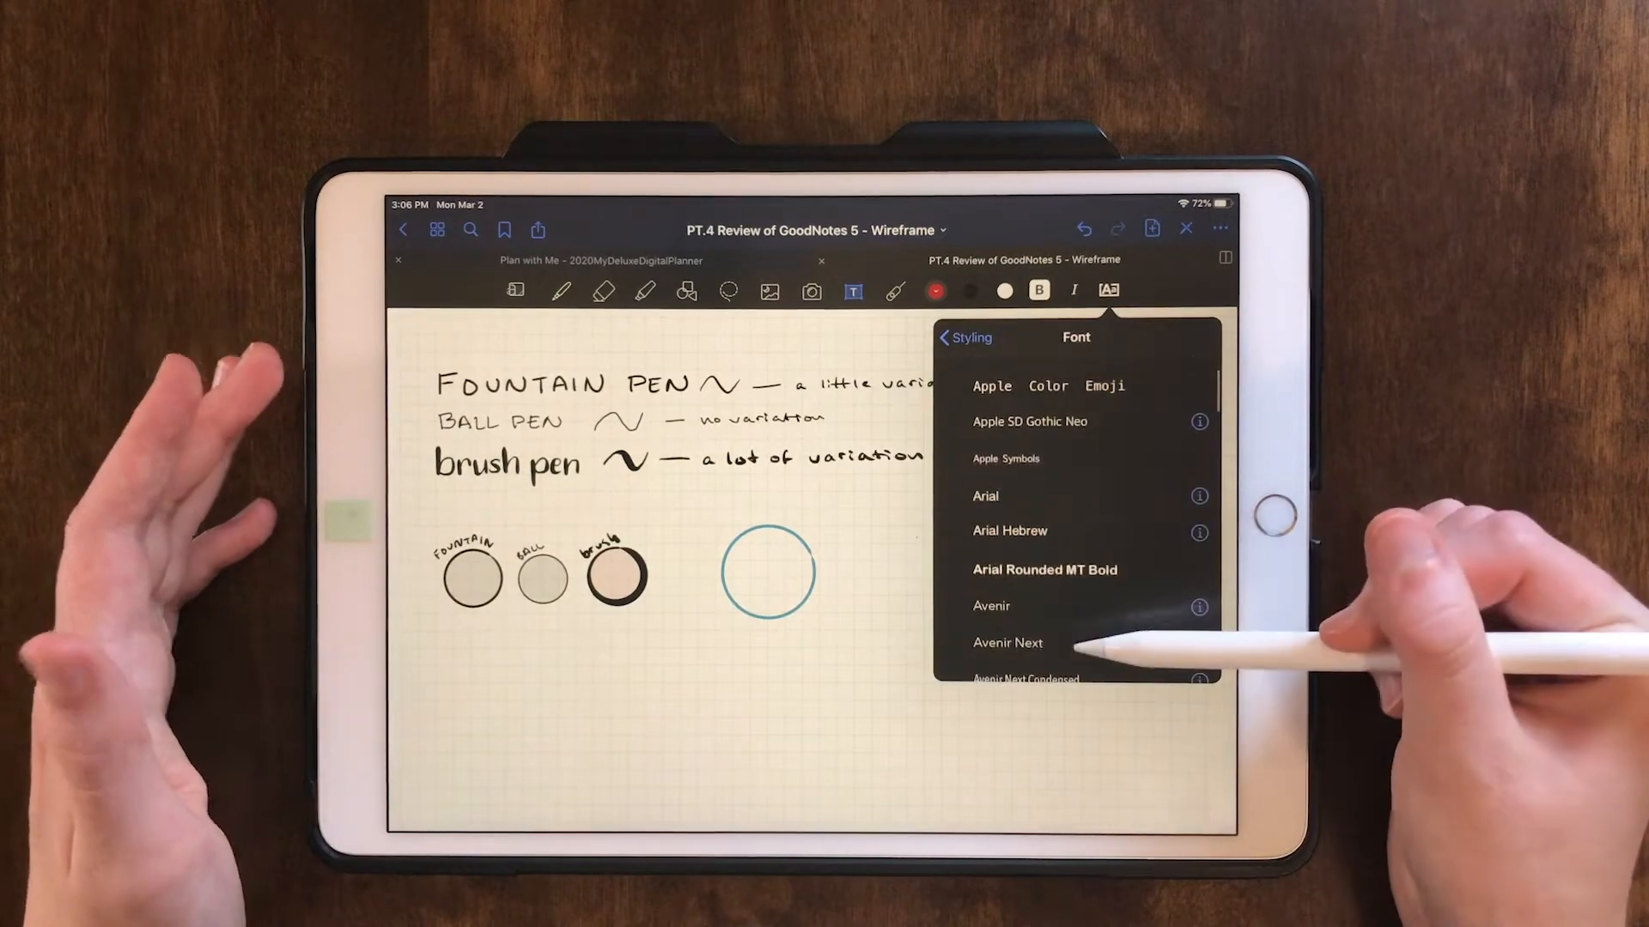
scroll(down, 3)
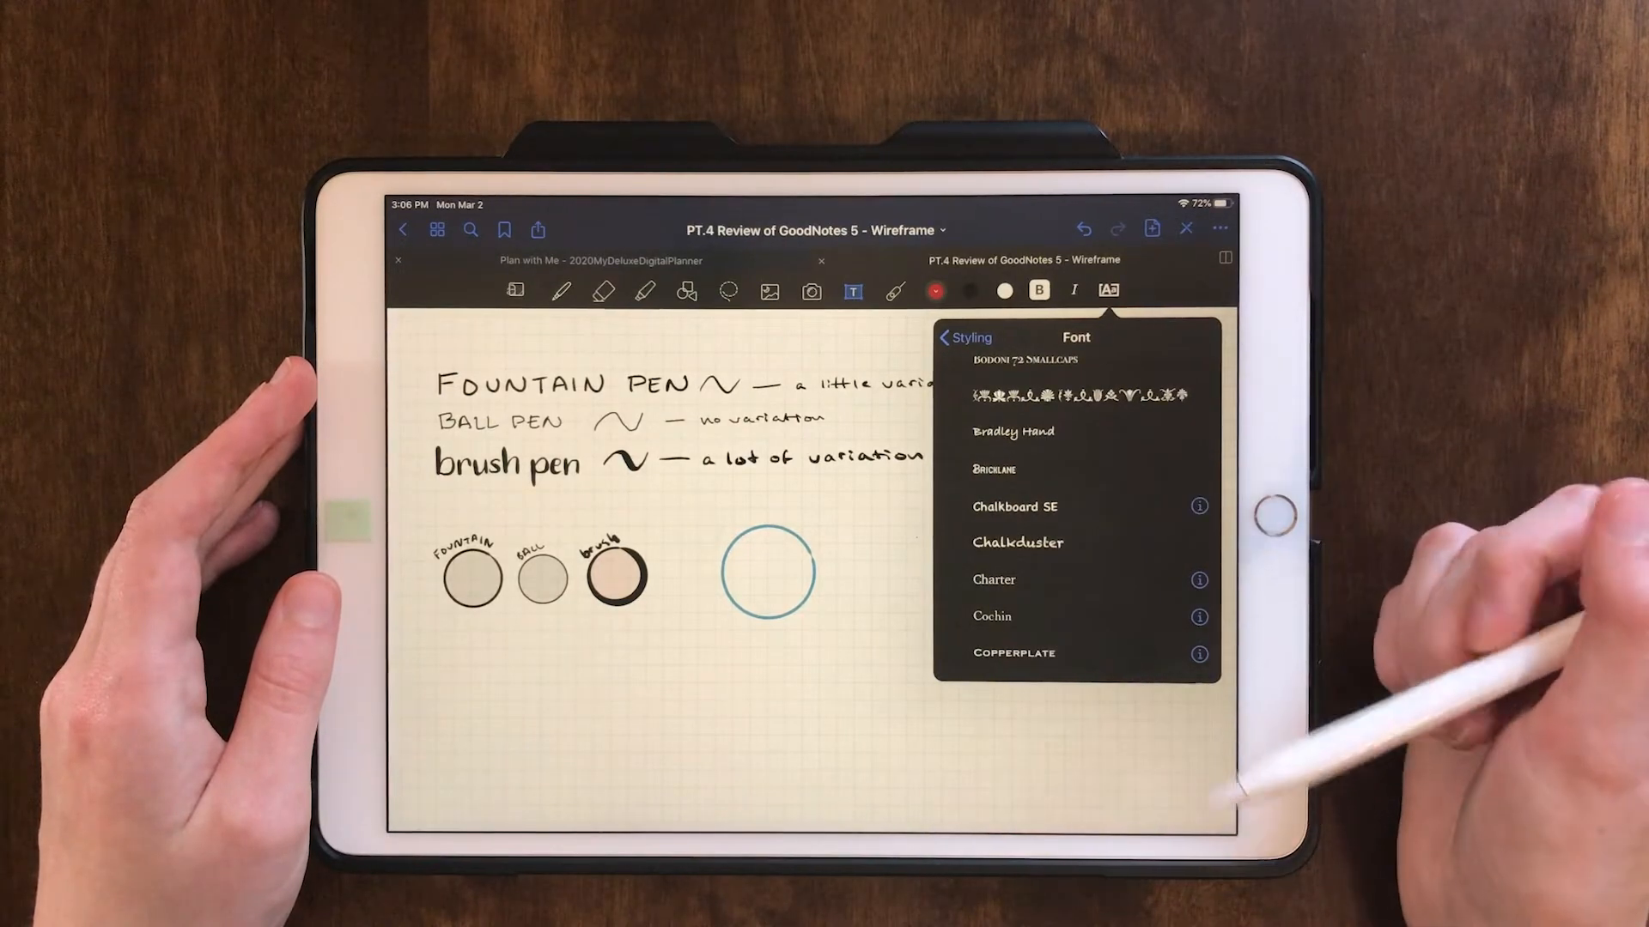
Add a 'Text' box with 5 pt padding and a blue 2 pt border, then deselect.
click(963, 337)
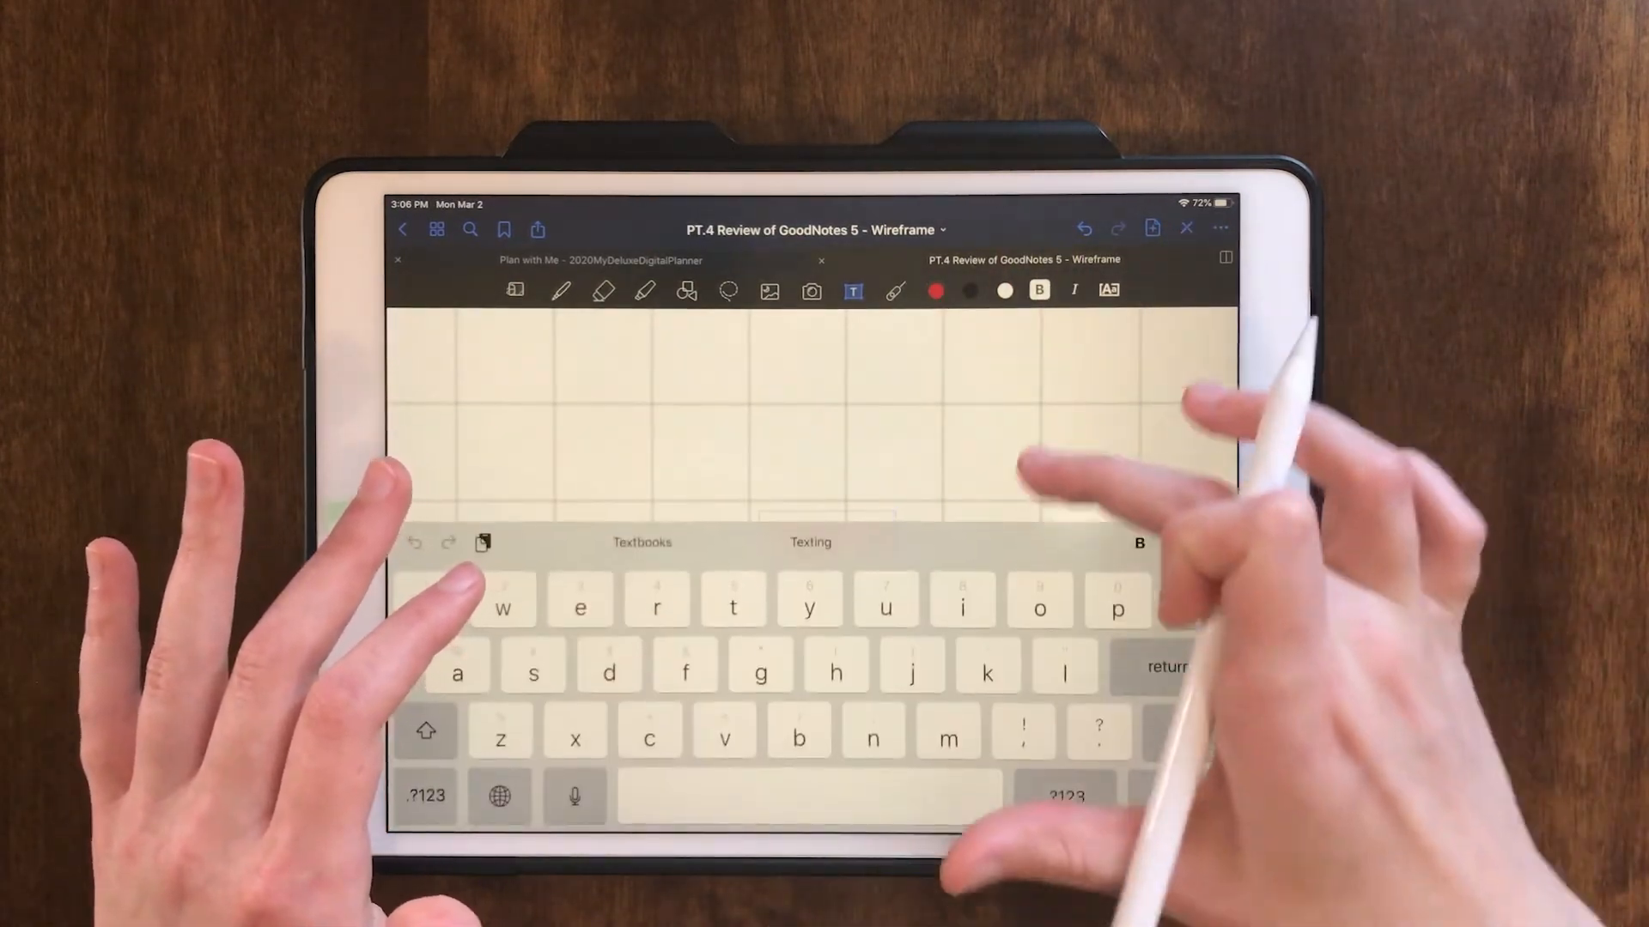
text(Text)
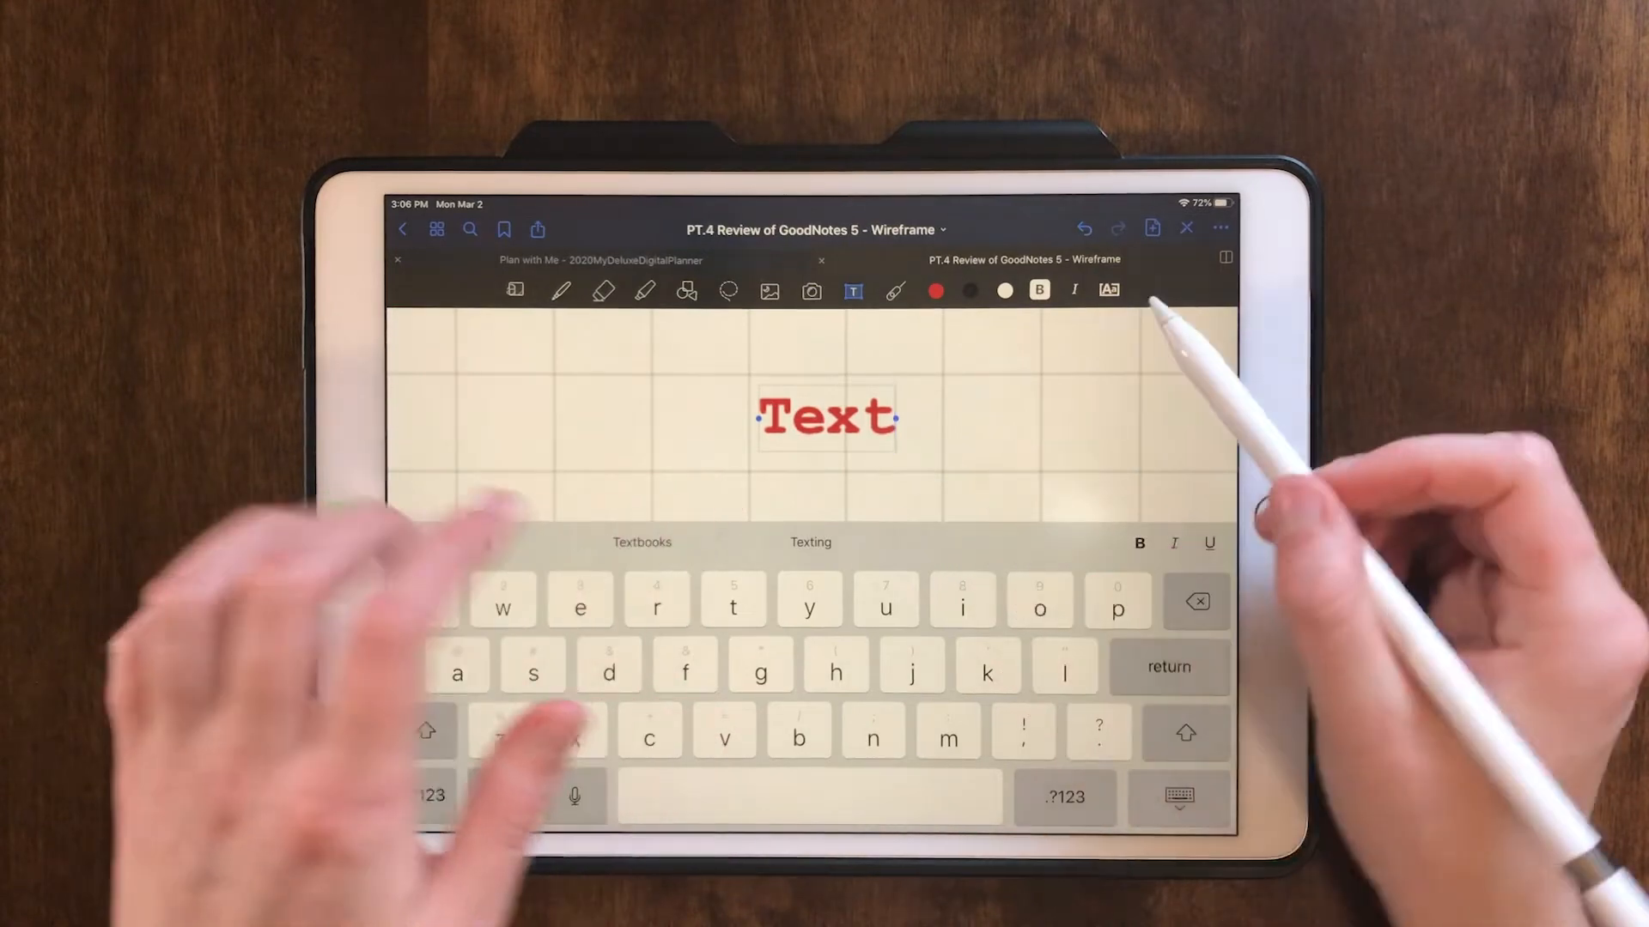
click(1110, 290)
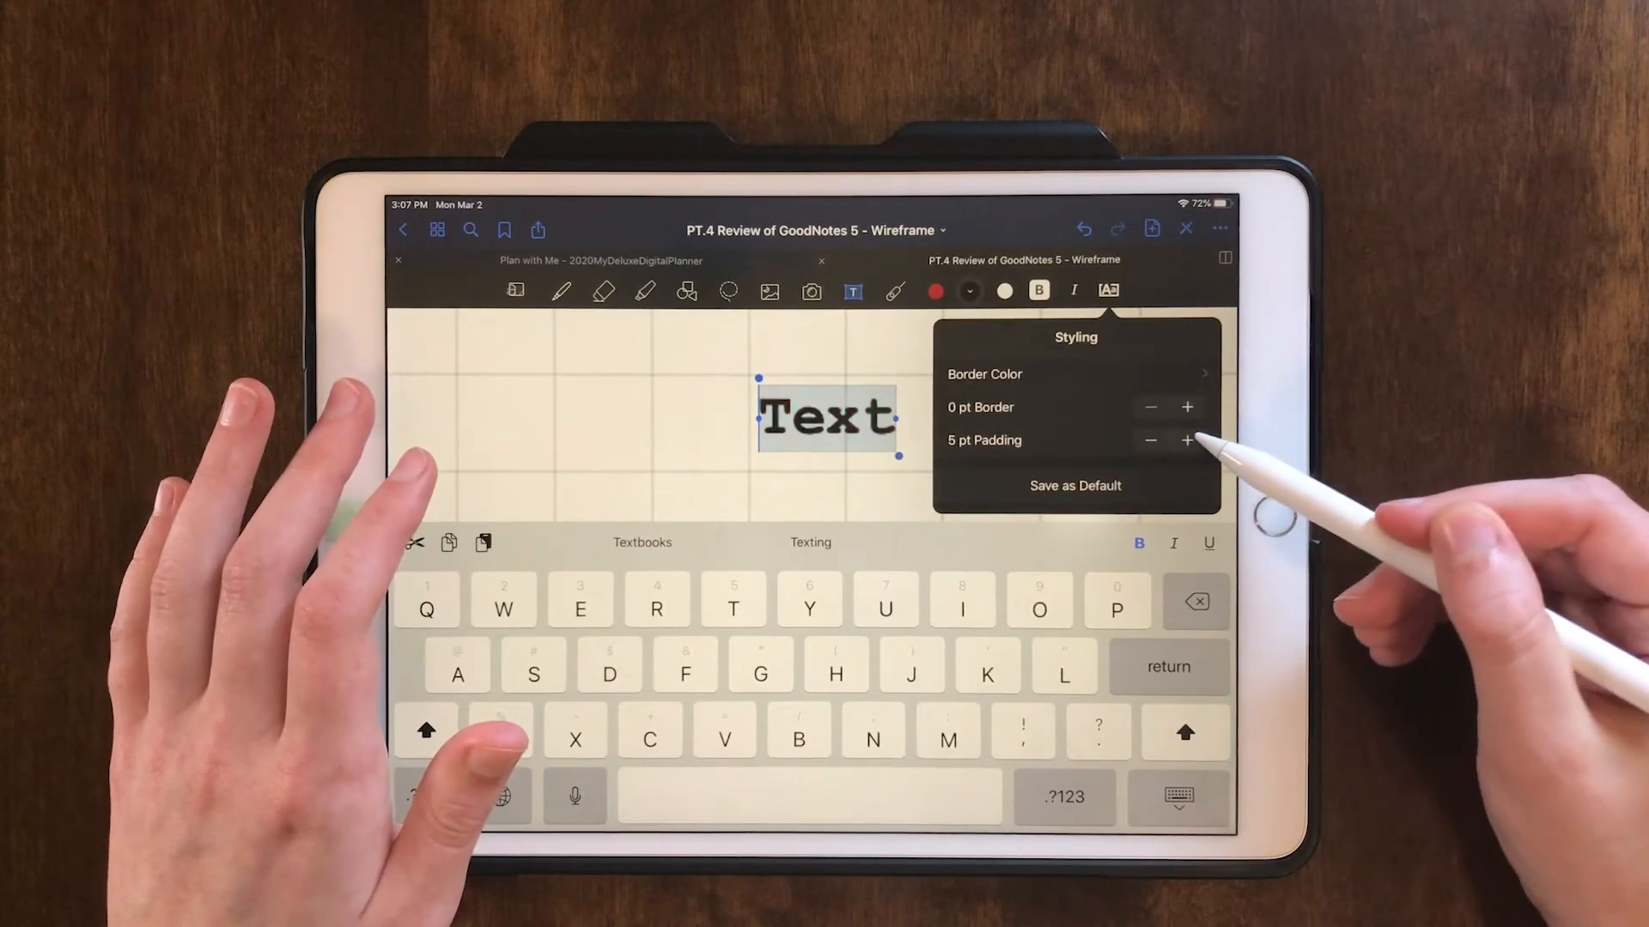
click(1185, 439)
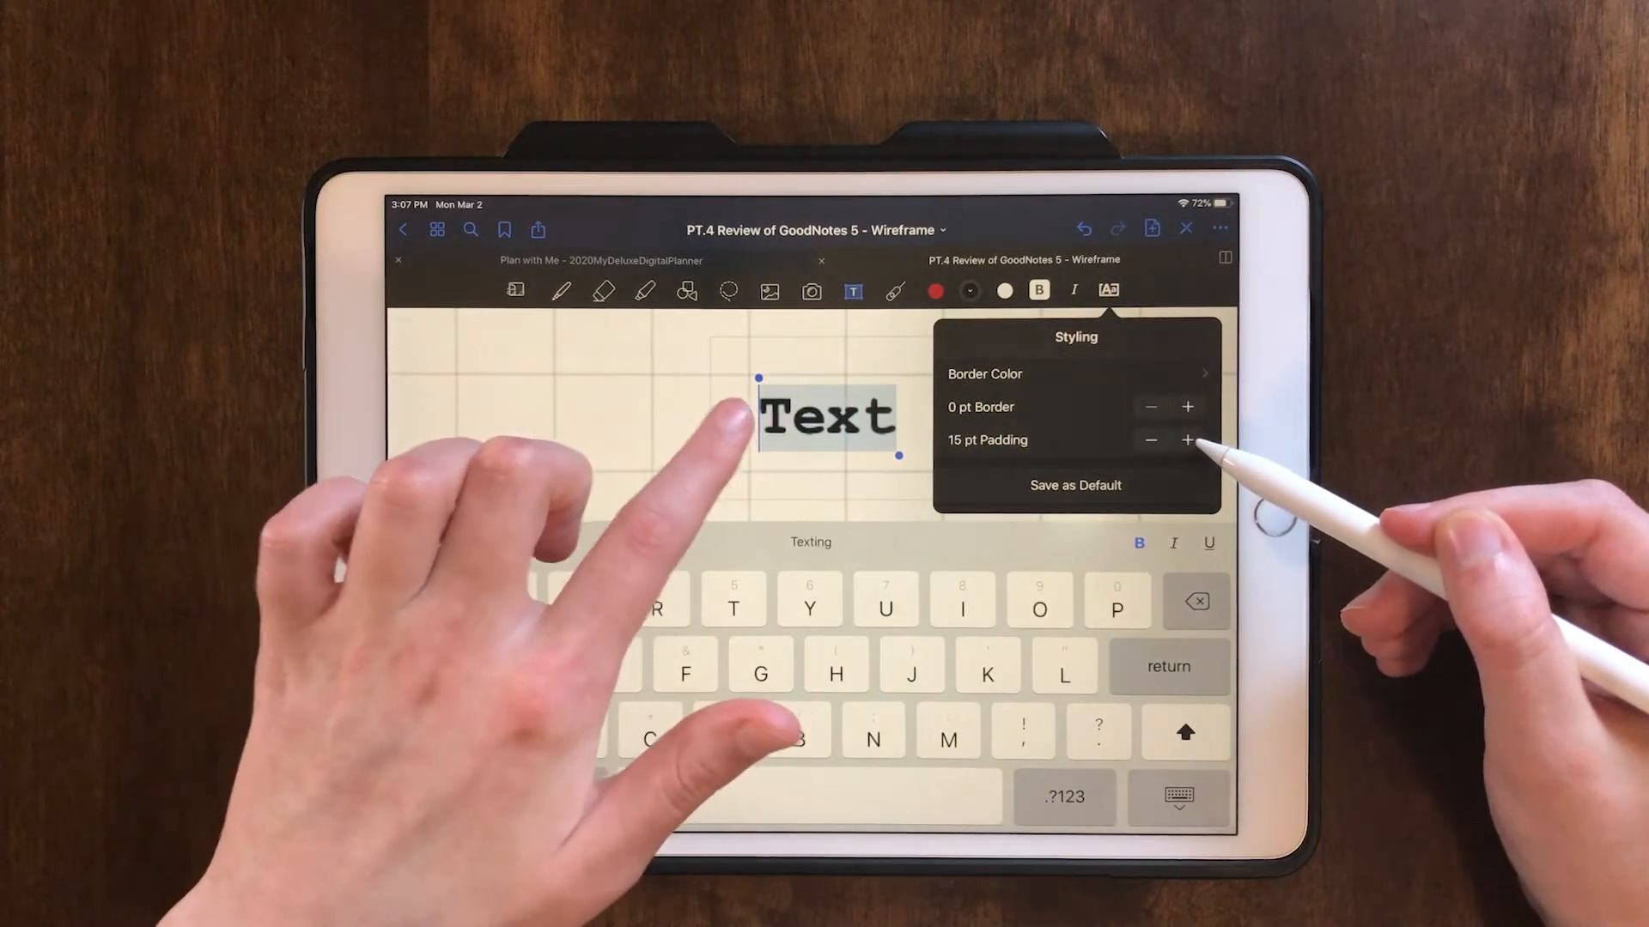
click(1151, 440)
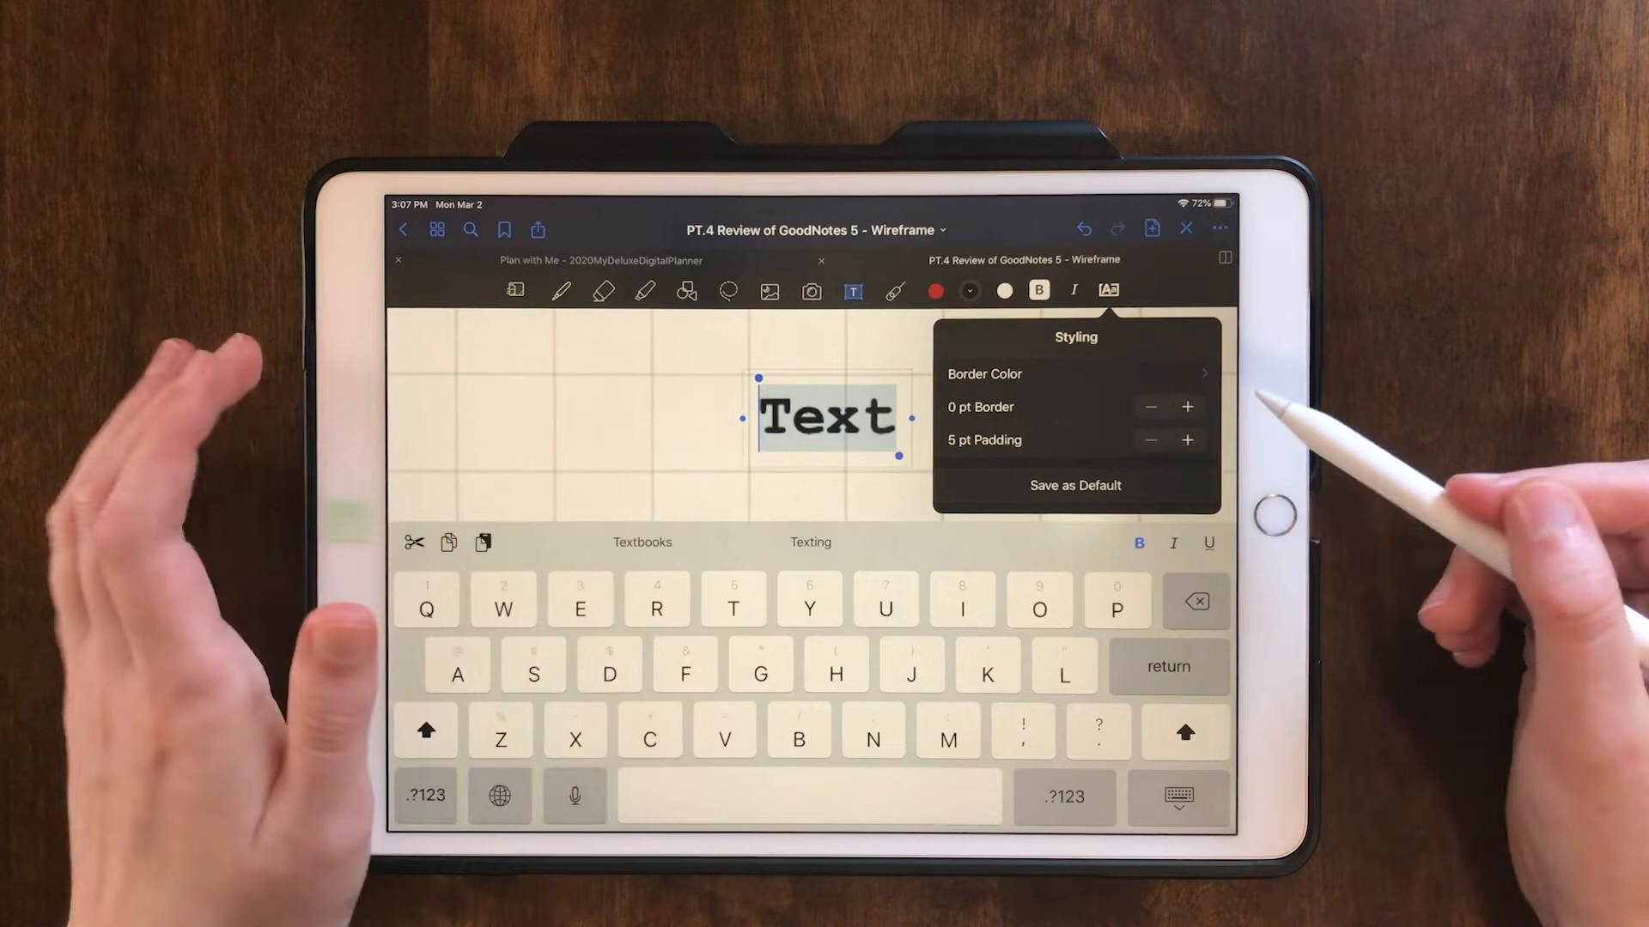
click(1186, 408)
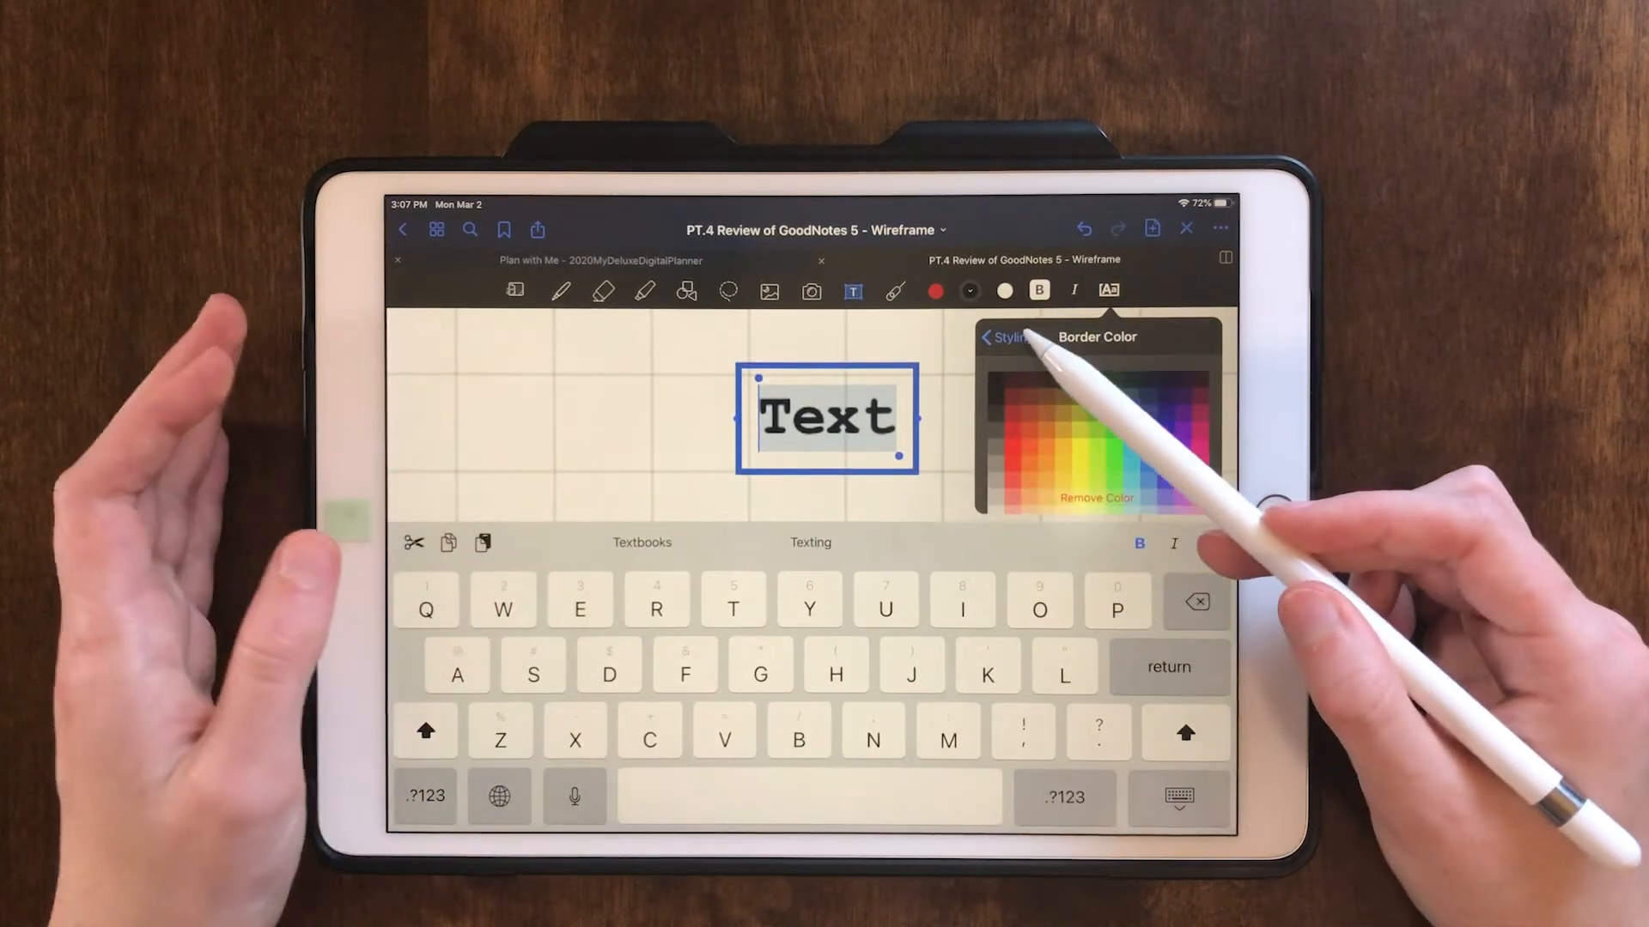
click(1001, 337)
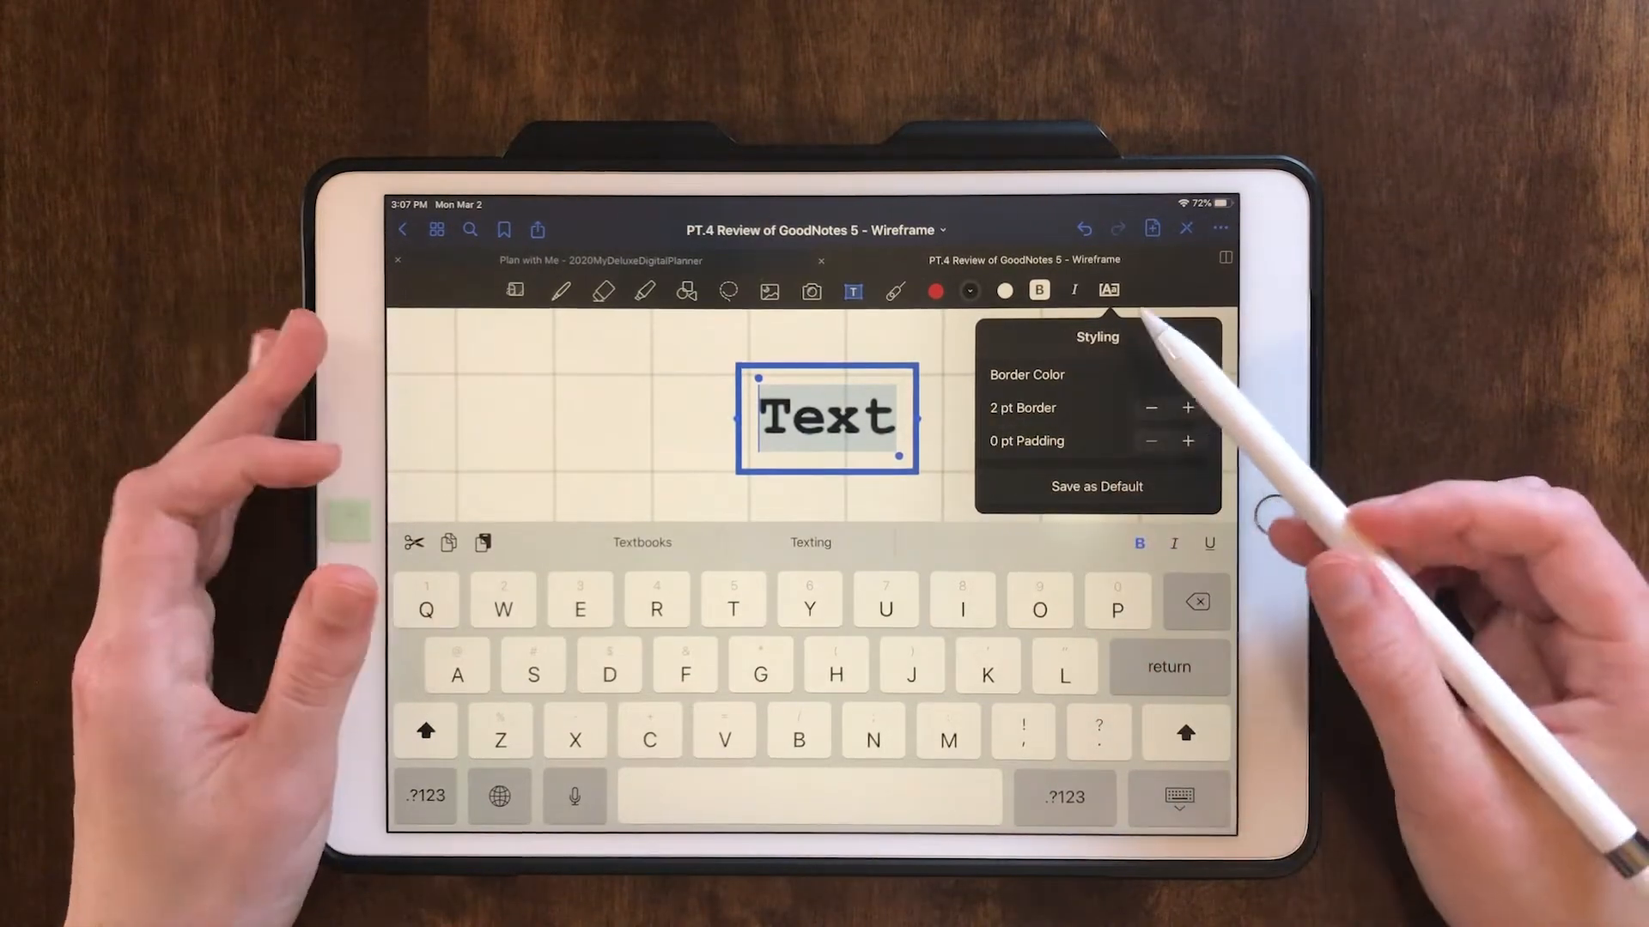
click(1191, 374)
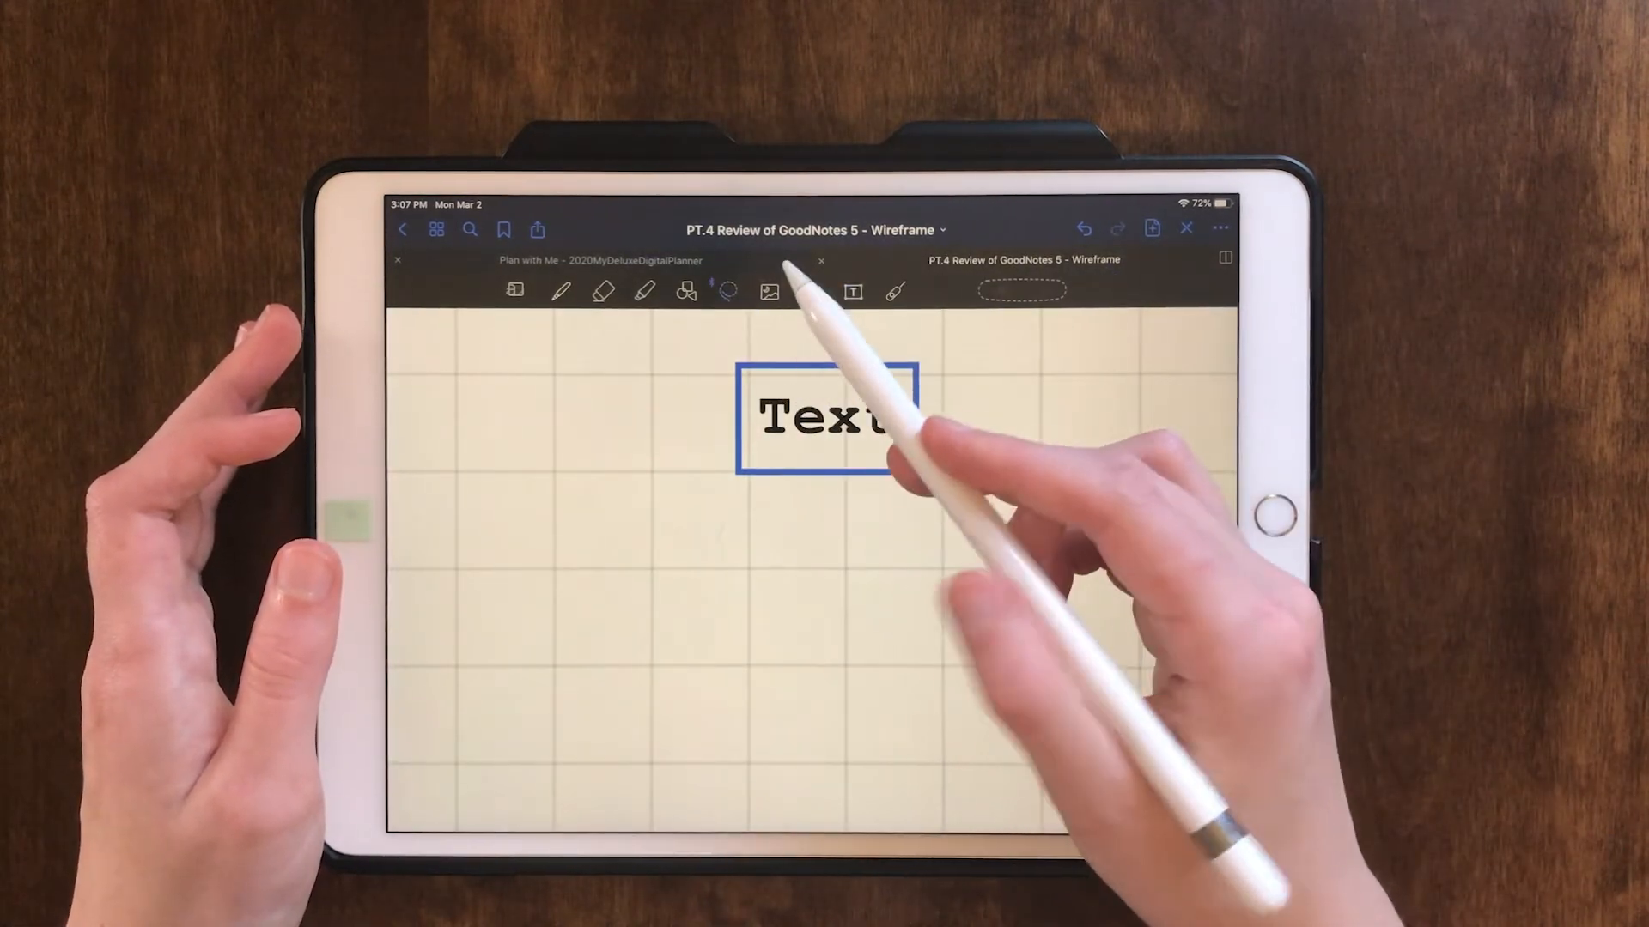
Select the pen, then open the Plan with Me 2020 planner's Monthly Budget page.
click(853, 291)
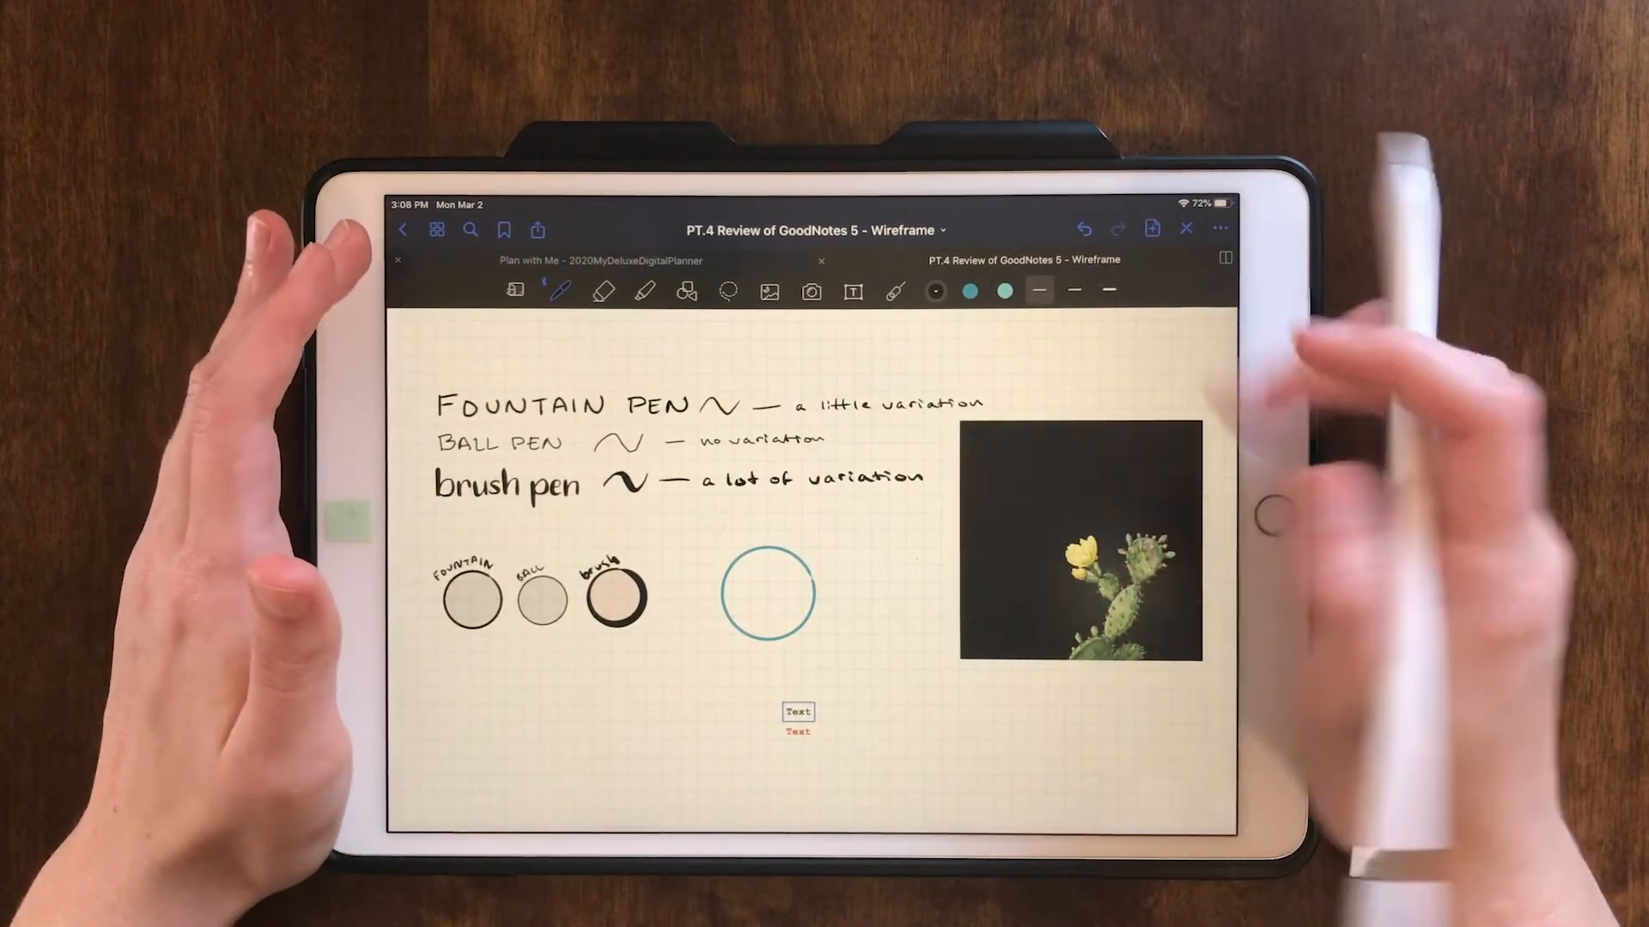
click(1220, 229)
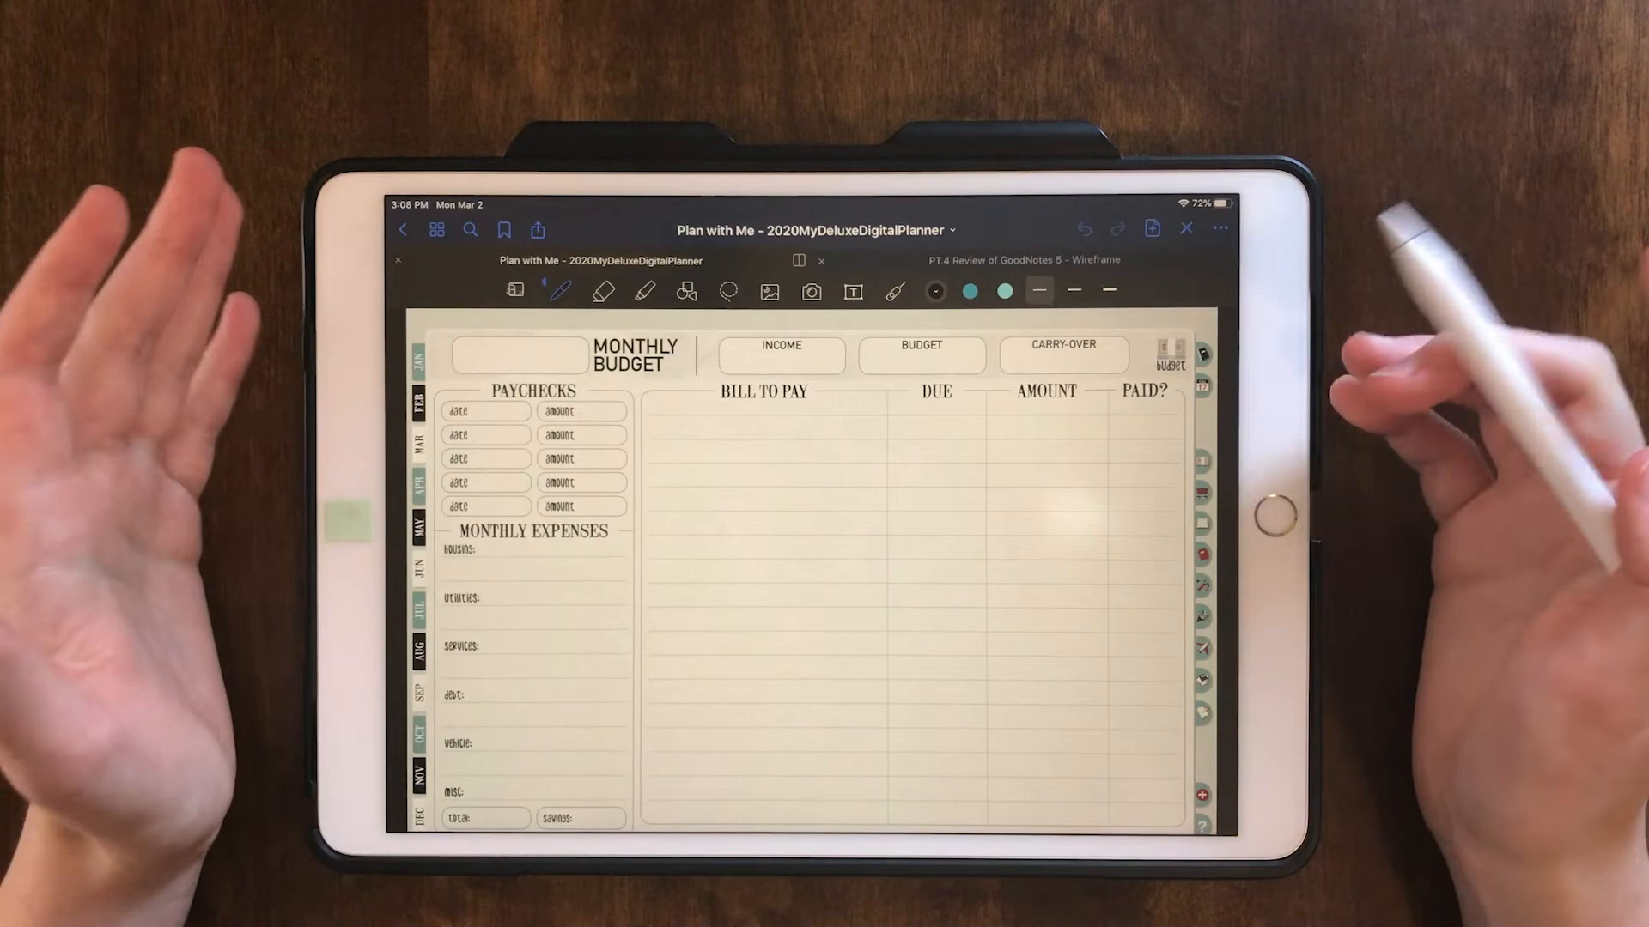
Look over the page options menu, then hide the document tab bar.
click(1219, 229)
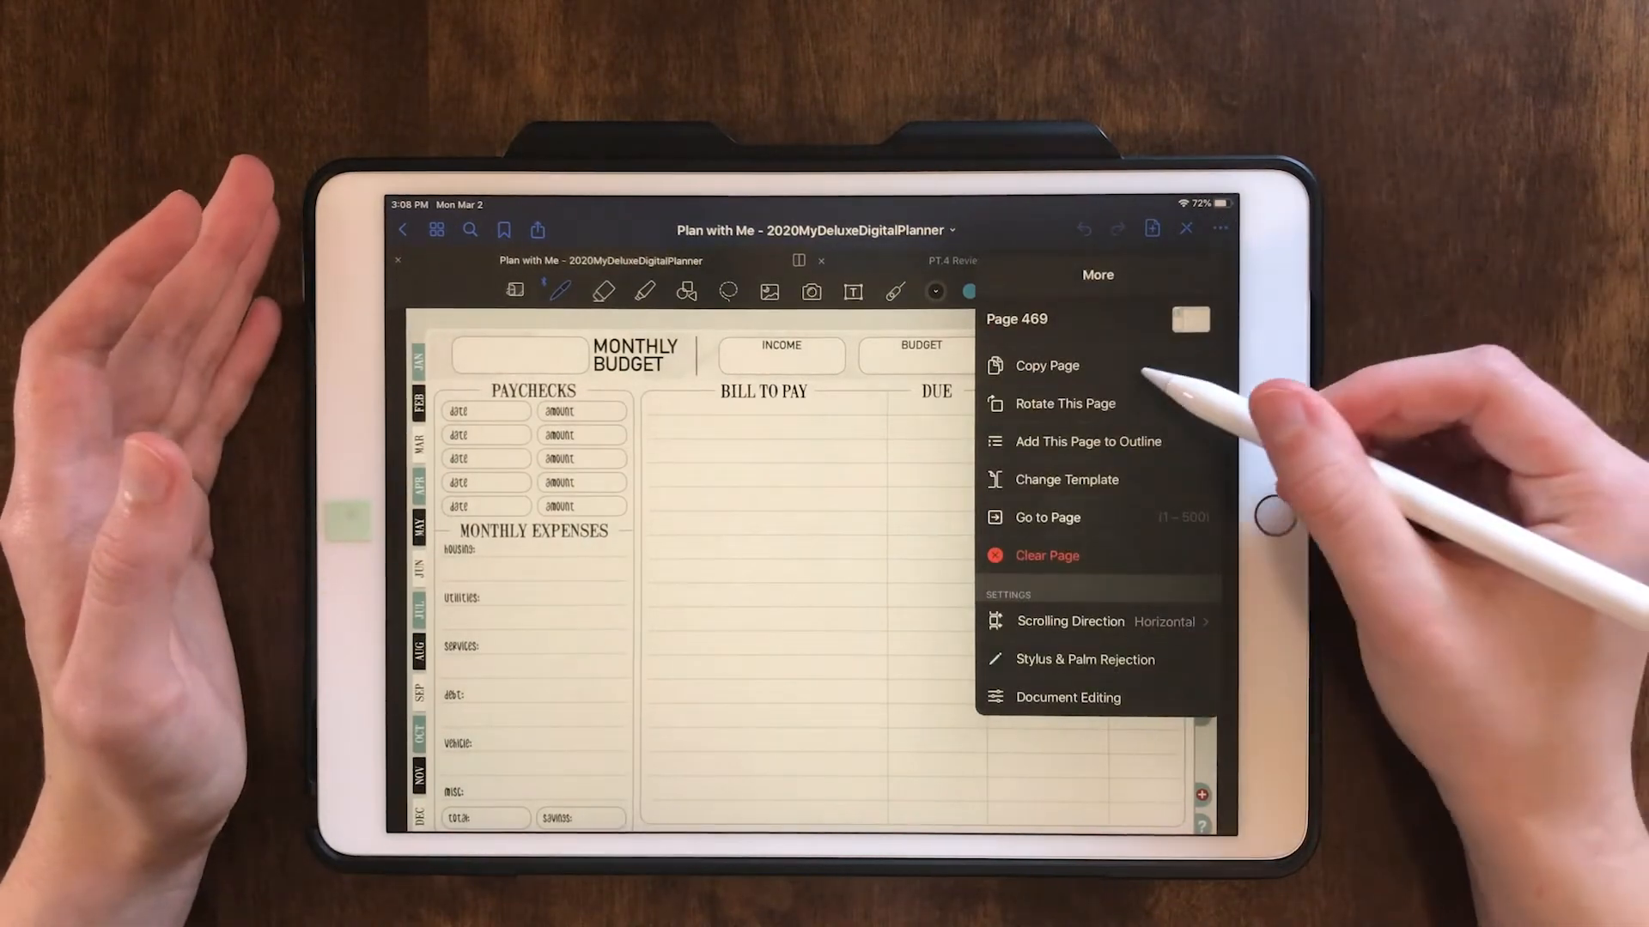
click(1045, 365)
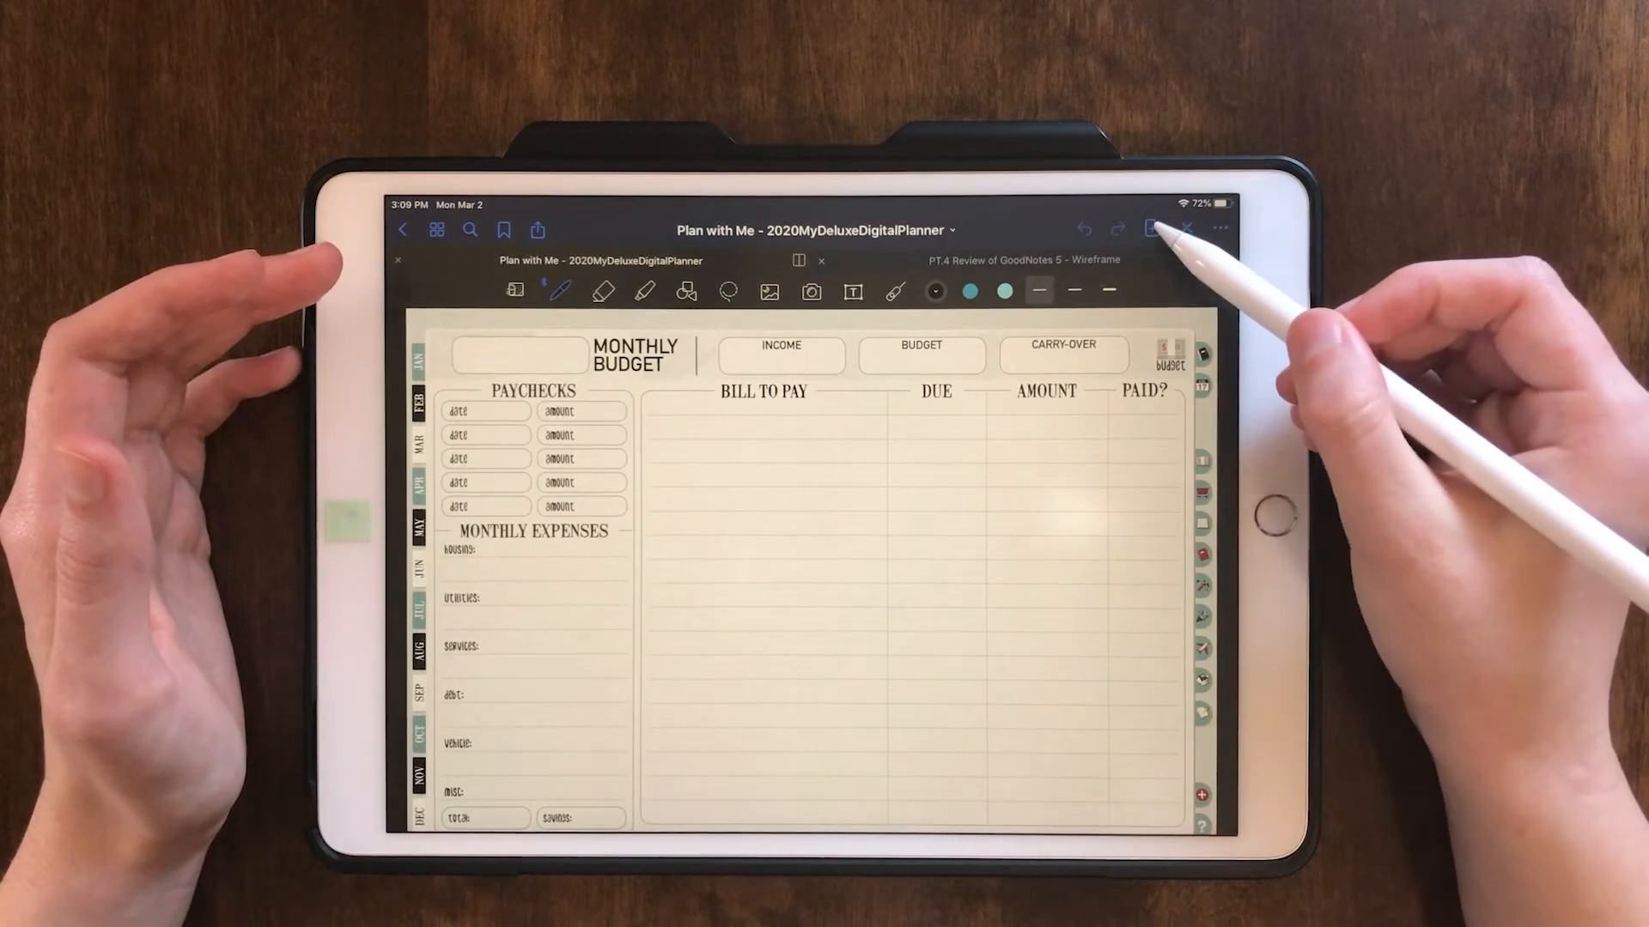
click(1151, 229)
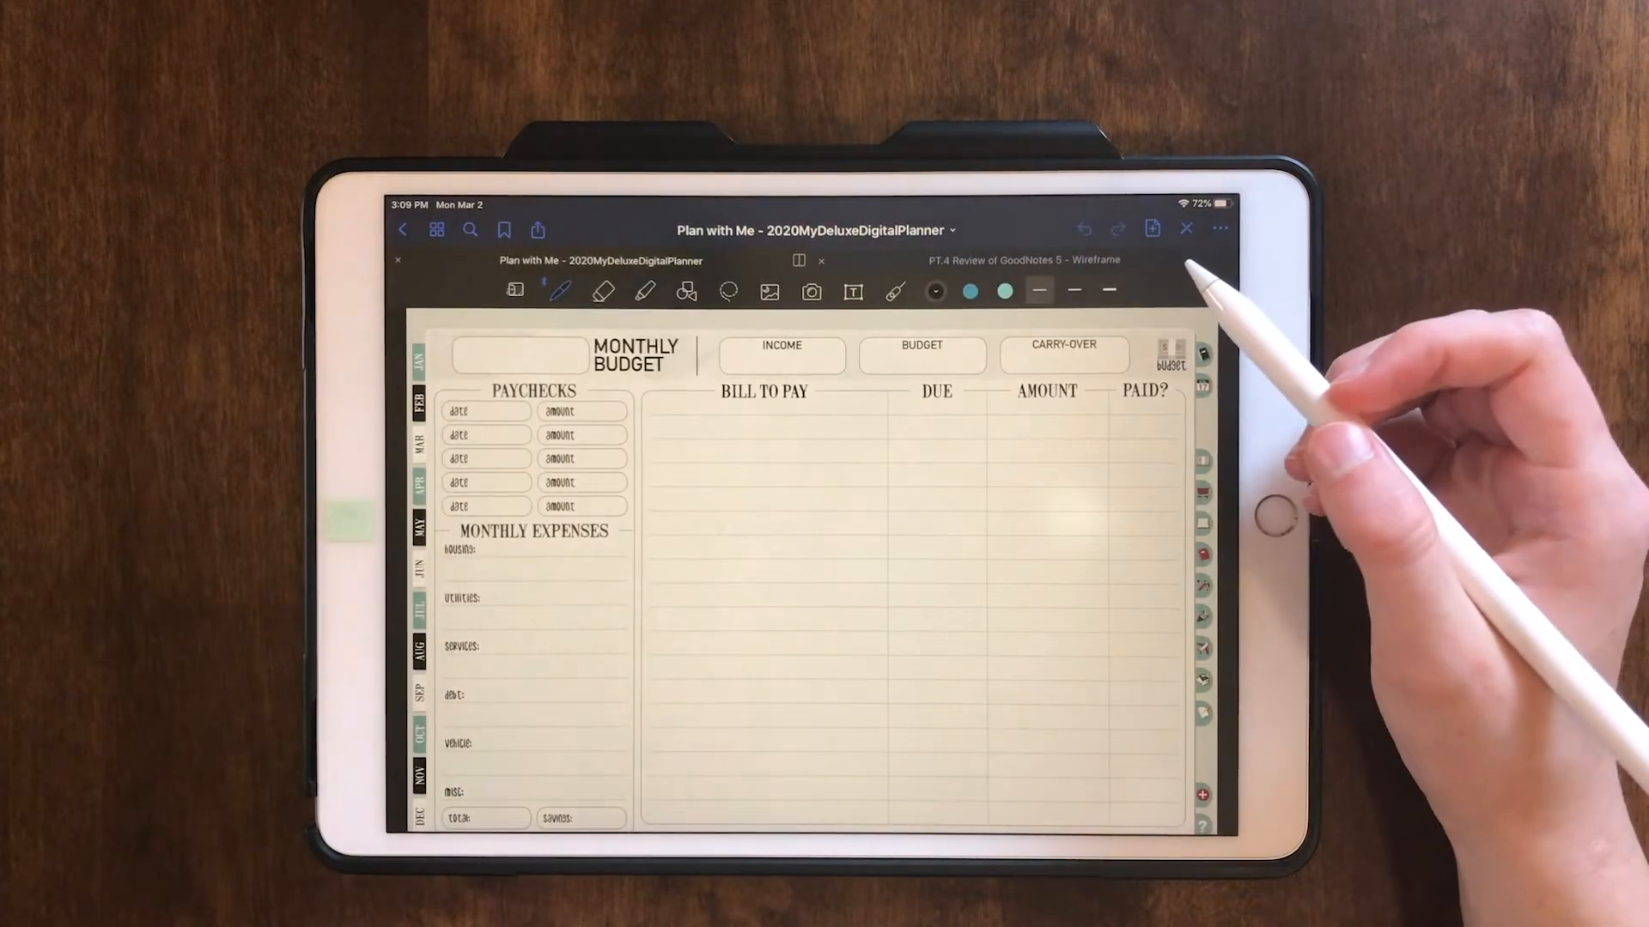
click(1020, 259)
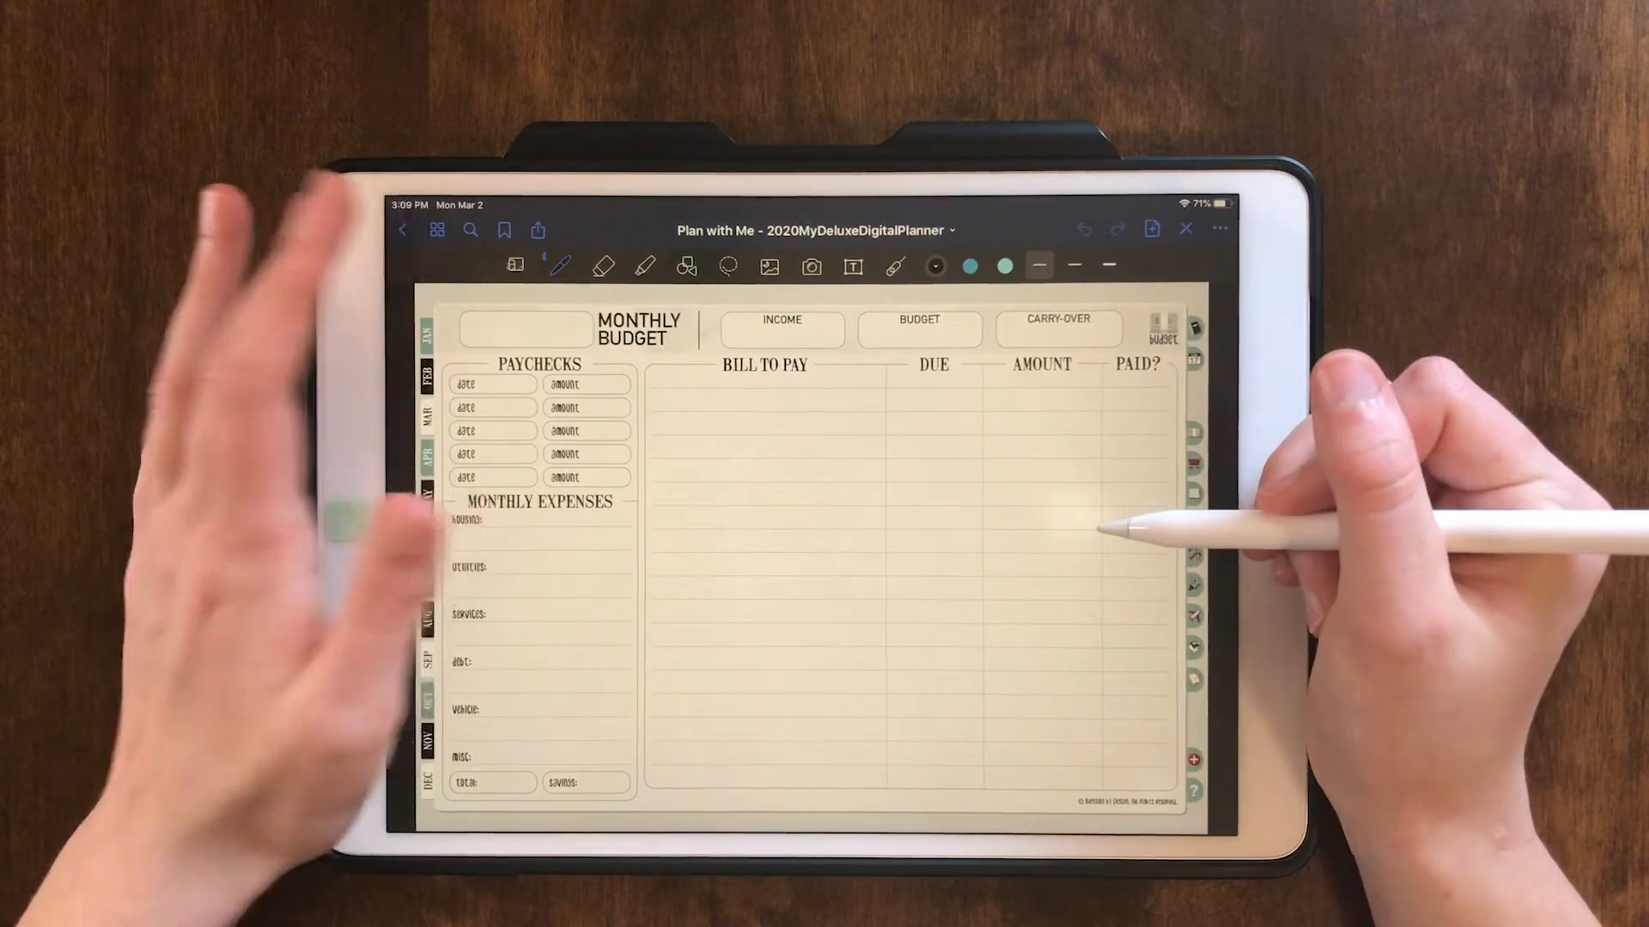
Return to the Example folder, then star and unstar the Tier 1 folder.
click(402, 230)
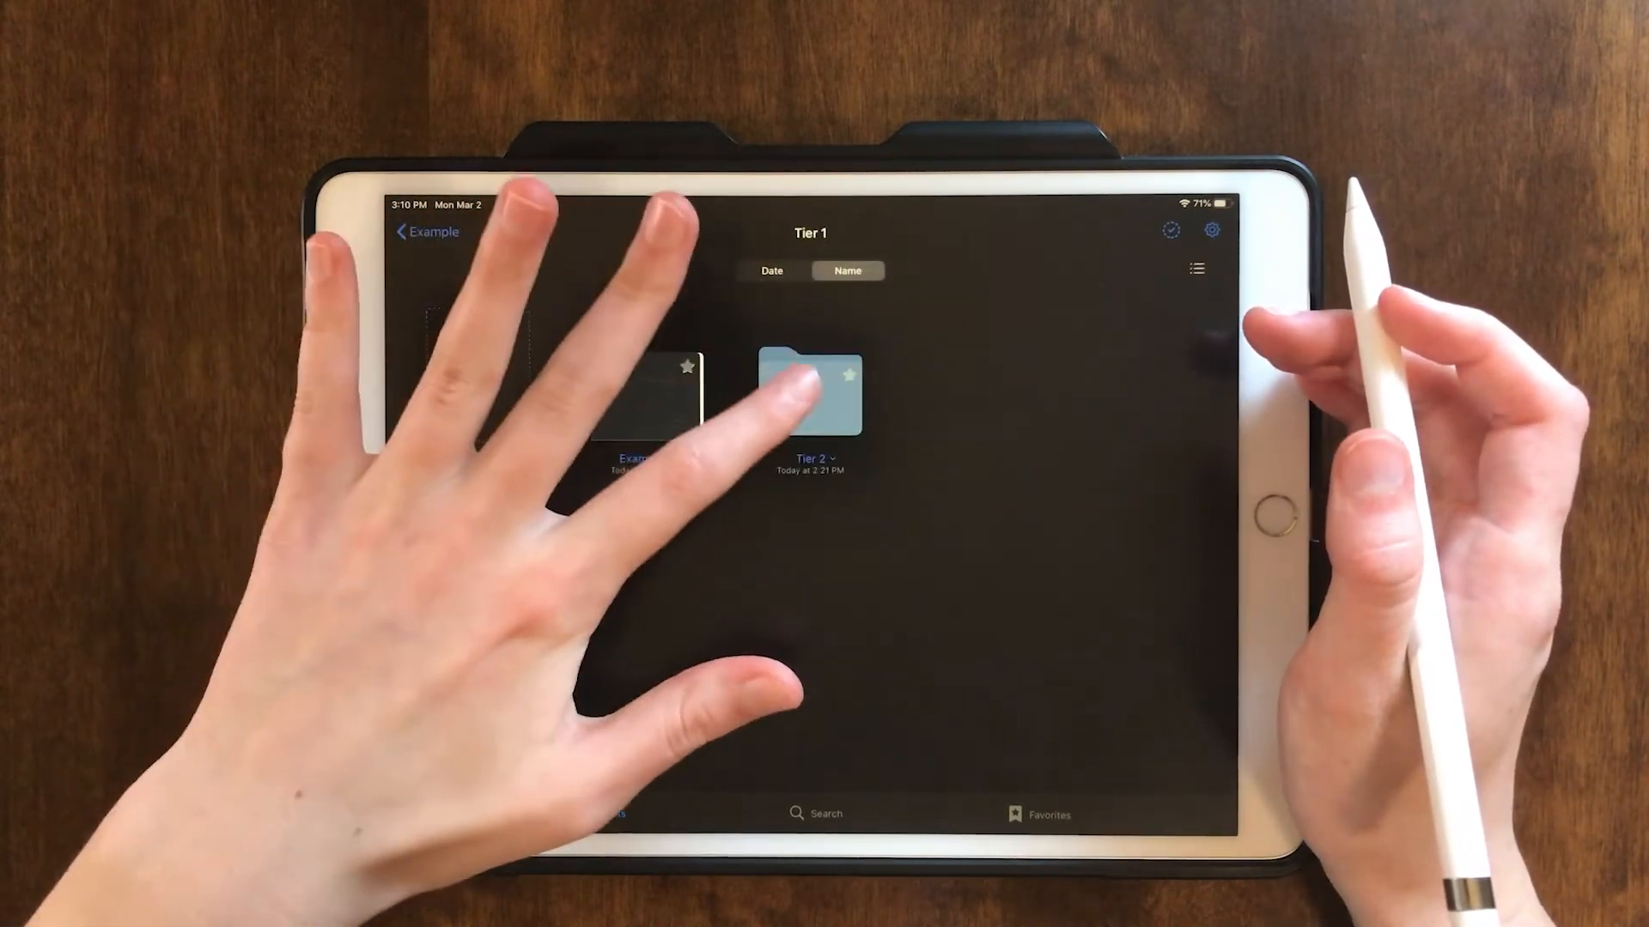
click(809, 394)
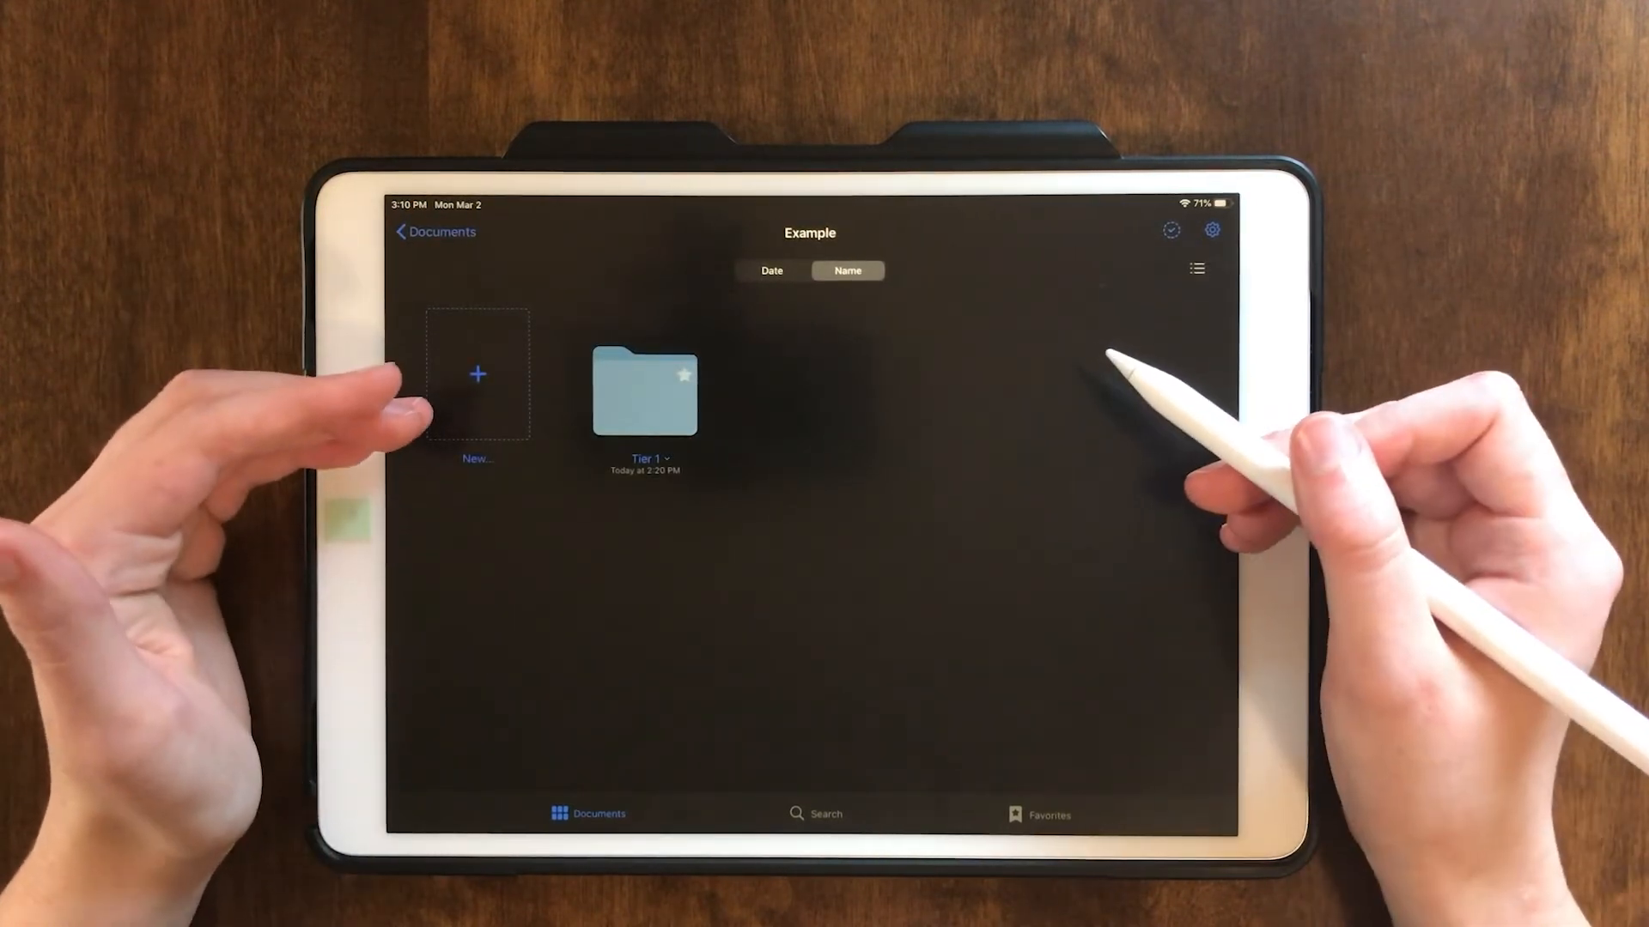
click(815, 813)
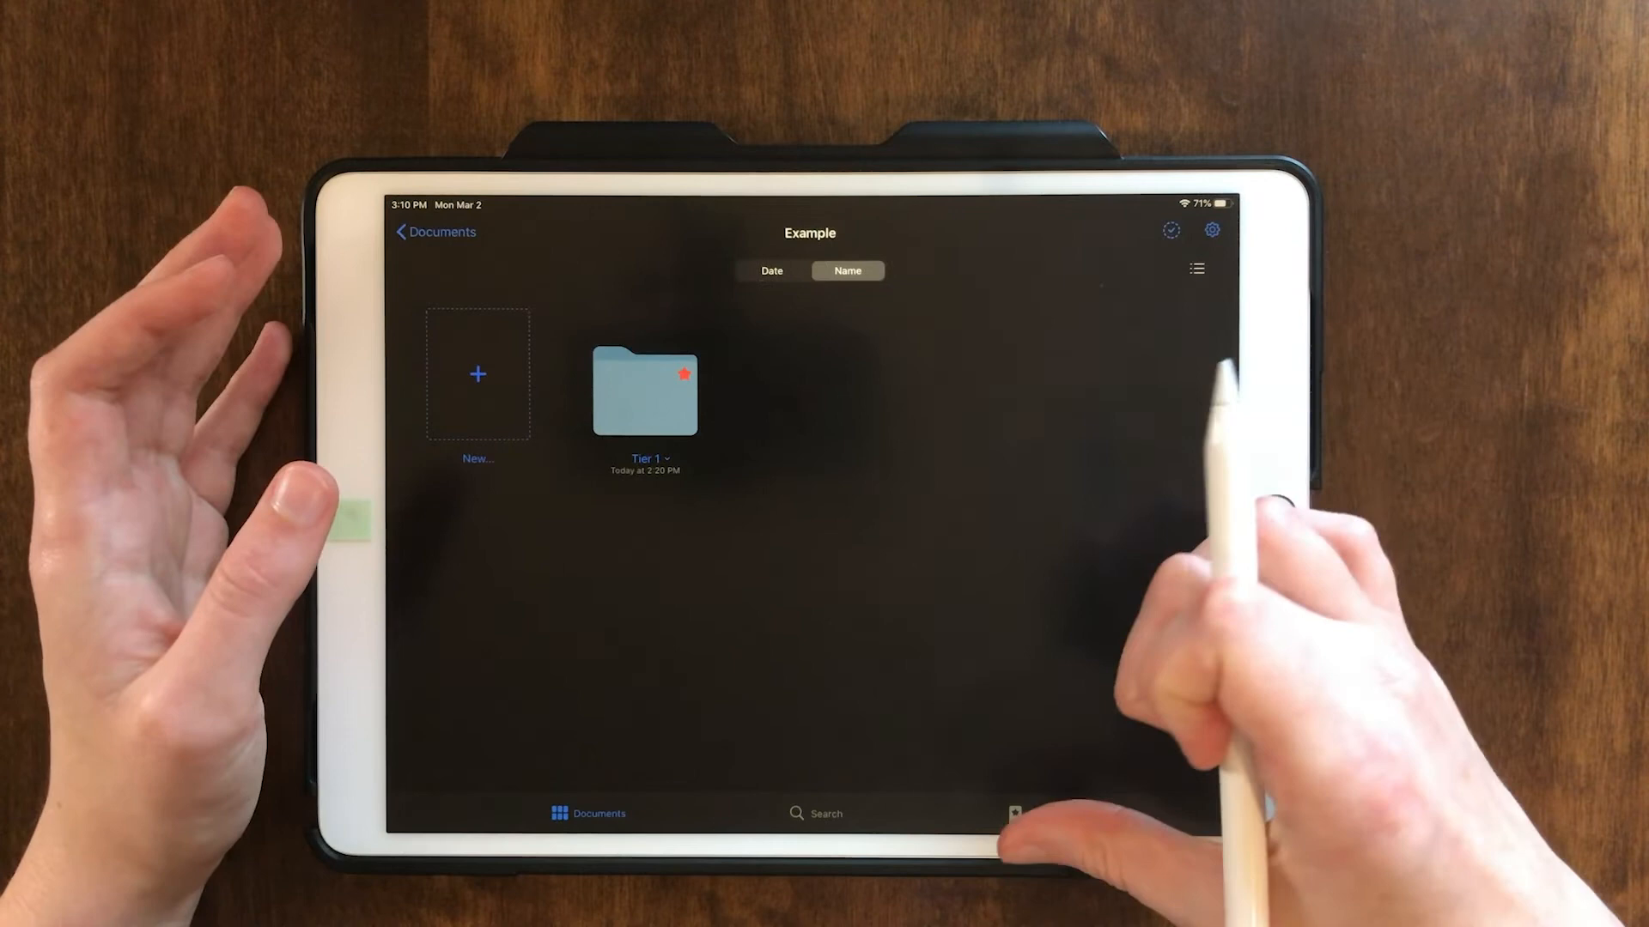
click(1048, 814)
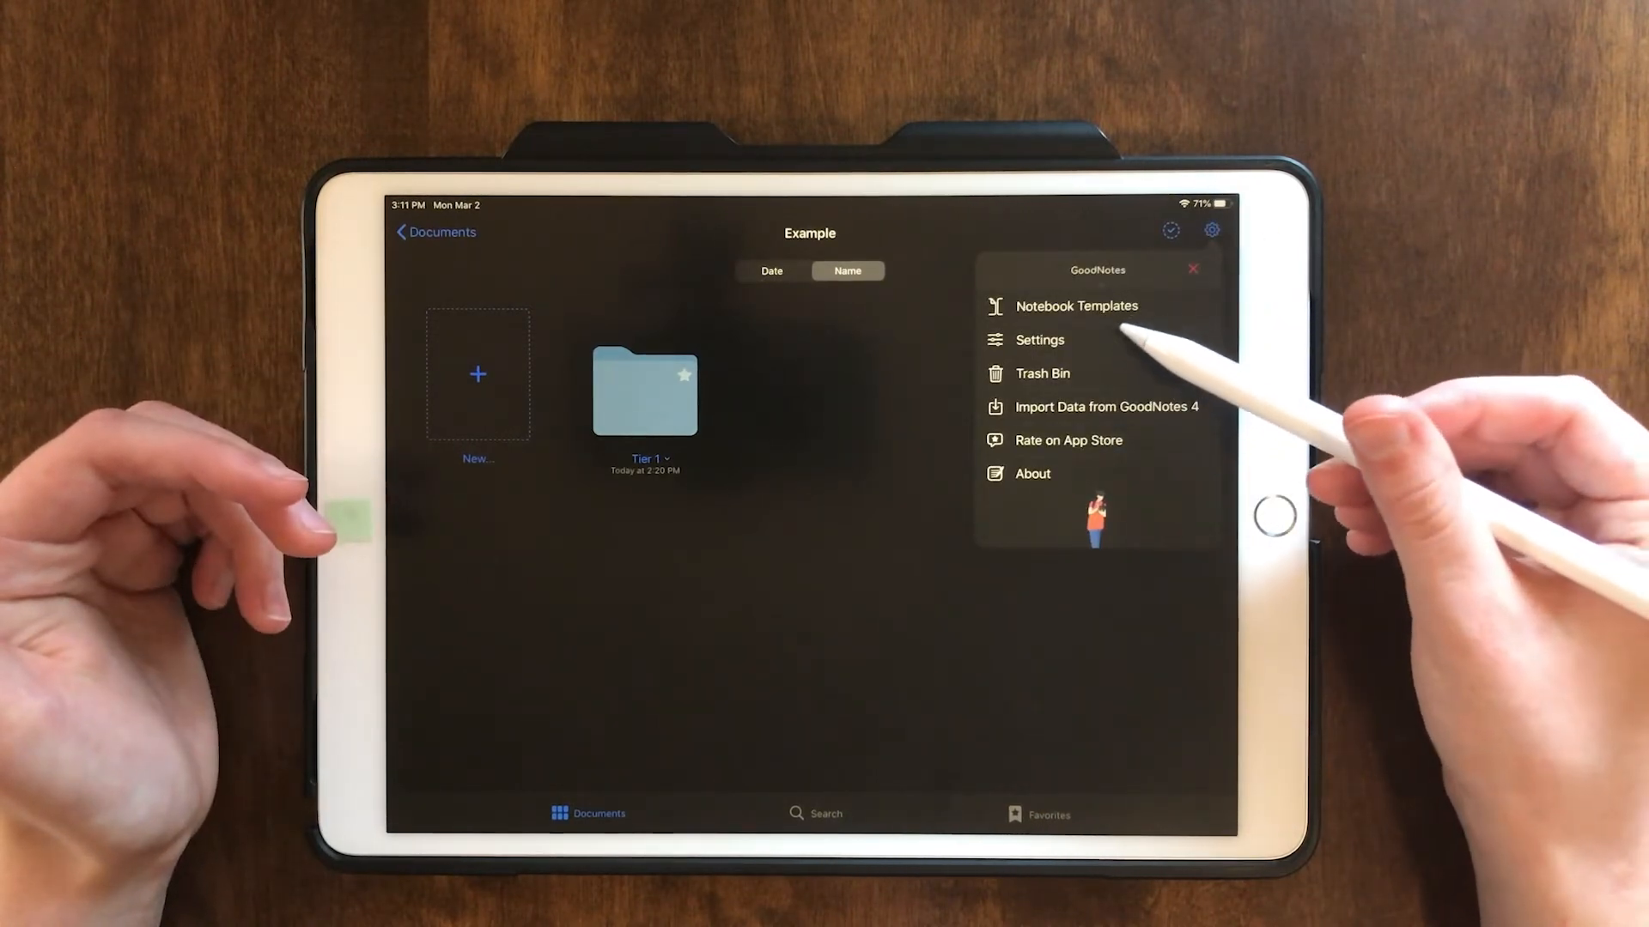
Check the Backup Data settings, then view default templates: Simple Allblack cover and Squared Paper.
click(1039, 340)
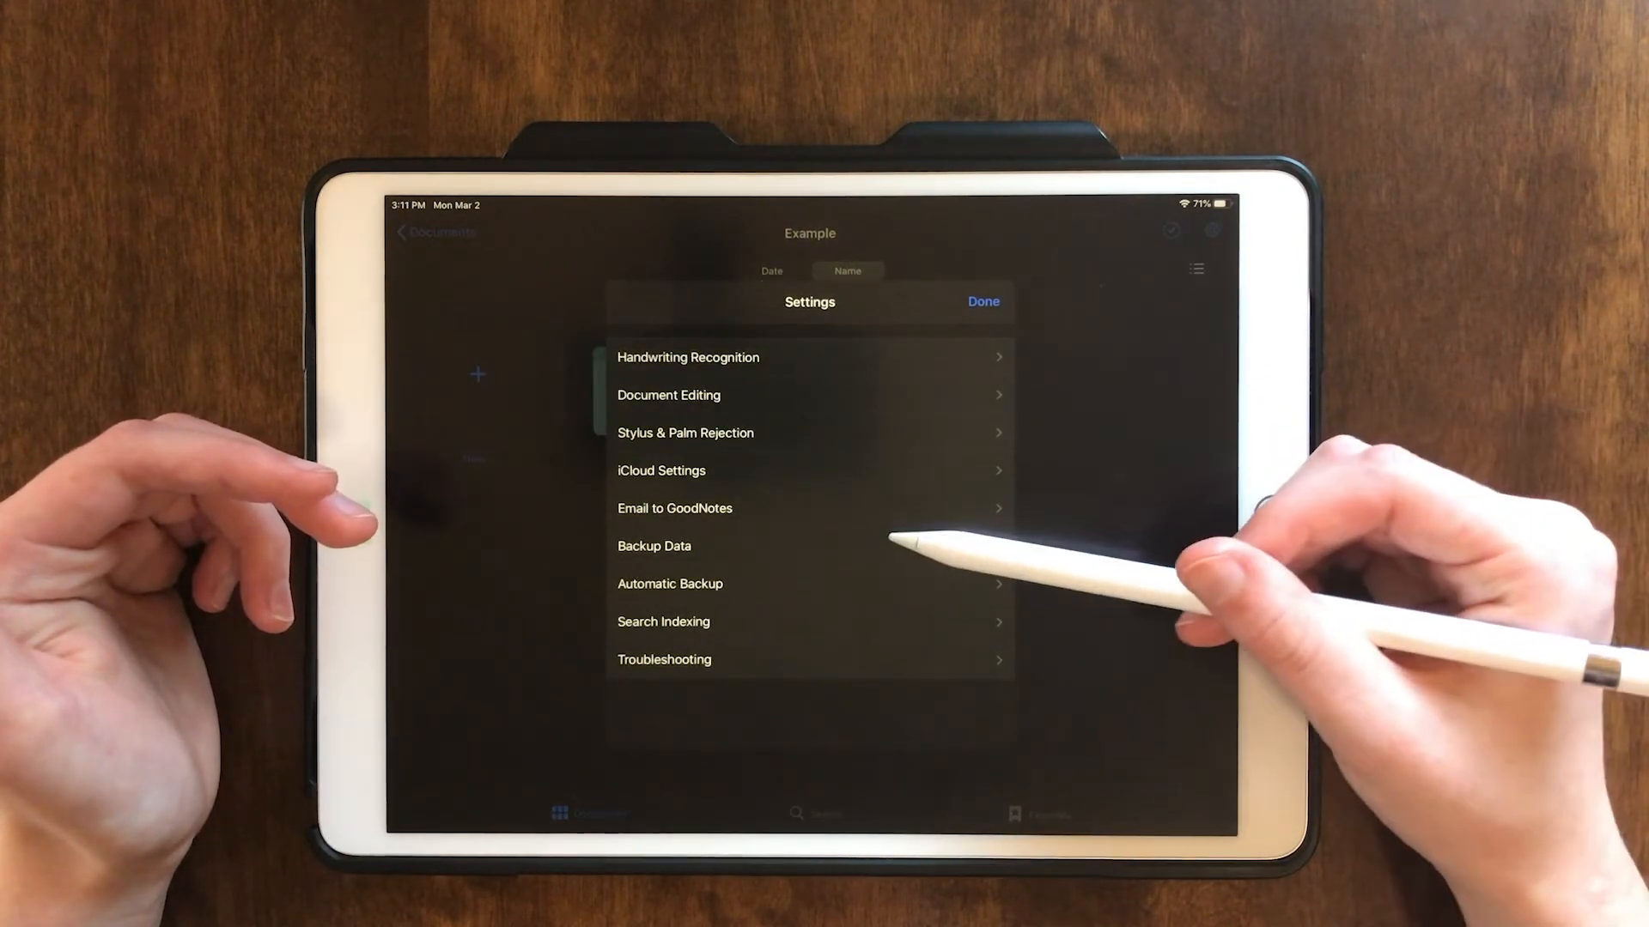
click(654, 546)
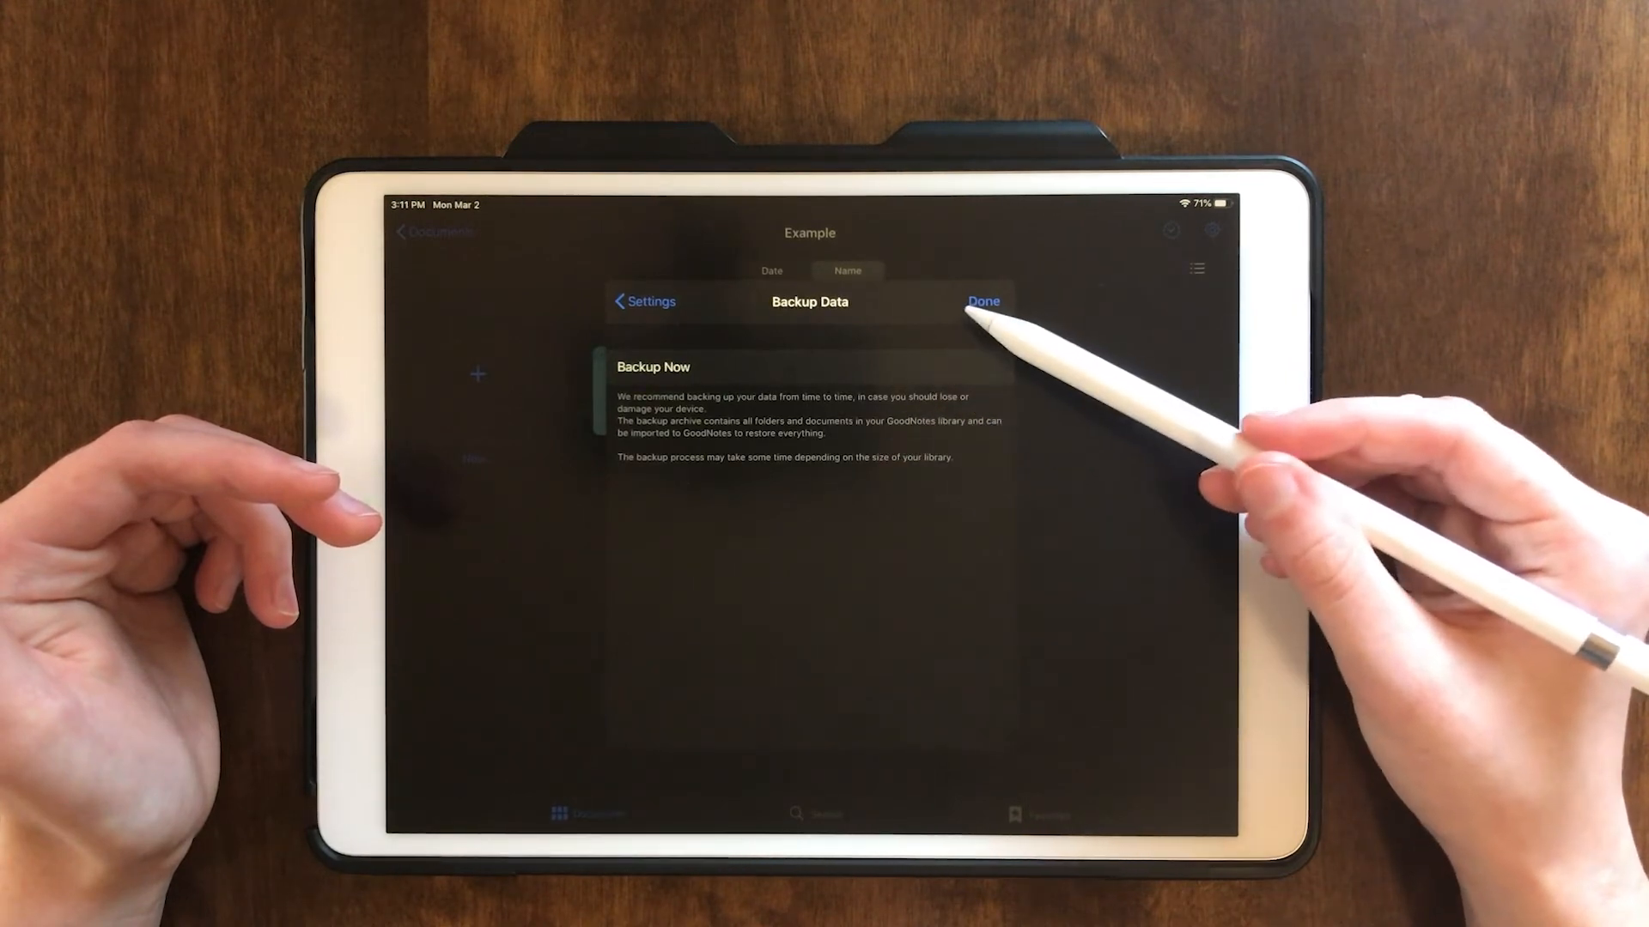
click(982, 301)
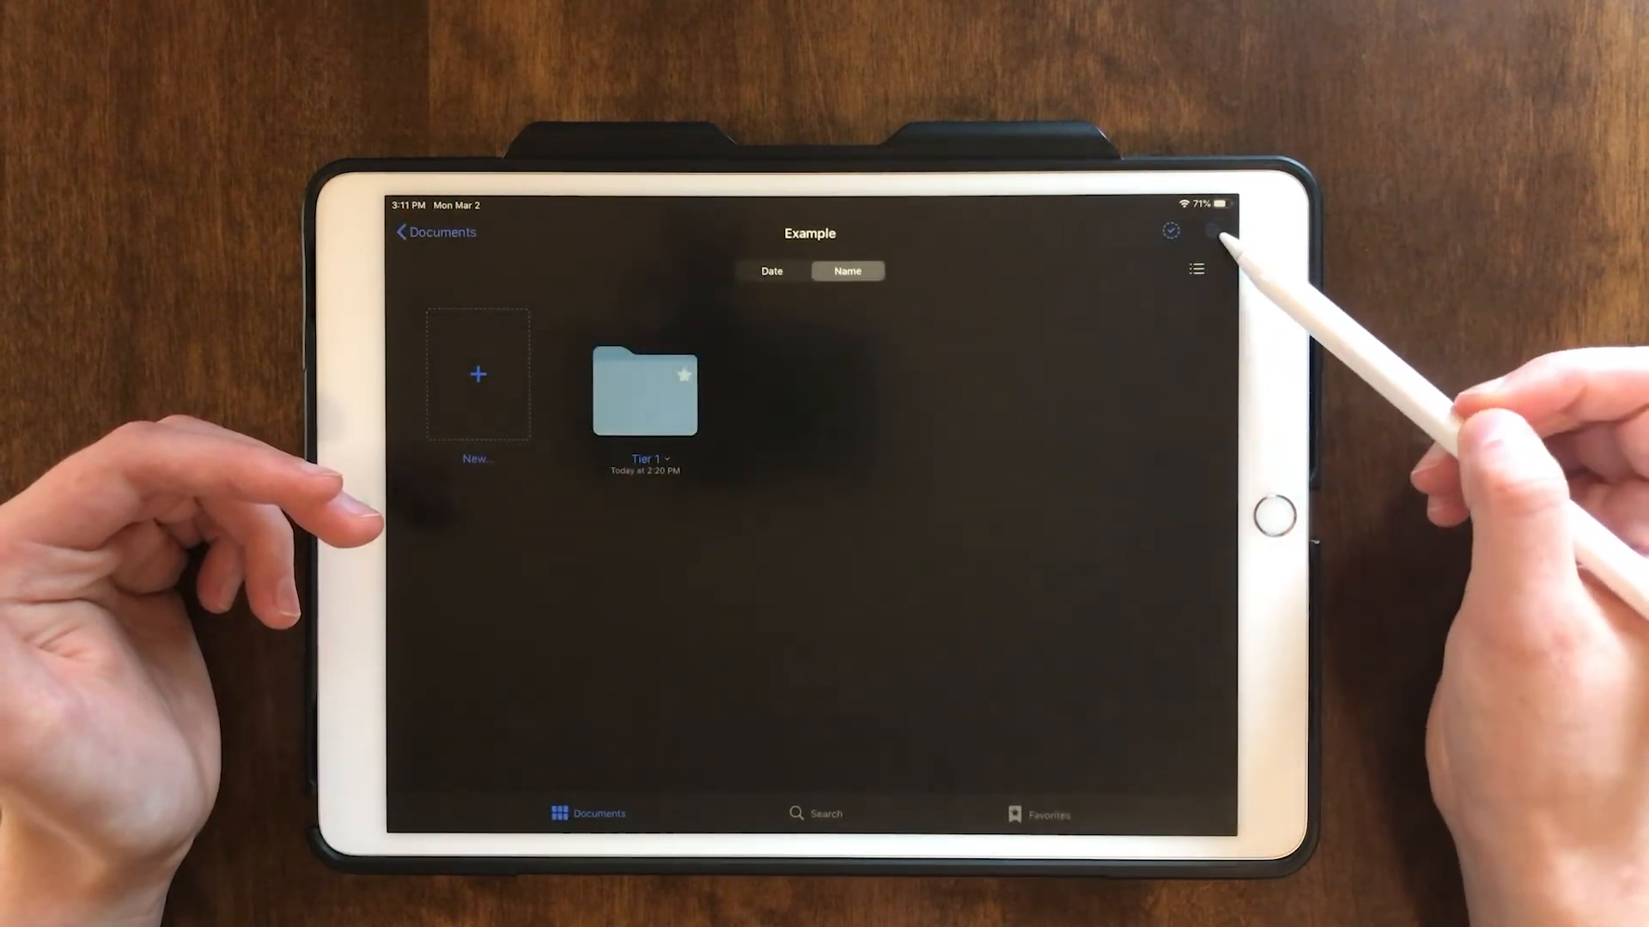
click(1212, 230)
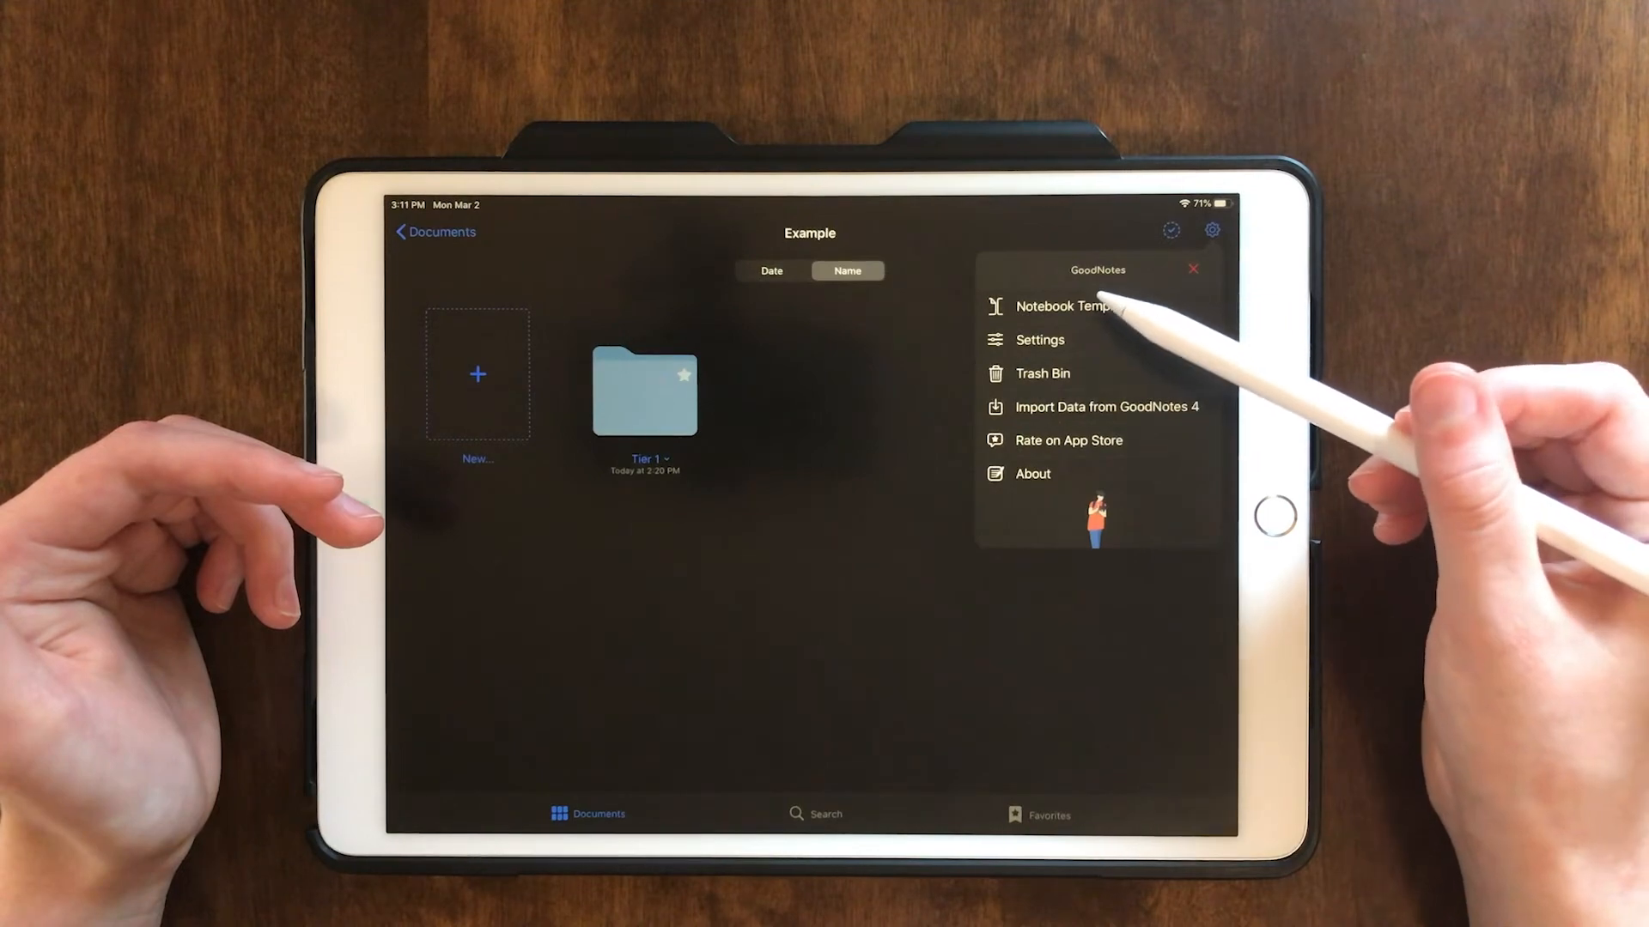
click(1061, 306)
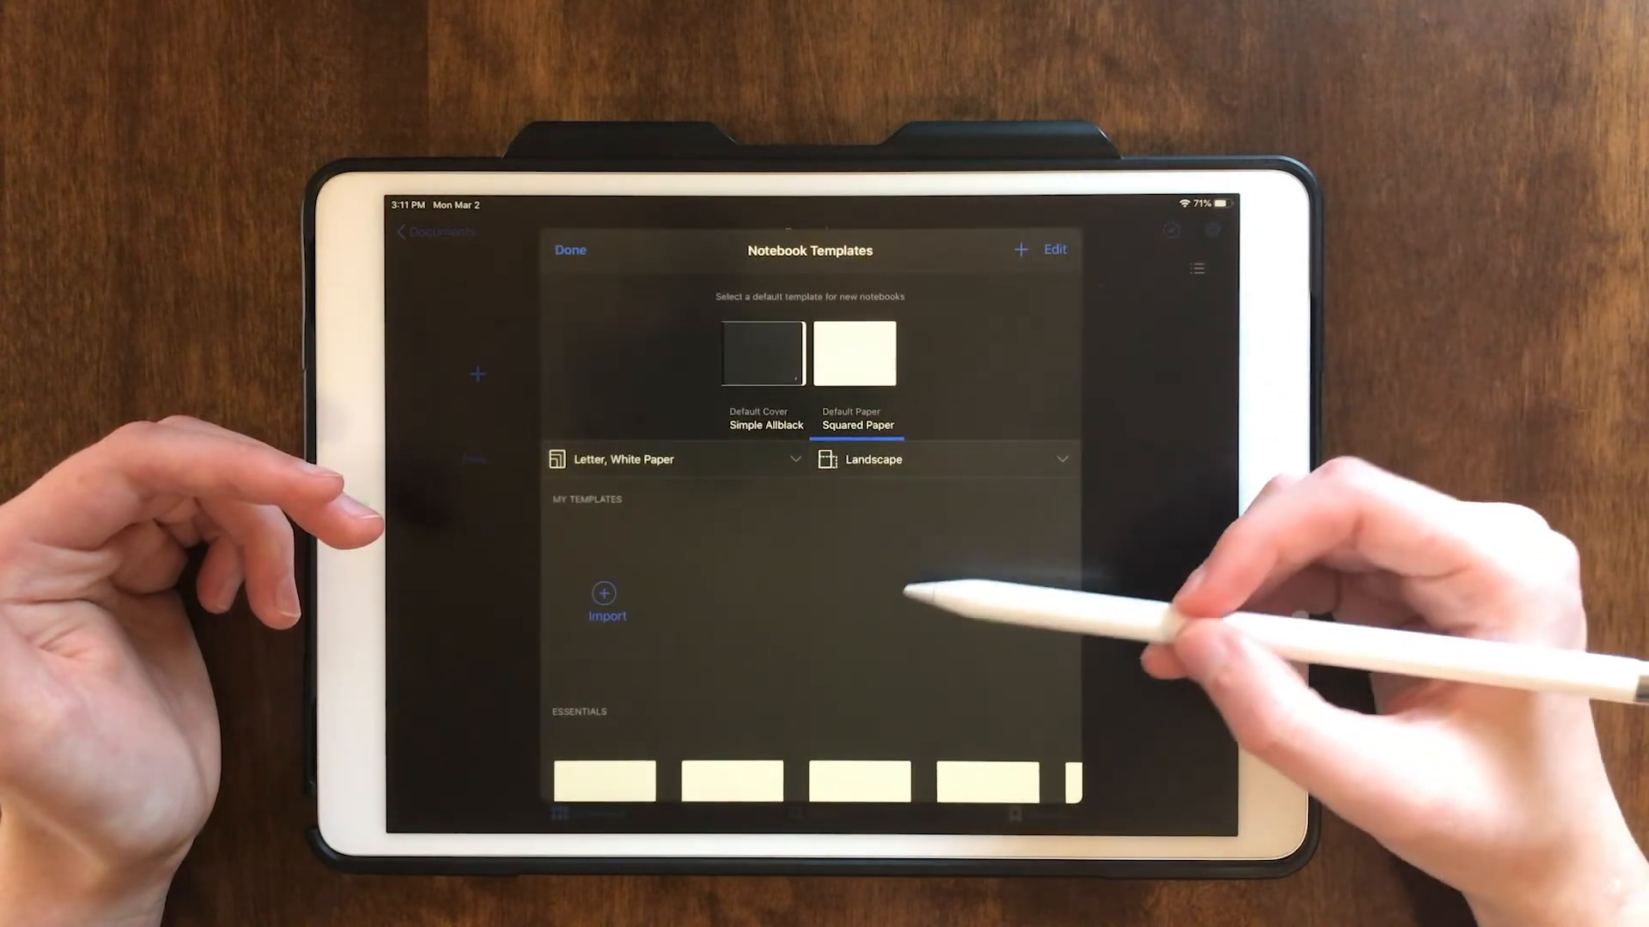
mouse_move(1031, 337)
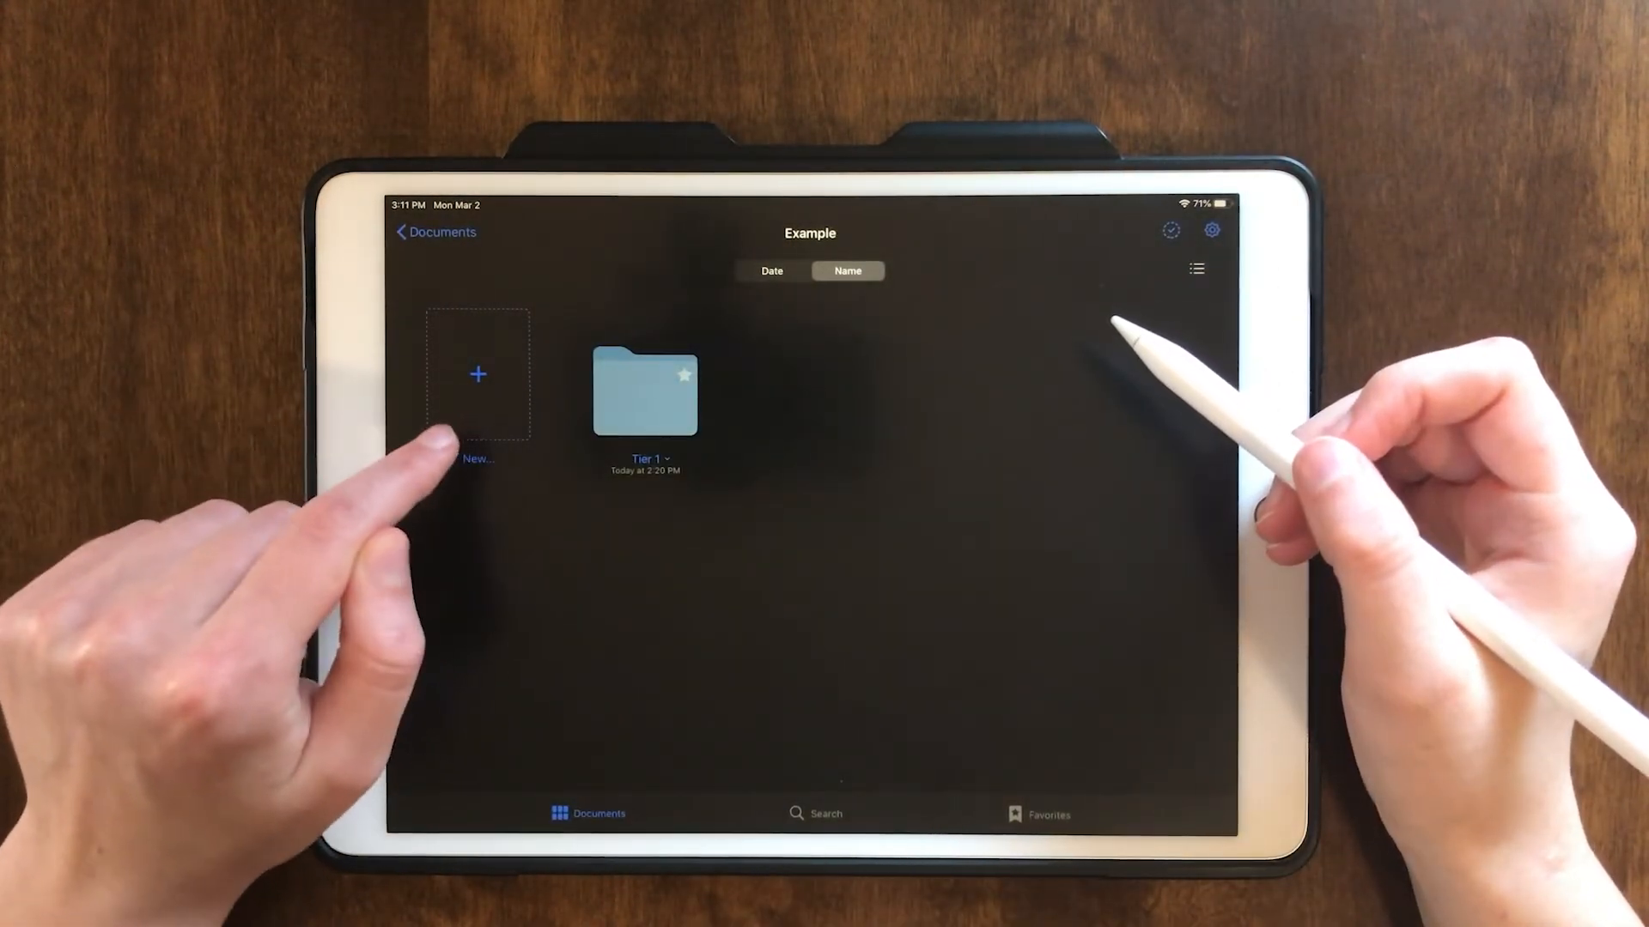
Create a squared-paper QuickNote draft, open it, delete it, and reopen the New menu.
click(478, 375)
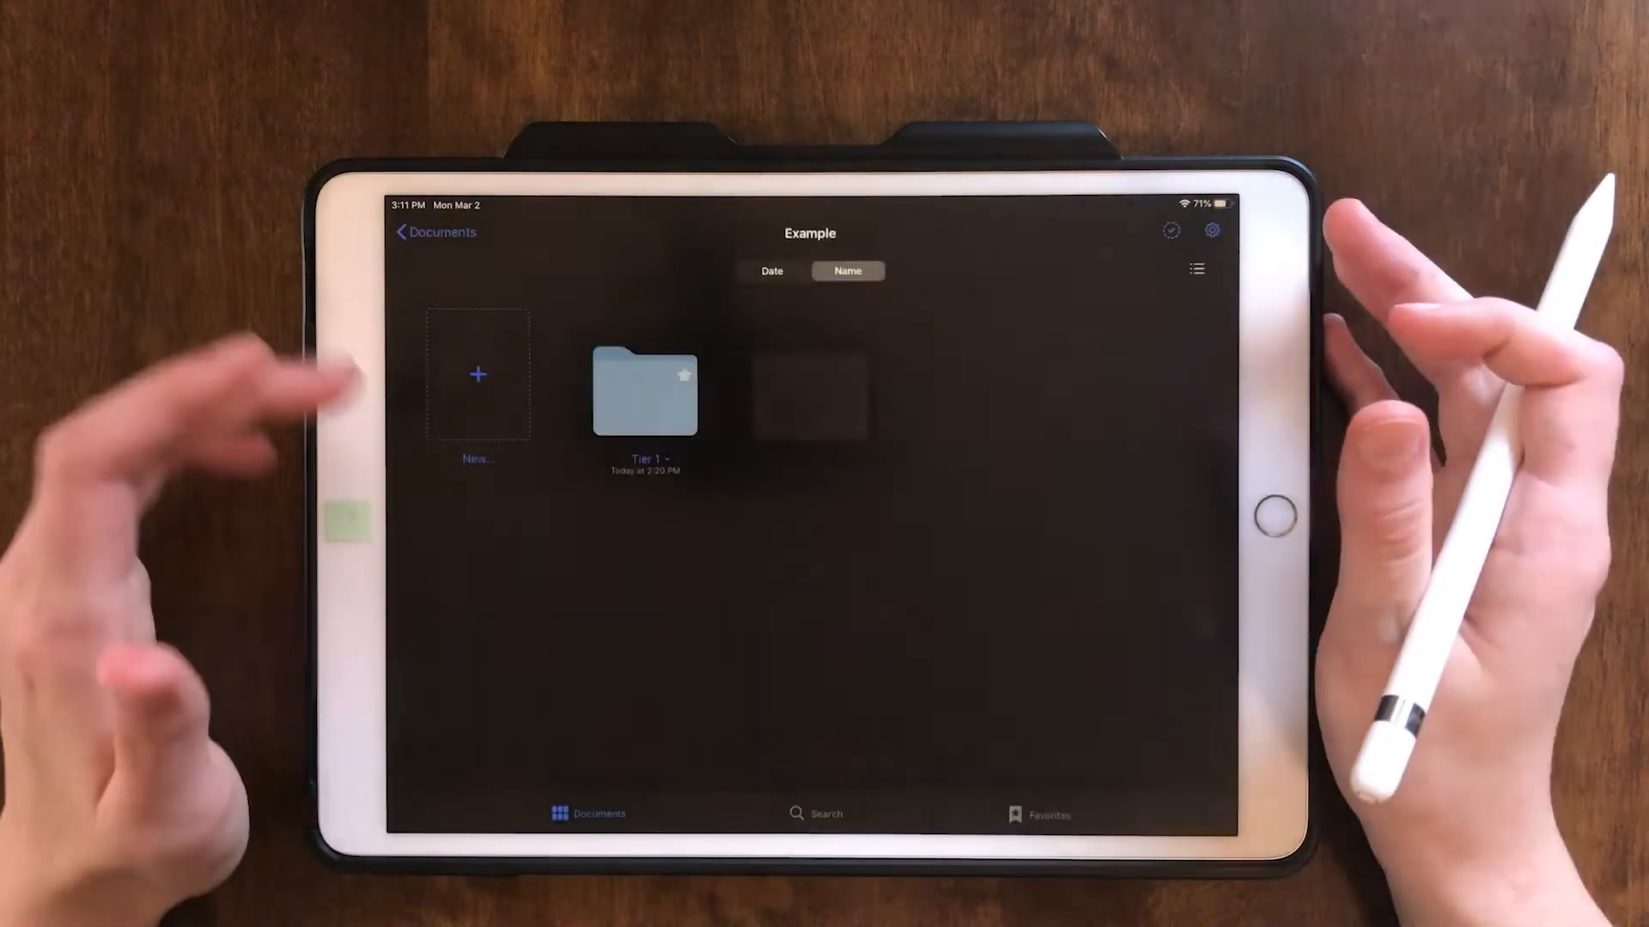
click(477, 375)
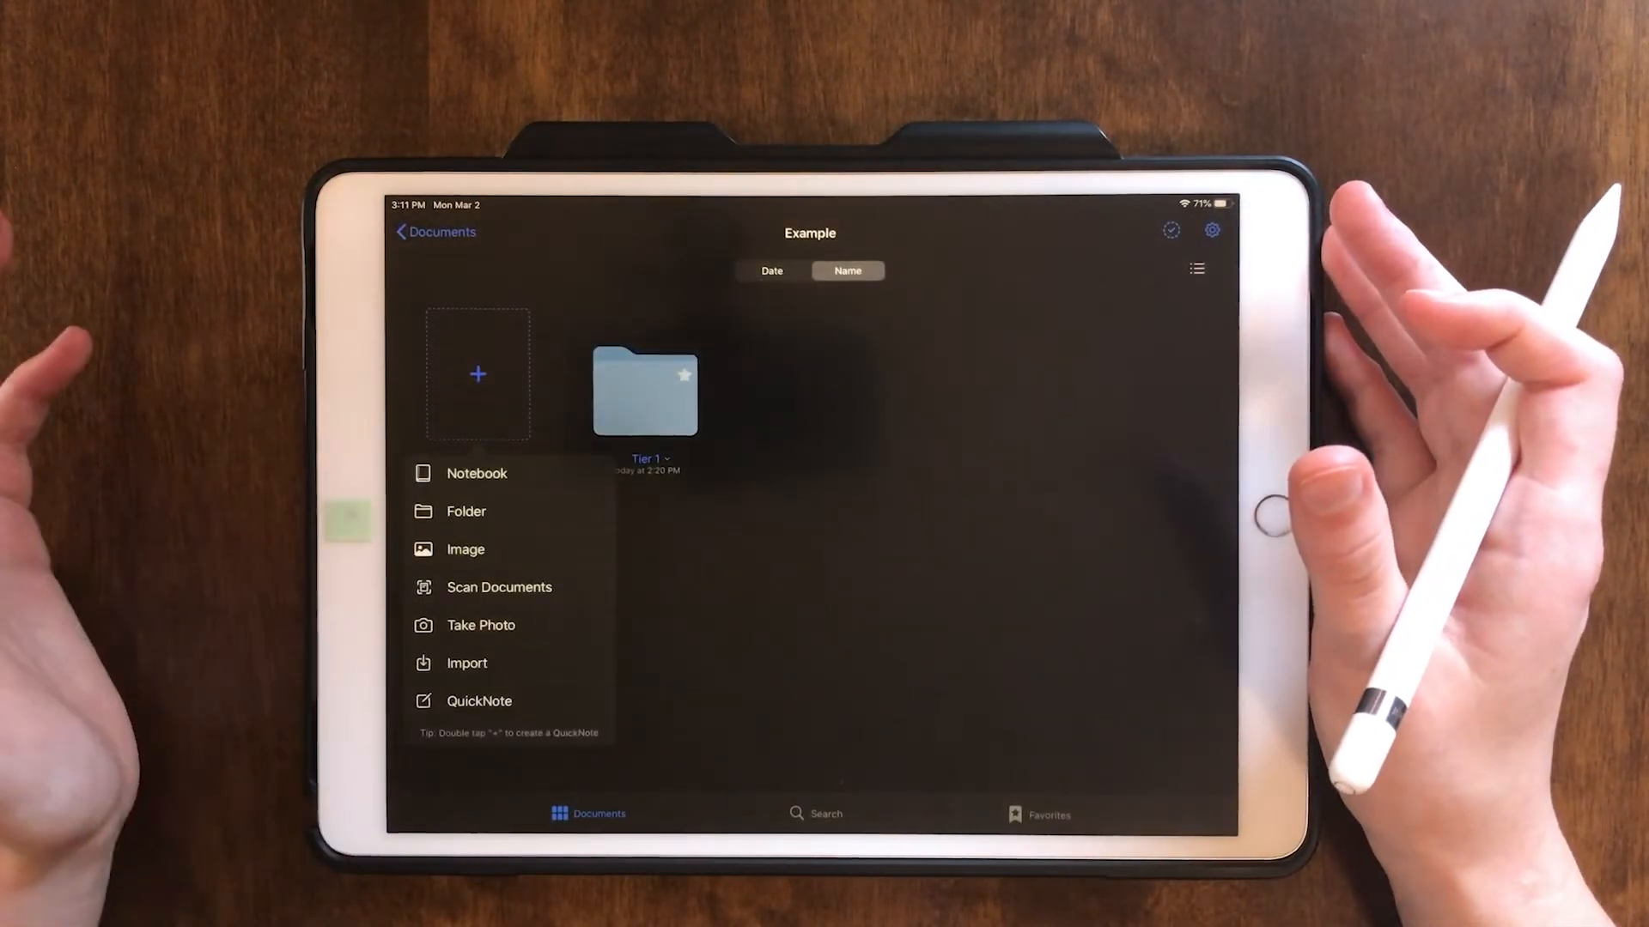
click(477, 473)
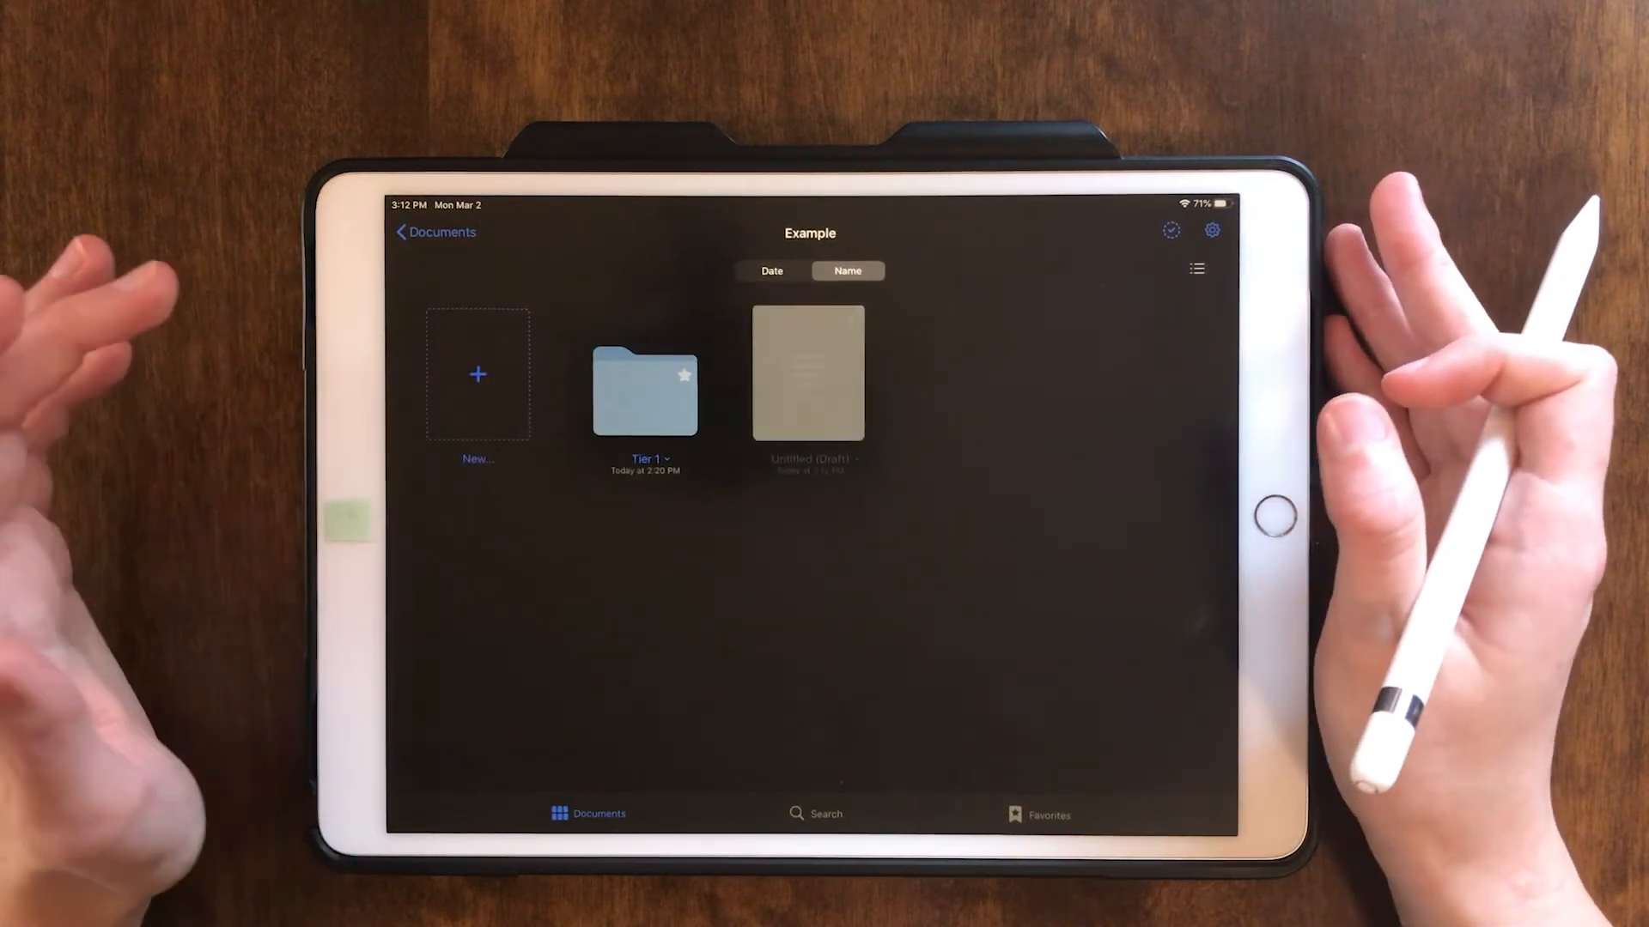
double_click(807, 371)
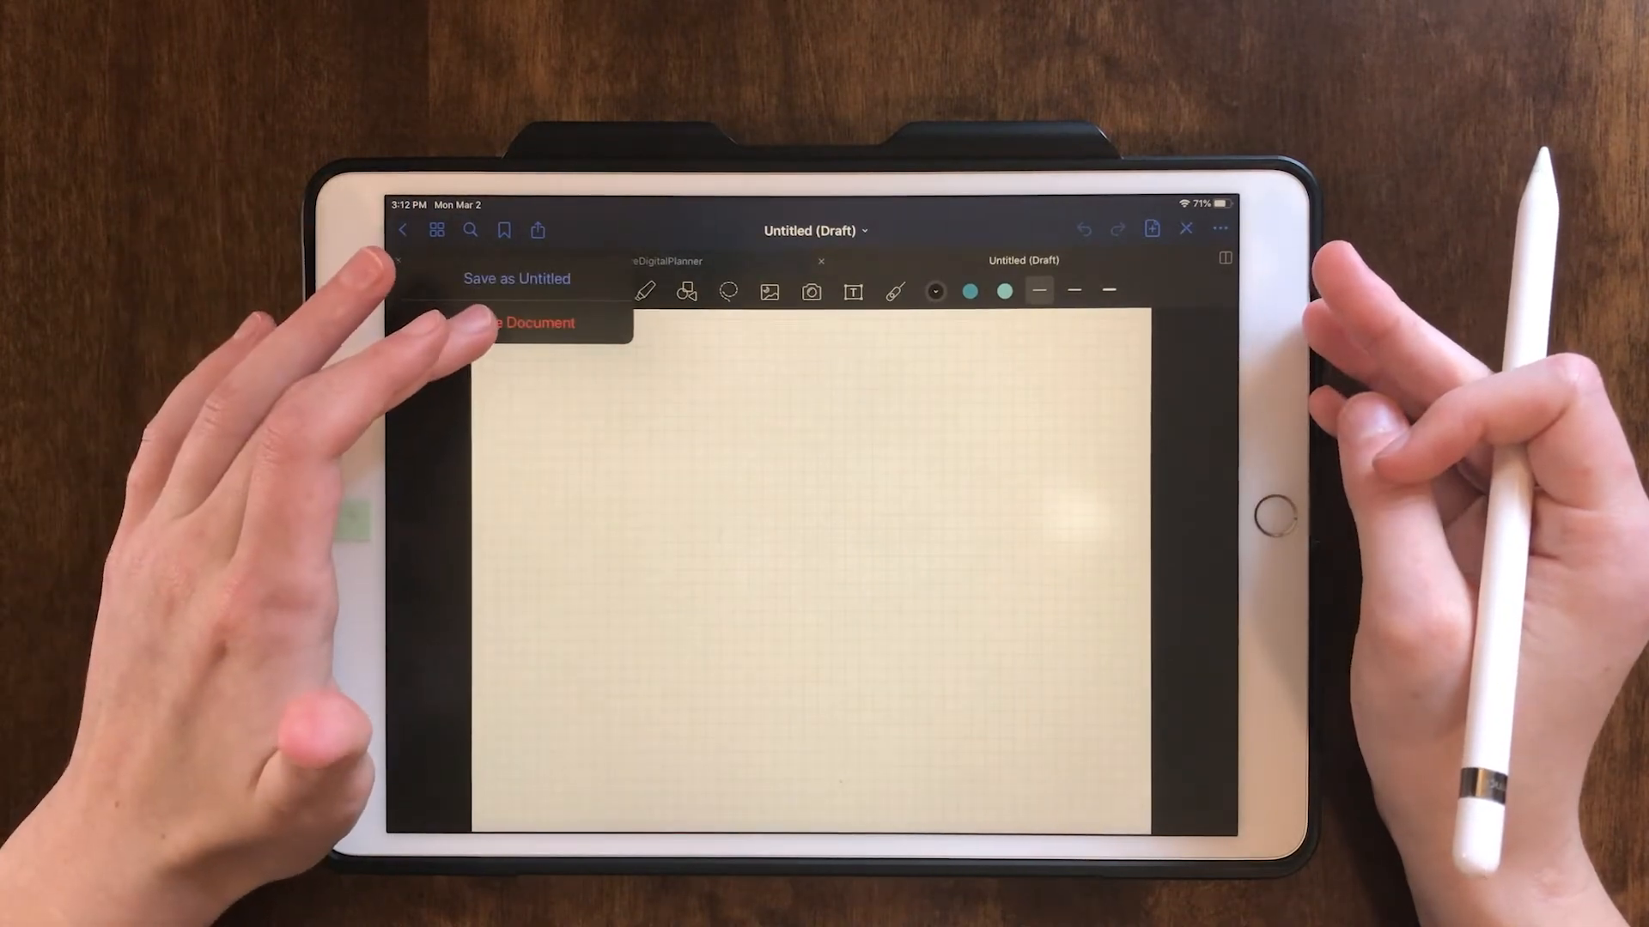
click(404, 231)
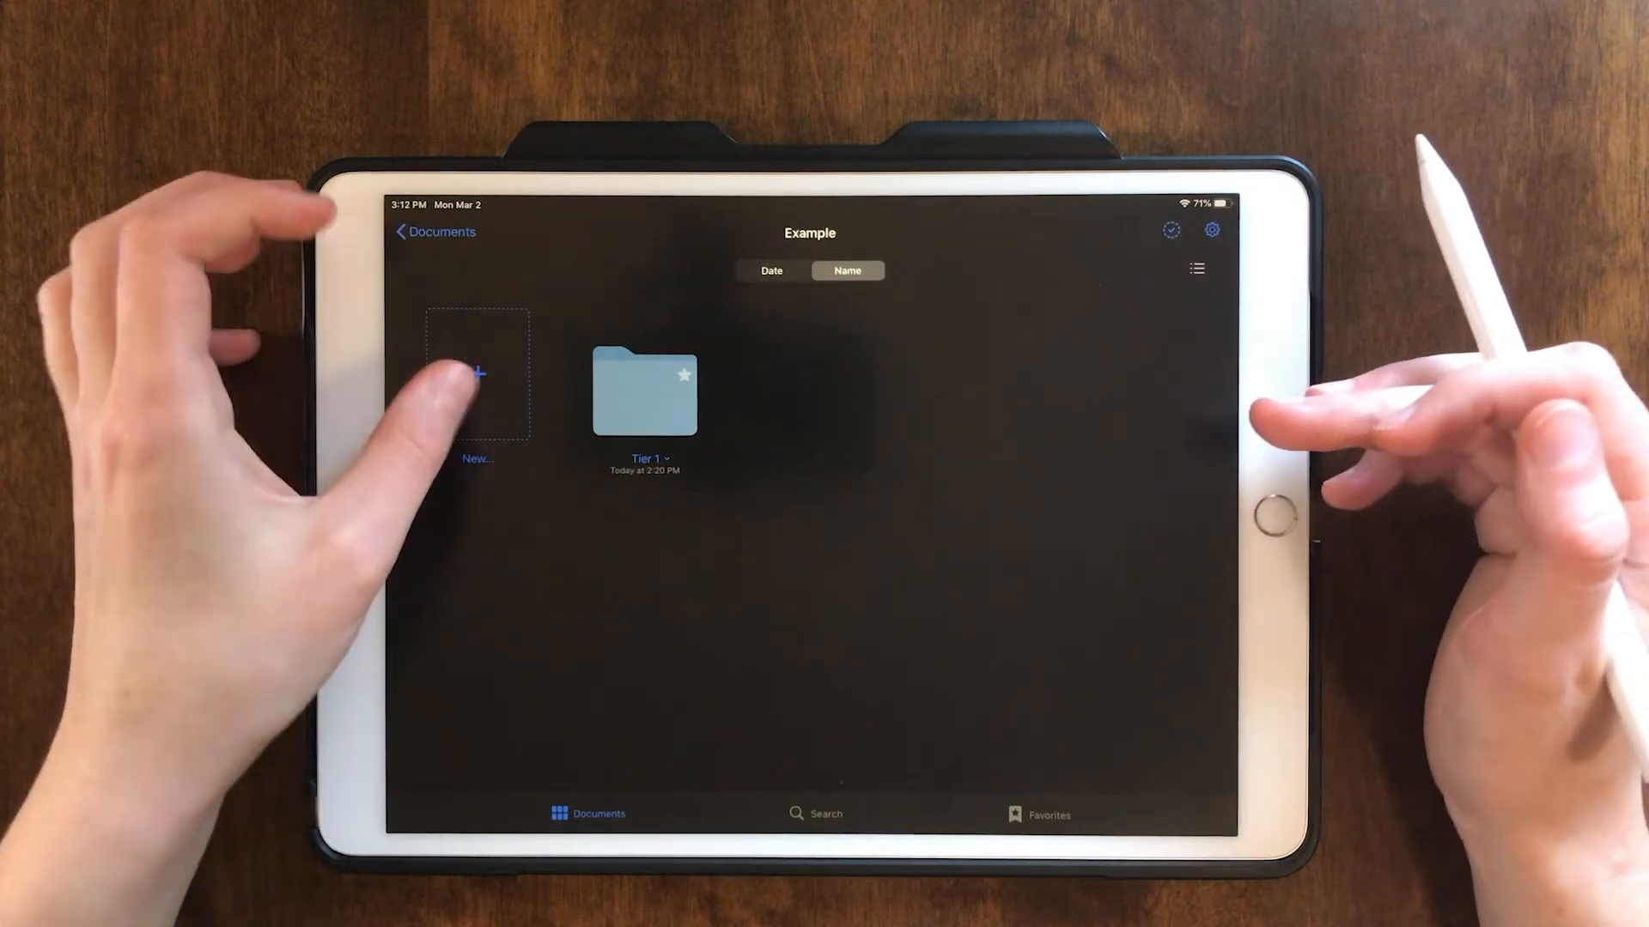
click(478, 374)
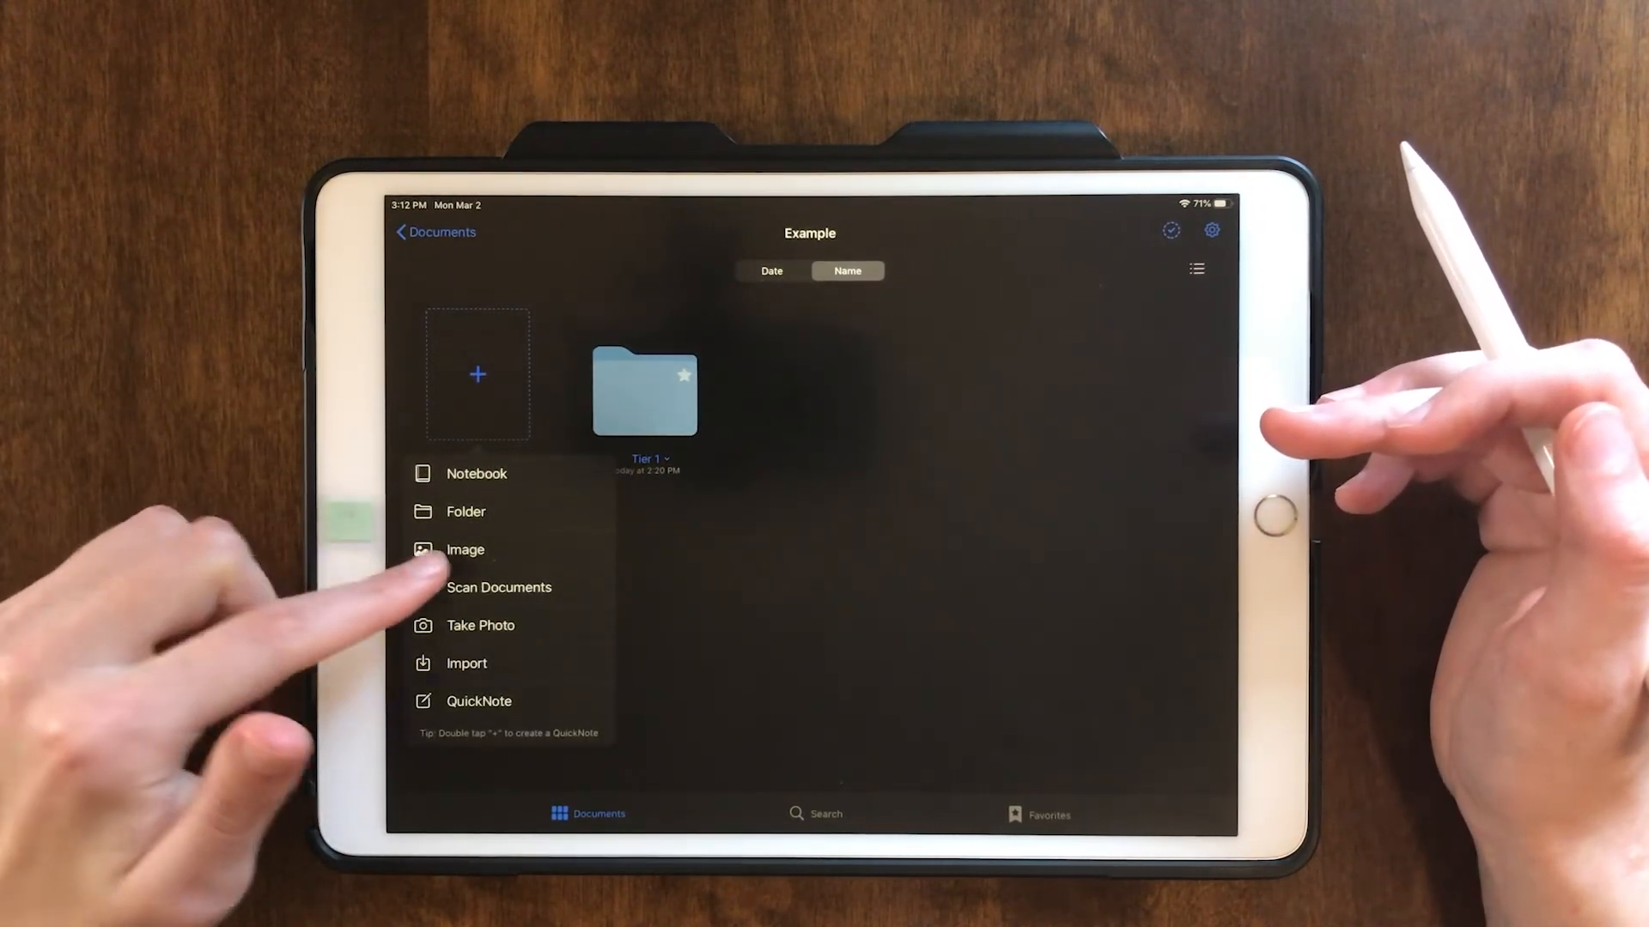
Scan a paper page with the camera and save it into the Example folder.
click(500, 587)
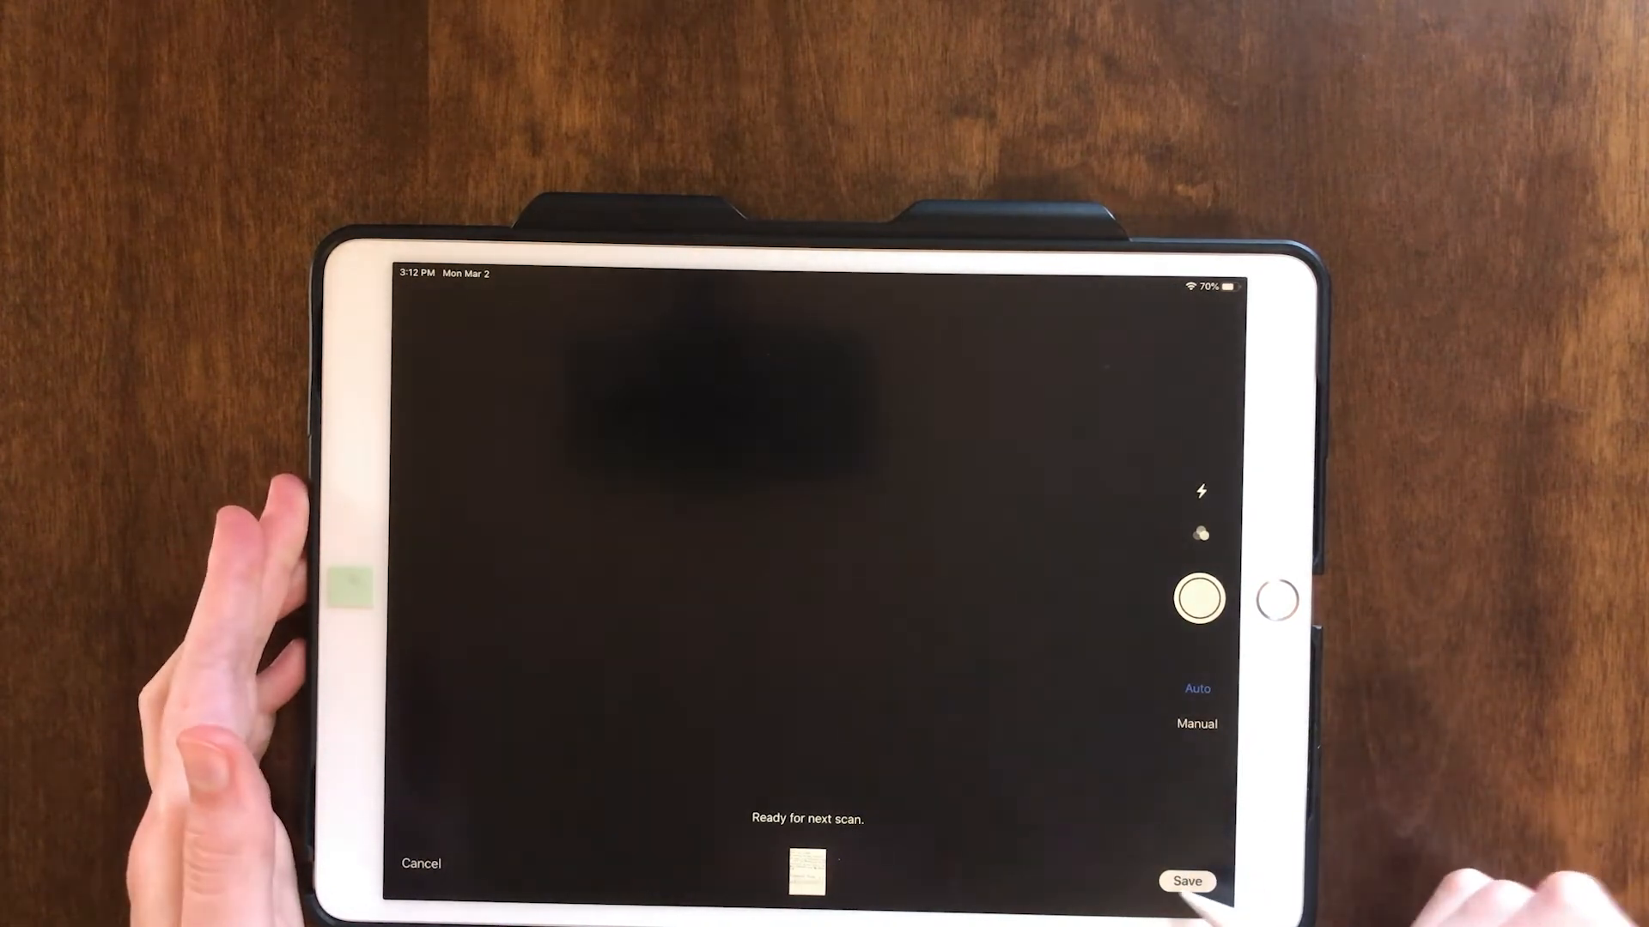
click(1186, 881)
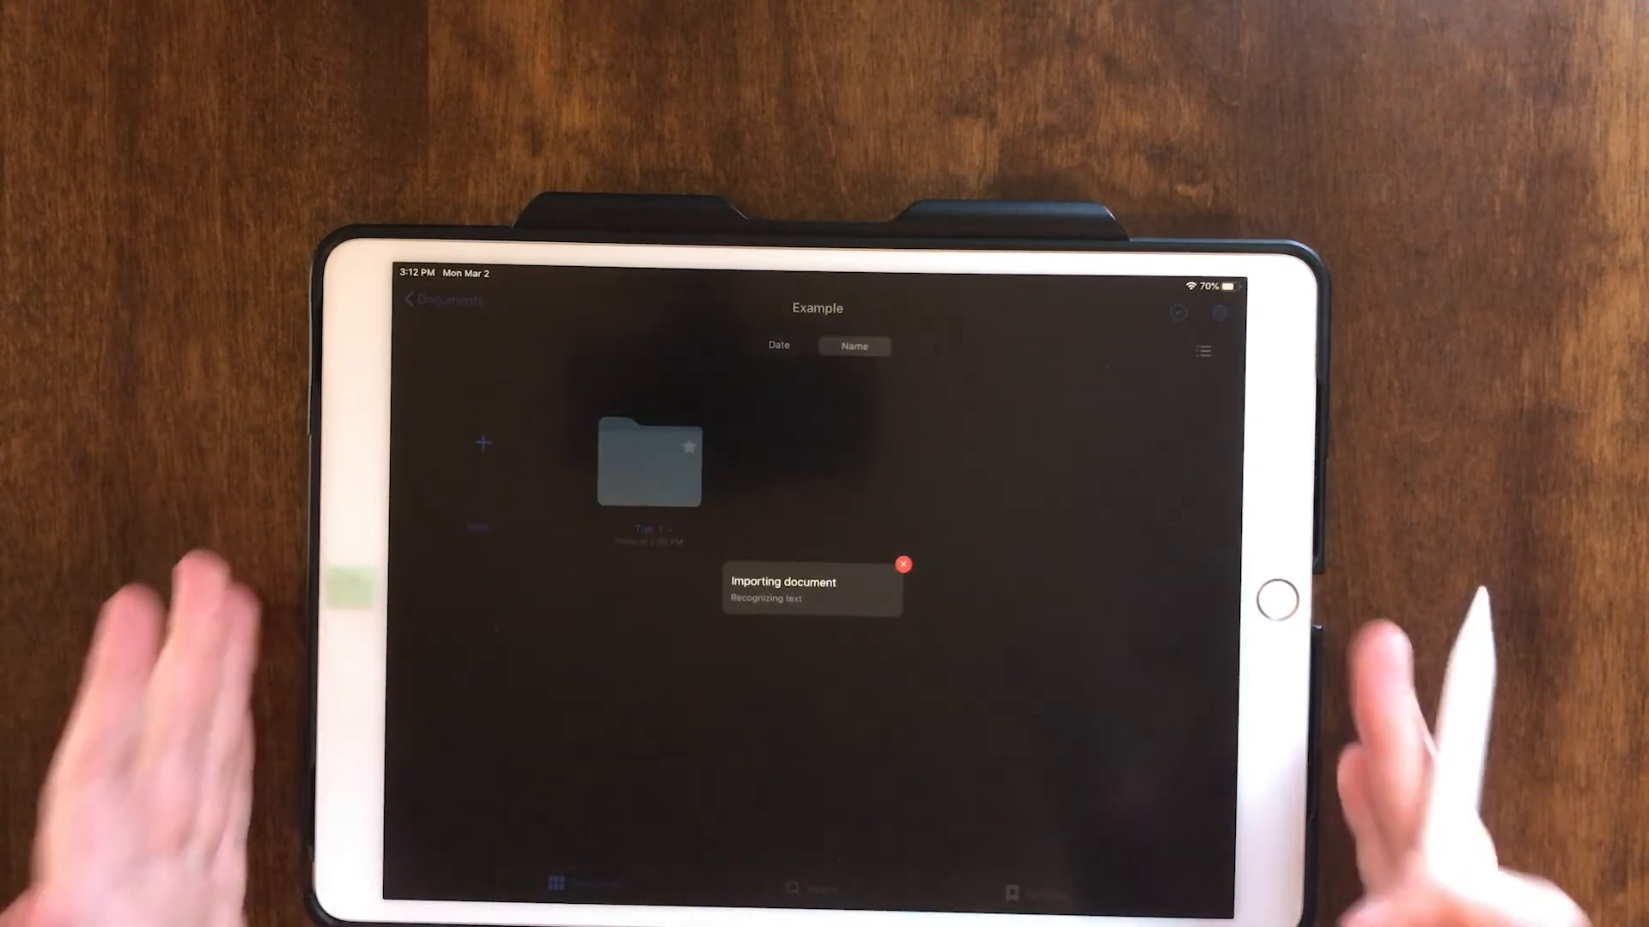